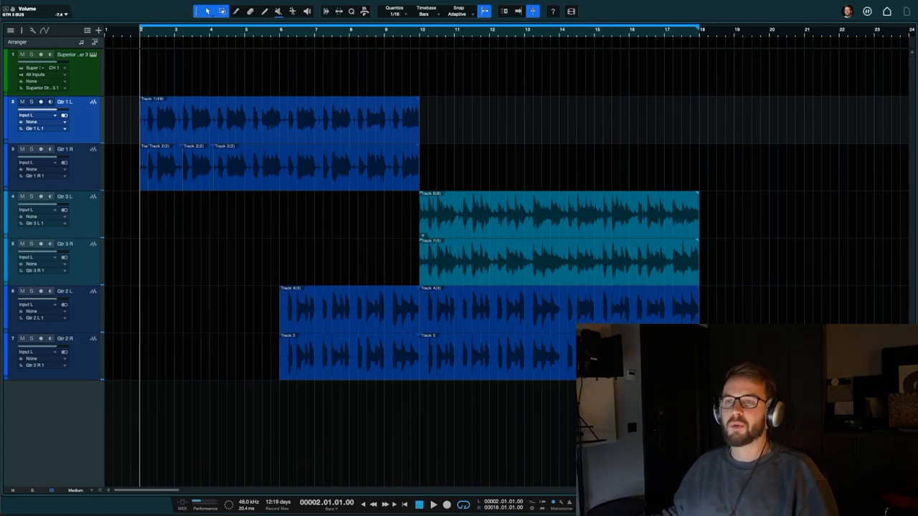
mouse_move(509, 126)
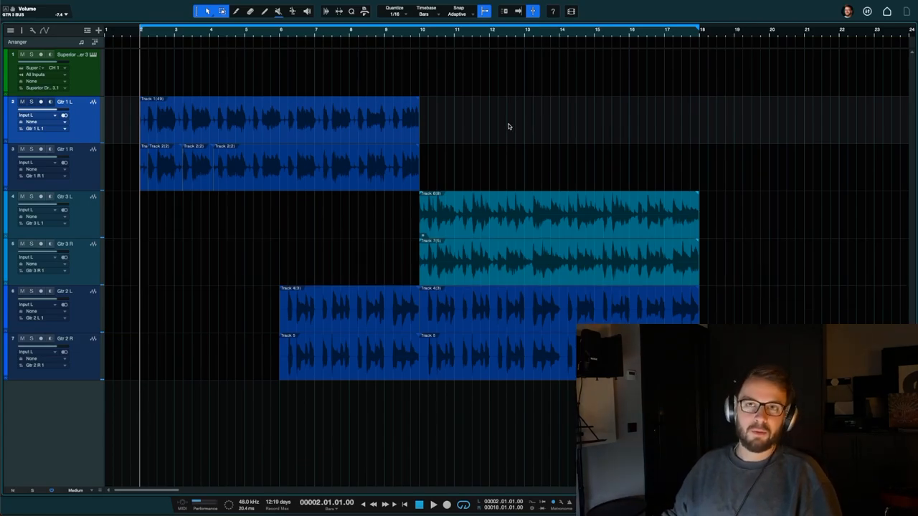
mouse_move(542, 198)
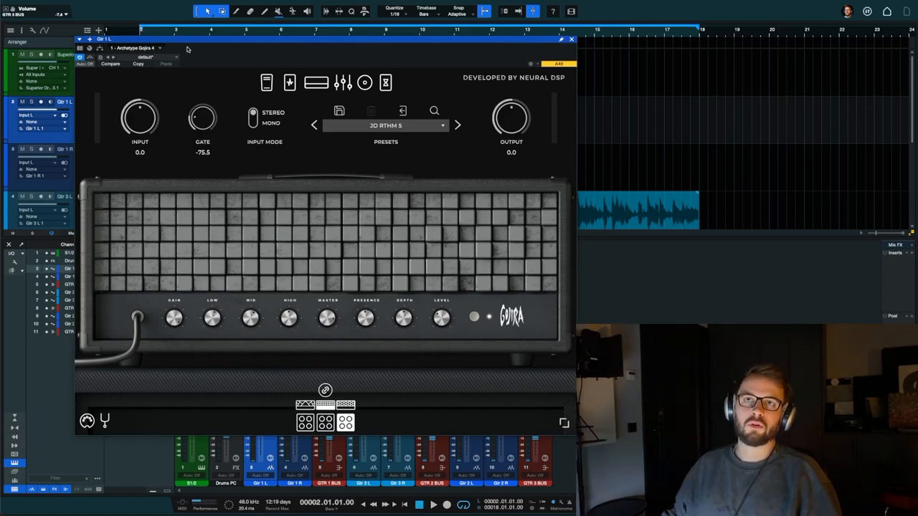
mouse_move(211, 54)
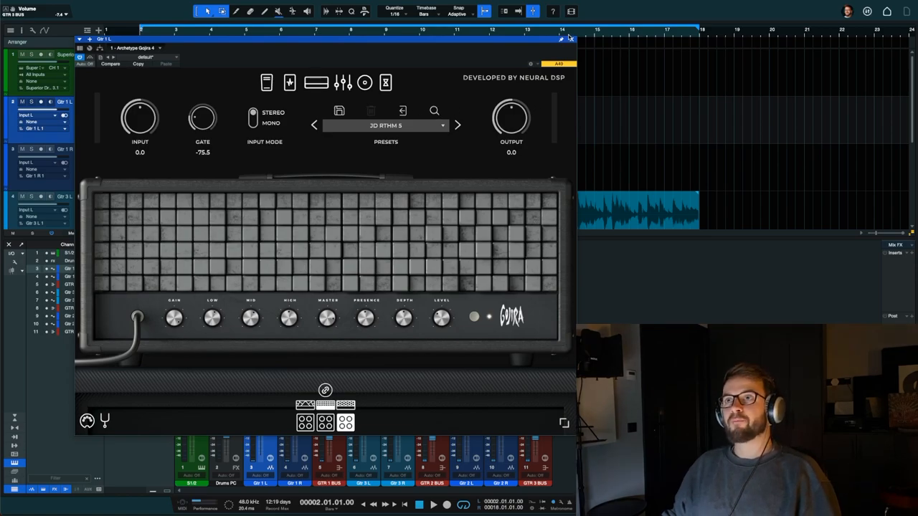
Step: Close the Archetype Gojira window on Gtr 1 L, returning to the mixer
left_click(570, 38)
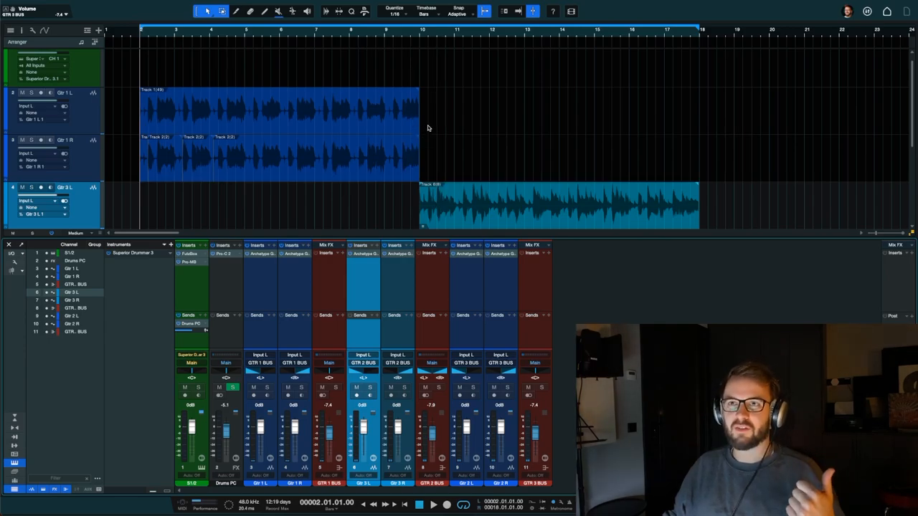
mouse_move(442, 125)
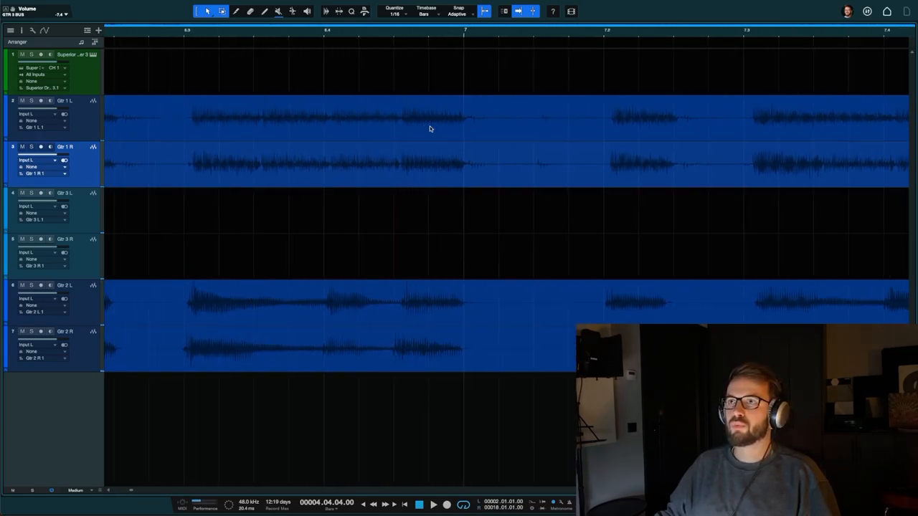
Step: Cut the selected range on Gtr 1 R into a separate event around bars 8.2–8.5
scroll("right", 3)
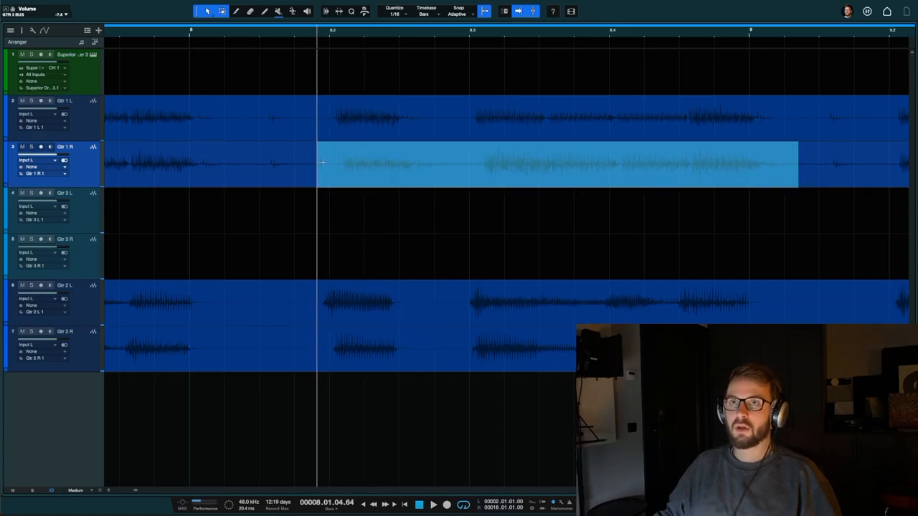
right_click(323, 163)
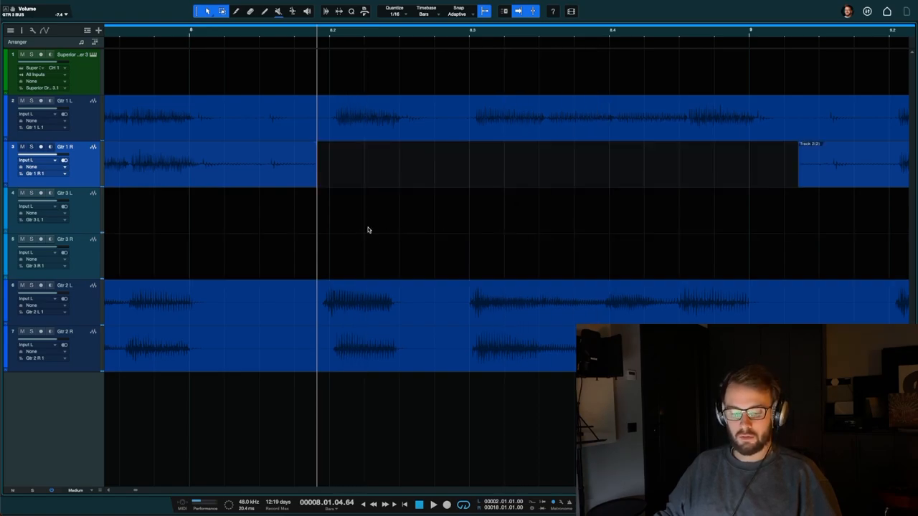
left_click(556, 164)
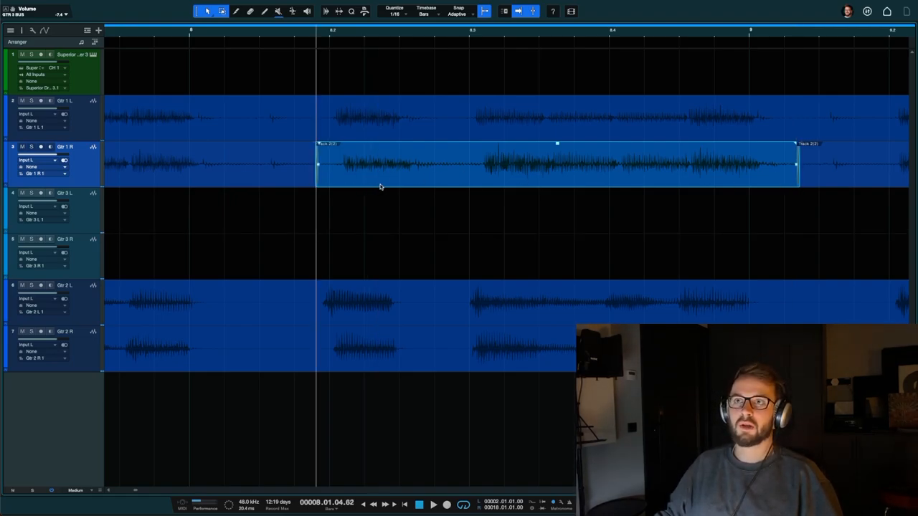
mouse_move(401, 186)
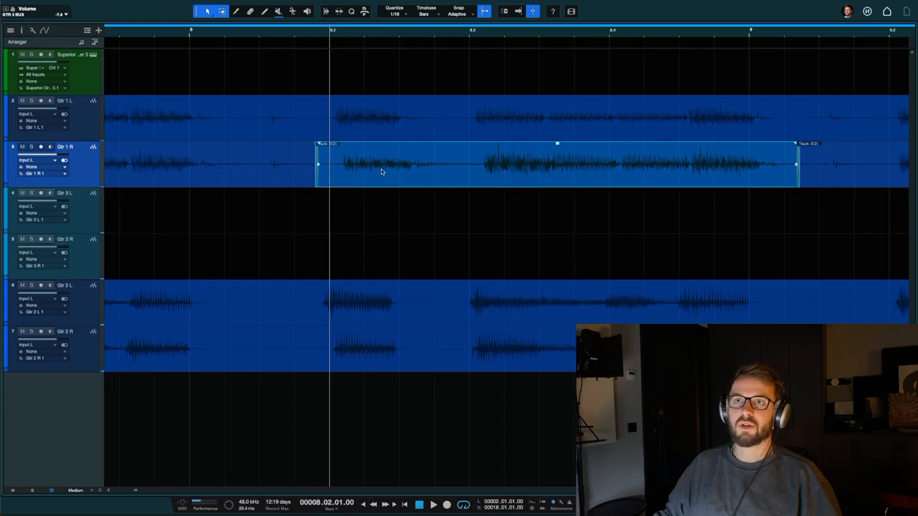
mouse_move(405, 177)
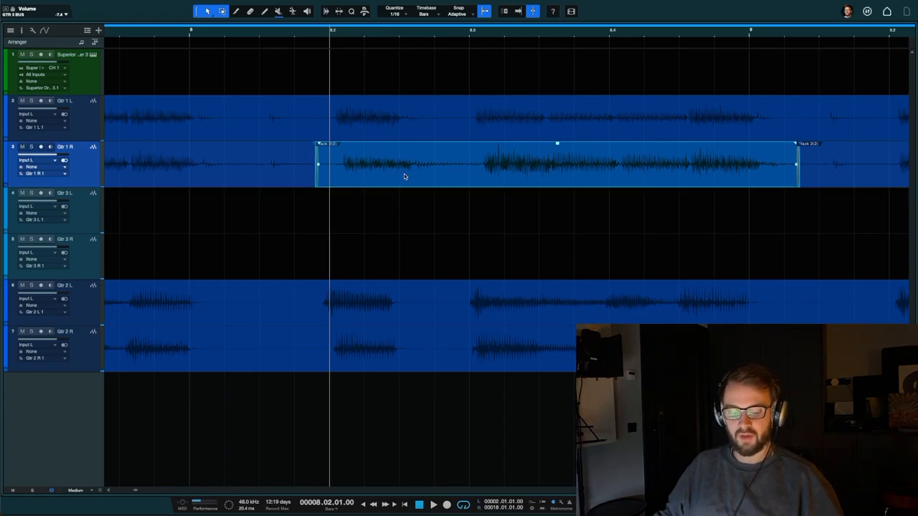
mouse_move(571, 177)
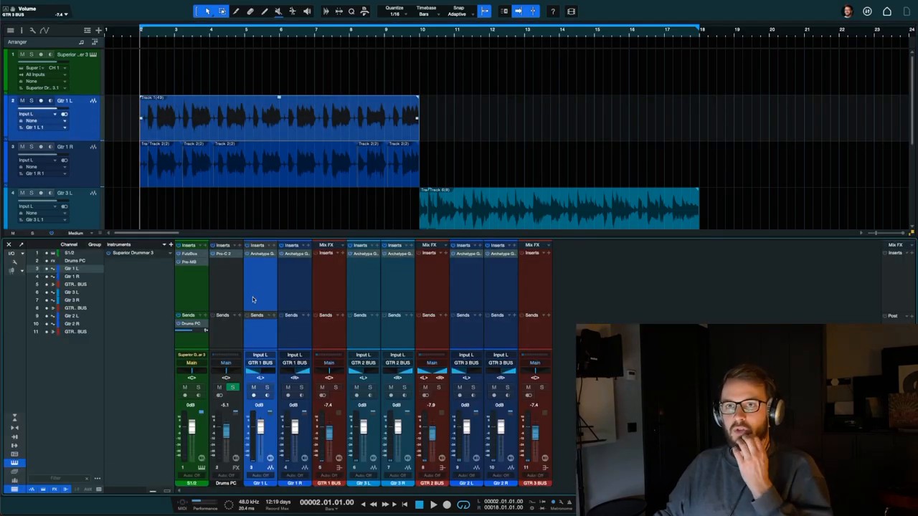
mouse_move(134, 177)
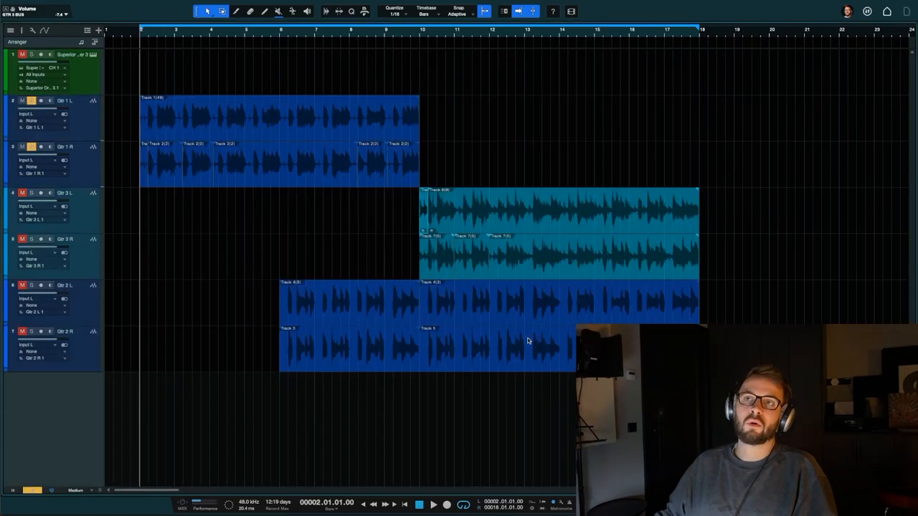
mouse_move(119, 136)
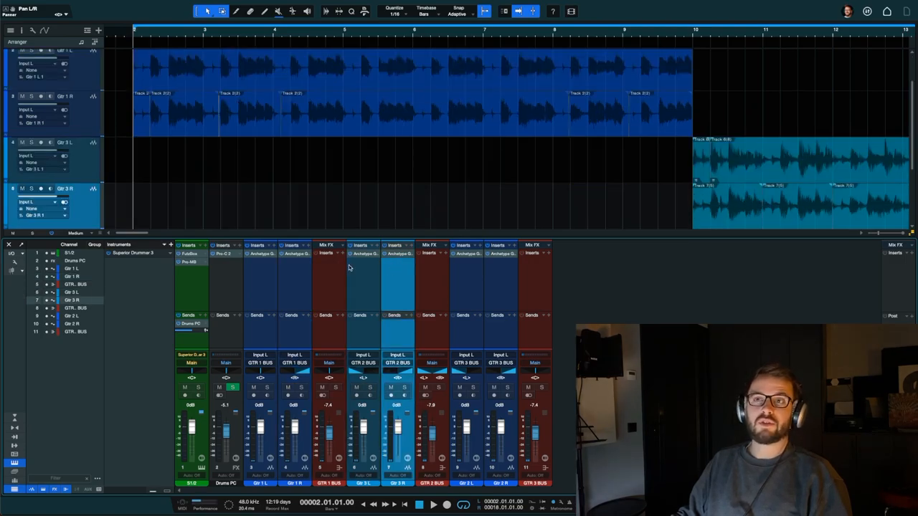
mouse_move(297, 254)
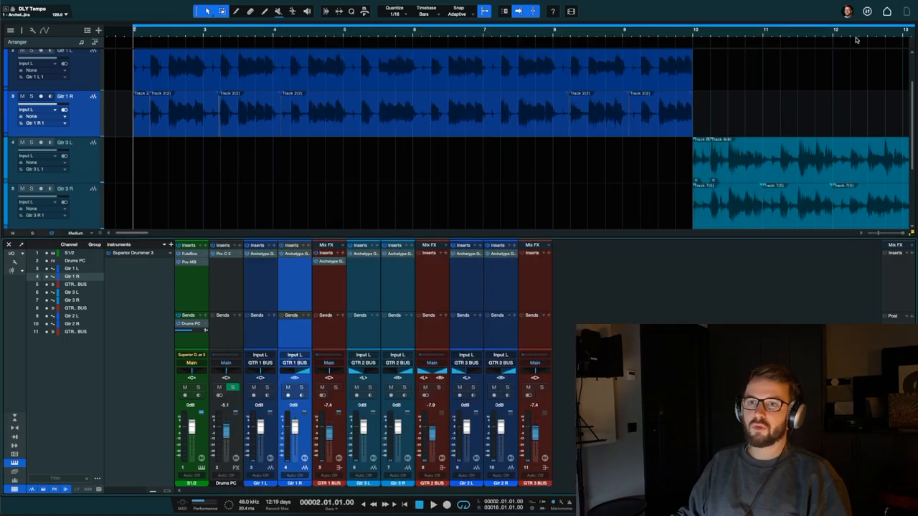
mouse_move(378, 269)
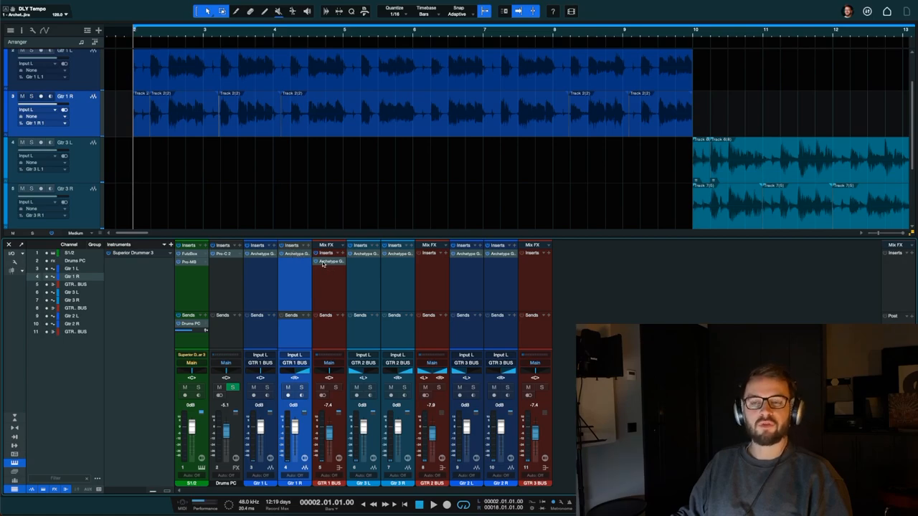
mouse_move(330, 262)
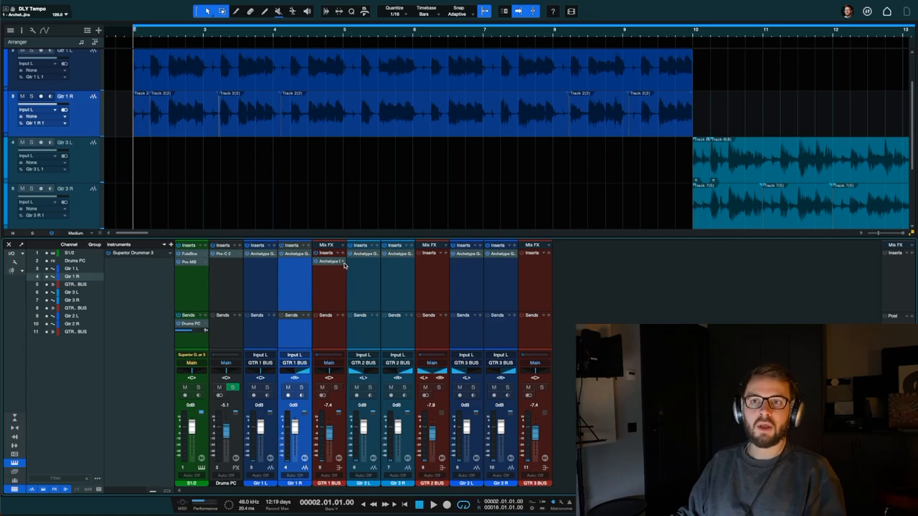
mouse_move(337, 262)
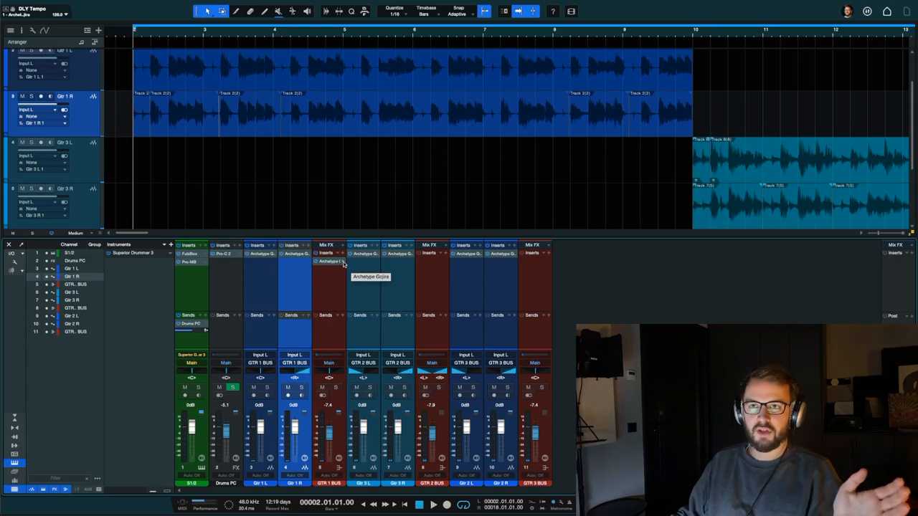
mouse_move(331, 282)
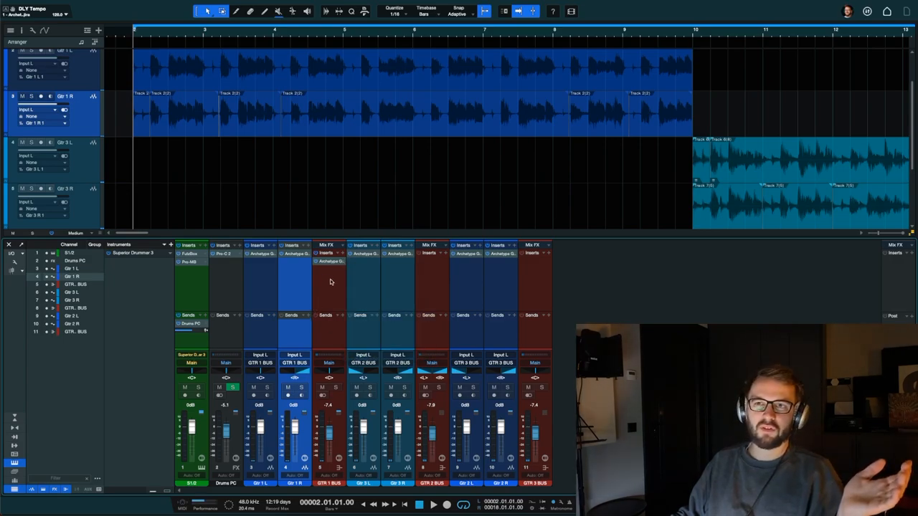
Step: Bring up the insert options on the GTR 1 BUS channel for Archetype Gojira
right_click(330, 261)
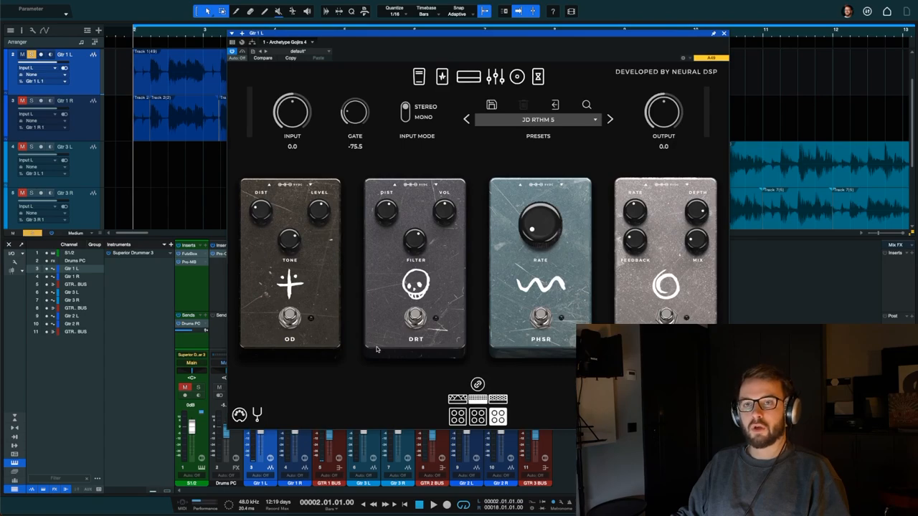
mouse_move(453, 58)
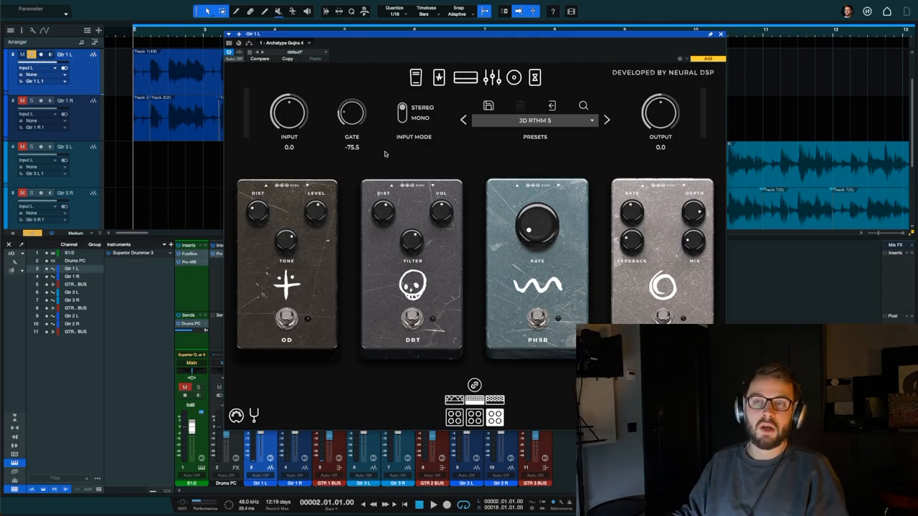
Step: Load the JD RTHM 5 preset and set the overdrive pedal's distortion amount
left_click(535, 120)
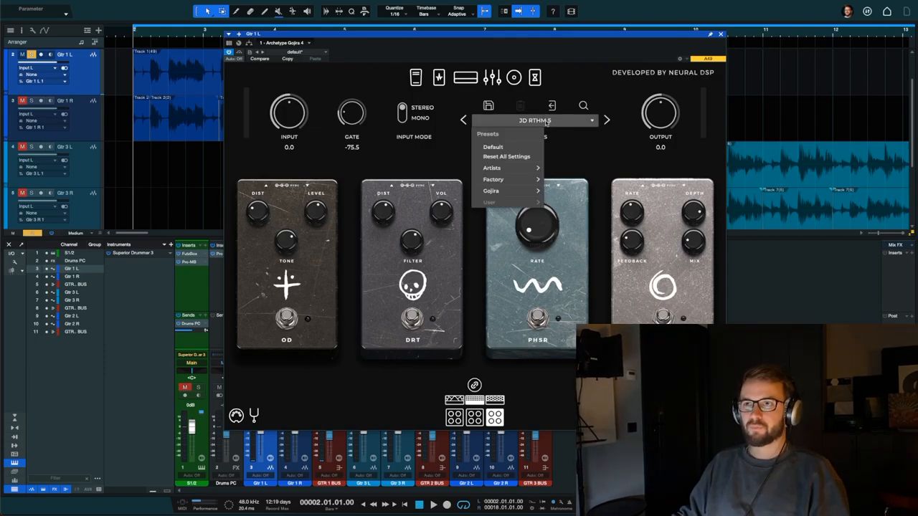
left_click(574, 146)
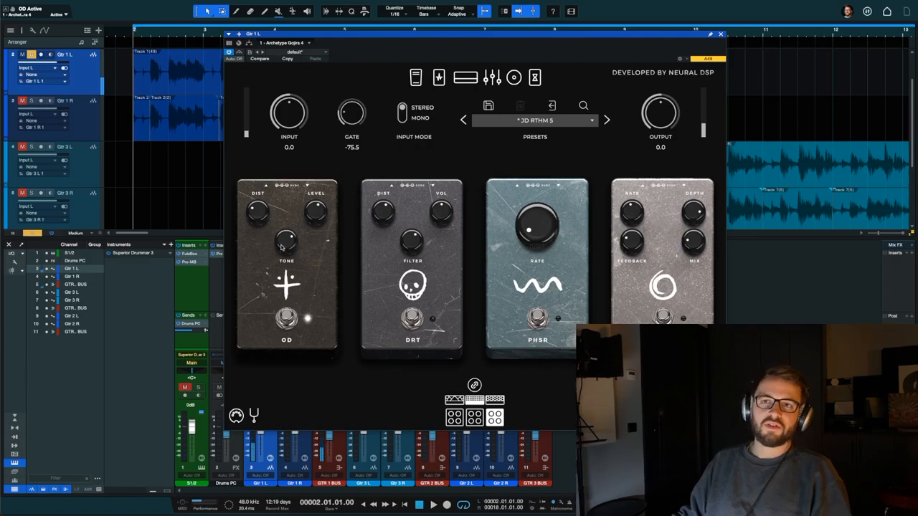
mouse_move(248, 208)
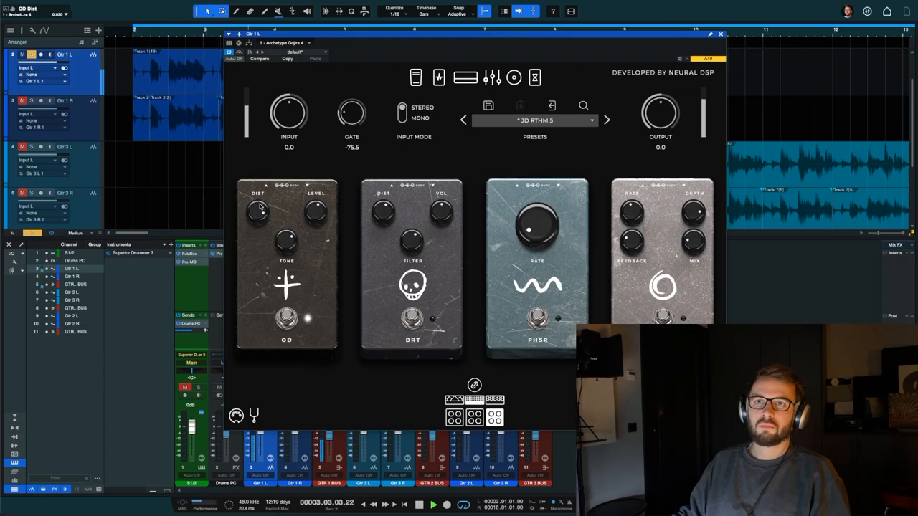
left_click_drag(258, 208, 259, 216)
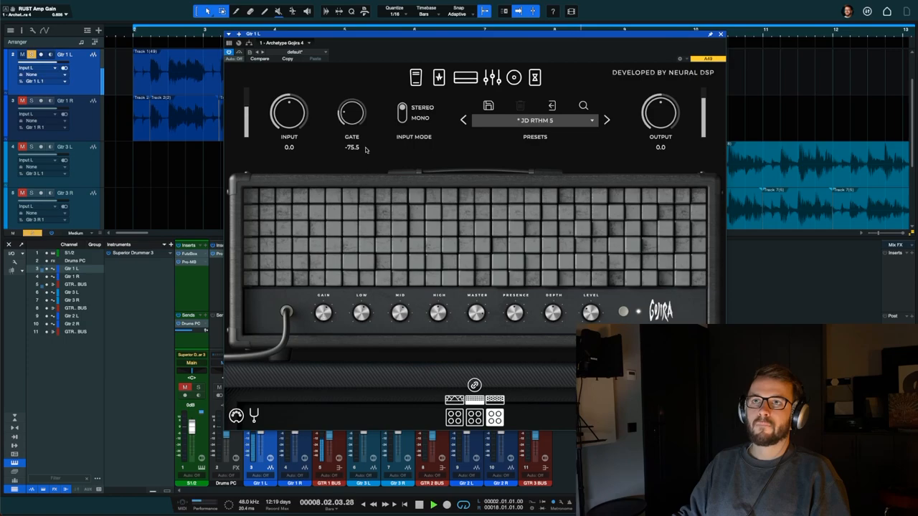
Step: Switch the overdrive pedal on for Gtr 1 L and view the amp head controls
left_click(438, 78)
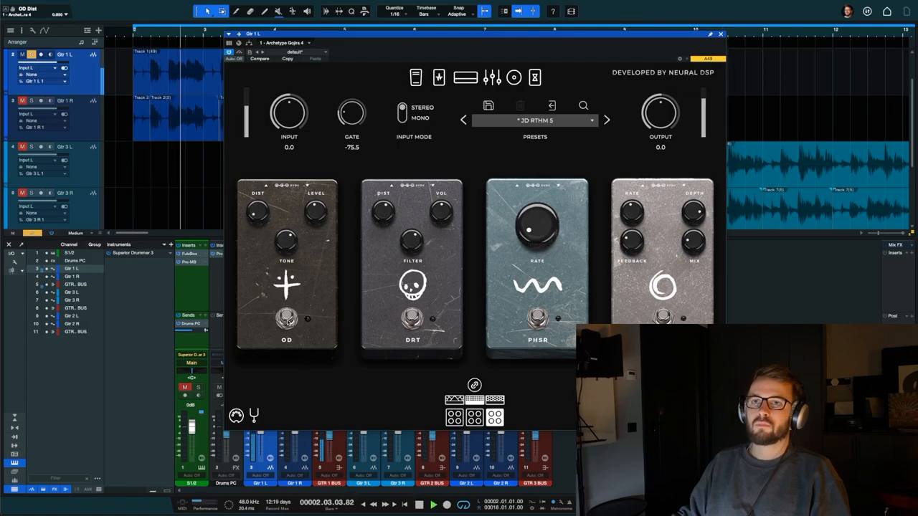
left_click(286, 318)
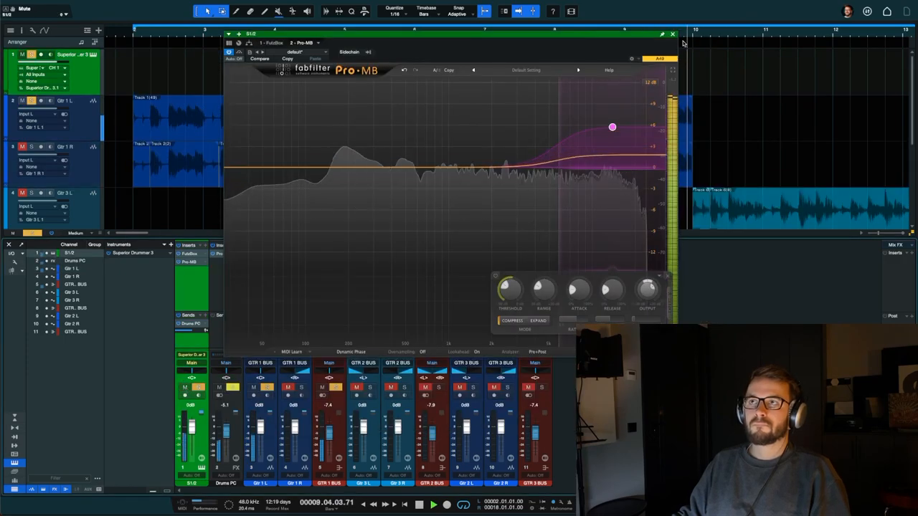
left_click(672, 34)
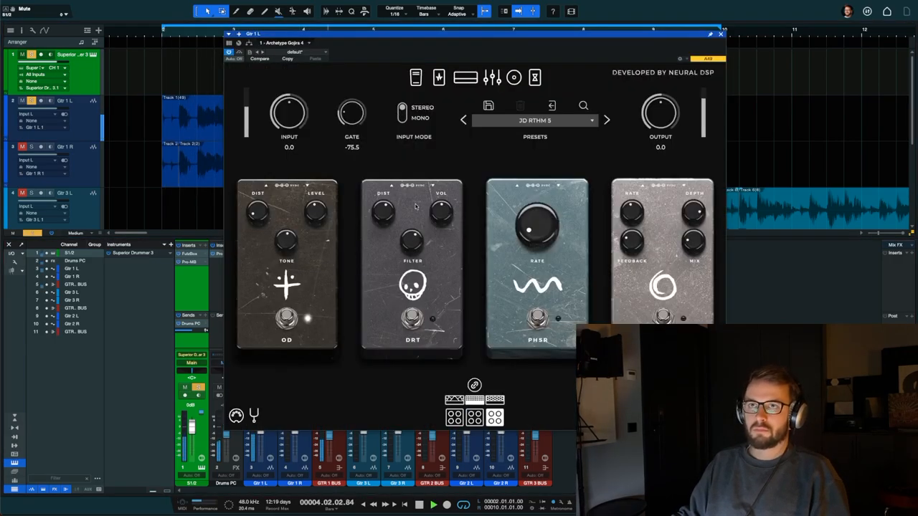
Step: Switch the overdrive pedal off and show the Gojira amp head section
left_click(286, 318)
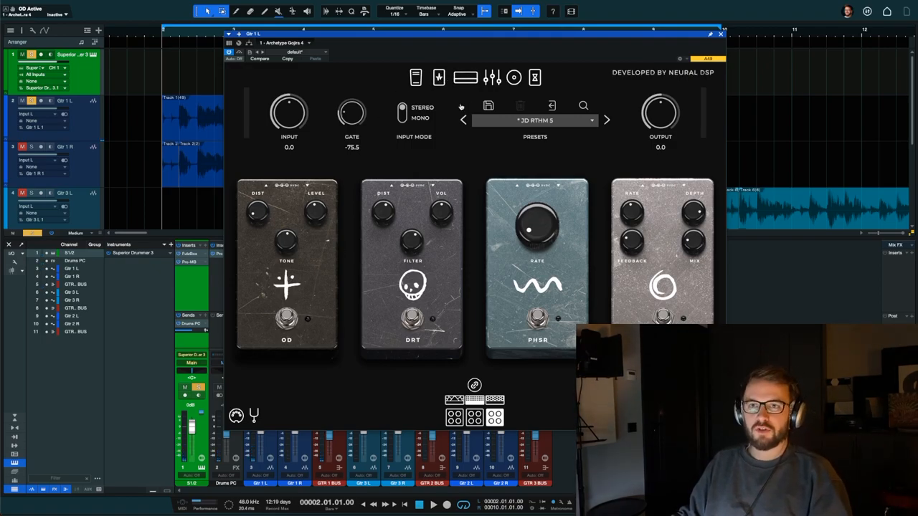
left_click(465, 78)
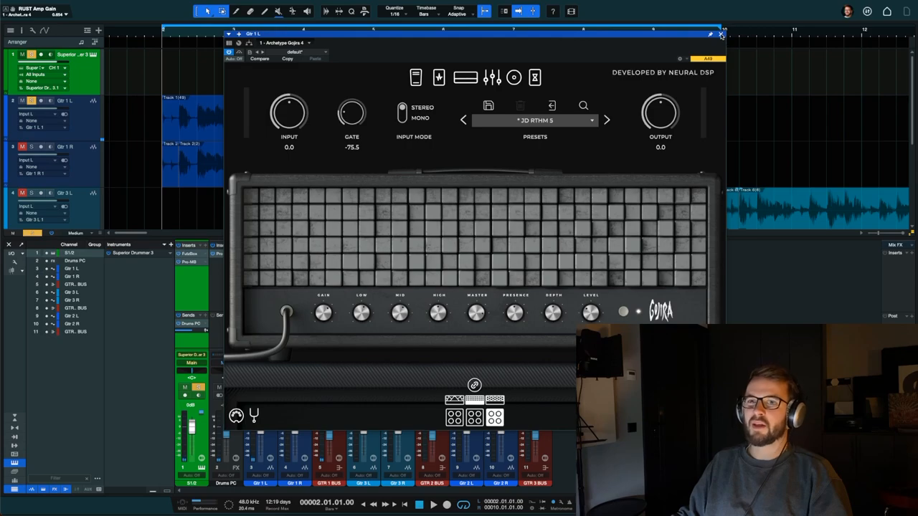
Step: Close Gtr 1 L's amp and bring up the Archetype Gojira on GTR 1 BUS
left_click(721, 35)
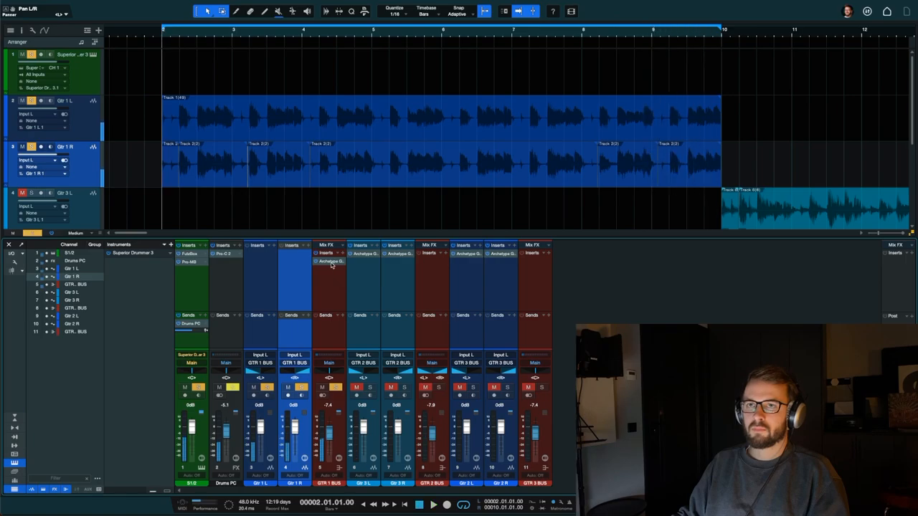
double_click(328, 261)
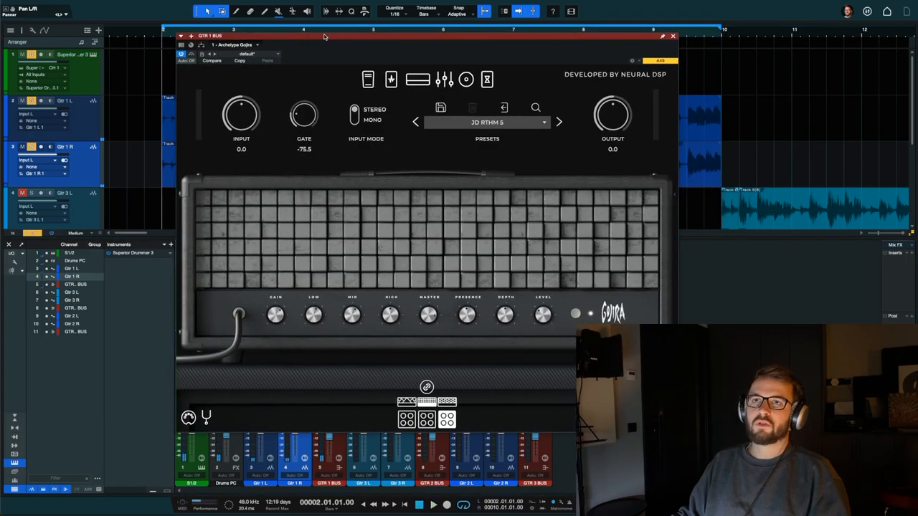
Step: Raise the GTR 1 BUS noise gate from -75.5 toward -45 during playback
left_click_drag(303, 115, 303, 108)
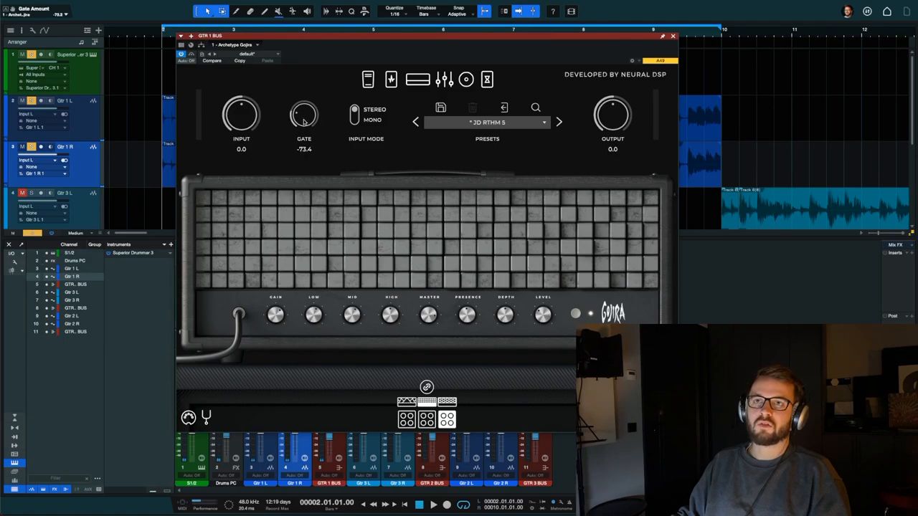
left_click_drag(304, 115, 312, 108)
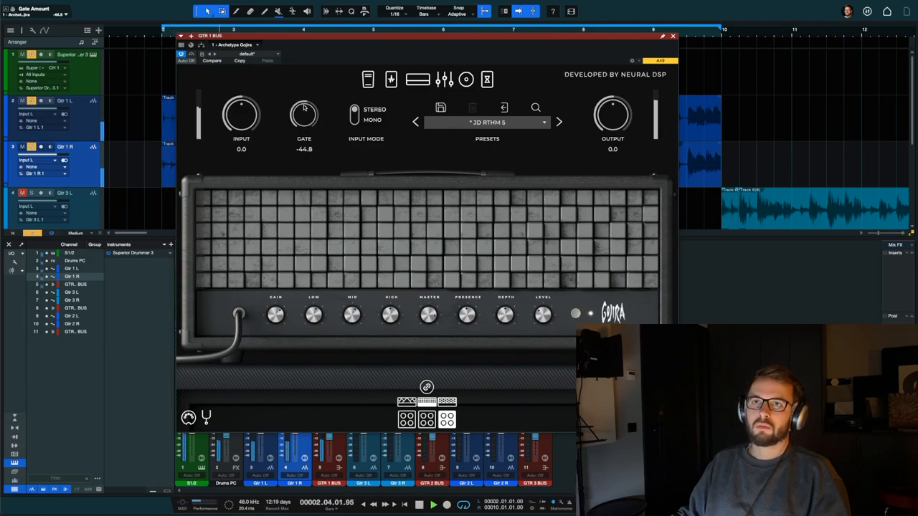
left_click(433, 505)
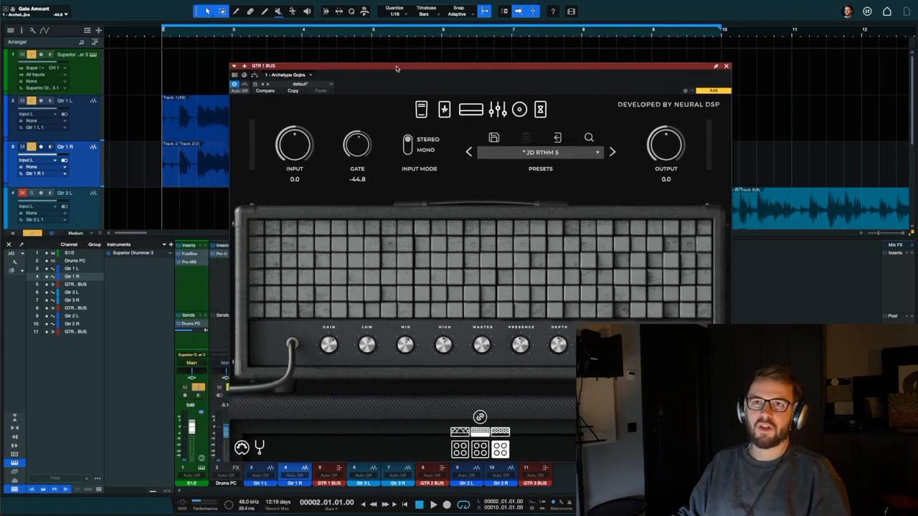
left_click_drag(395, 68, 541, 71)
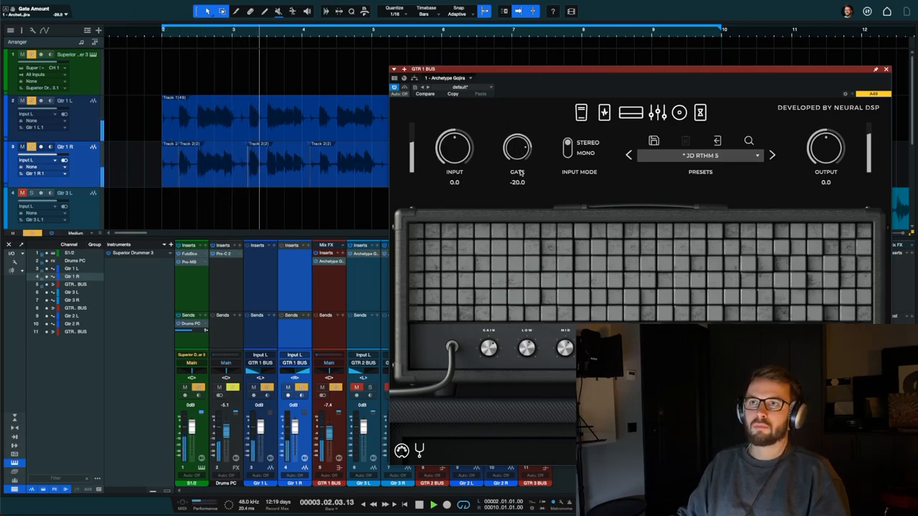
Step: Fine-tune the noise gate threshold to settle around -34 to -38
left_click_drag(517, 149, 517, 172)
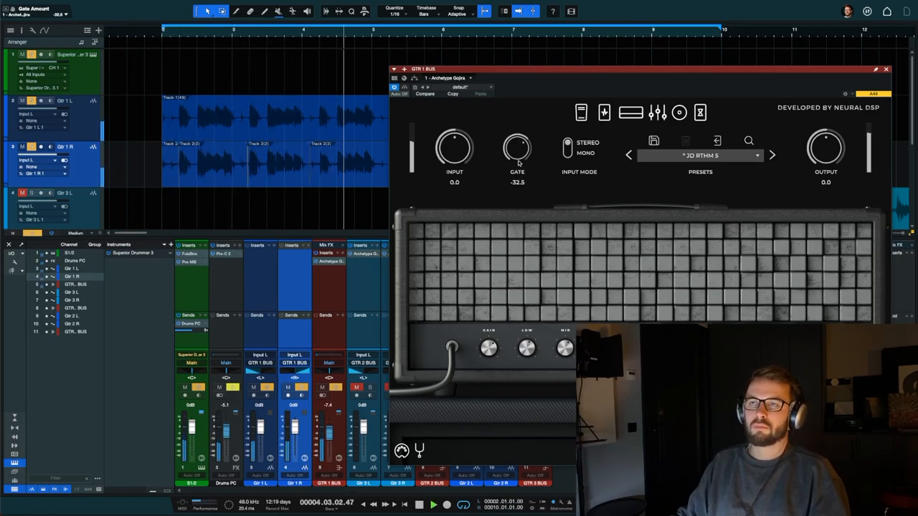
left_click_drag(518, 148, 517, 140)
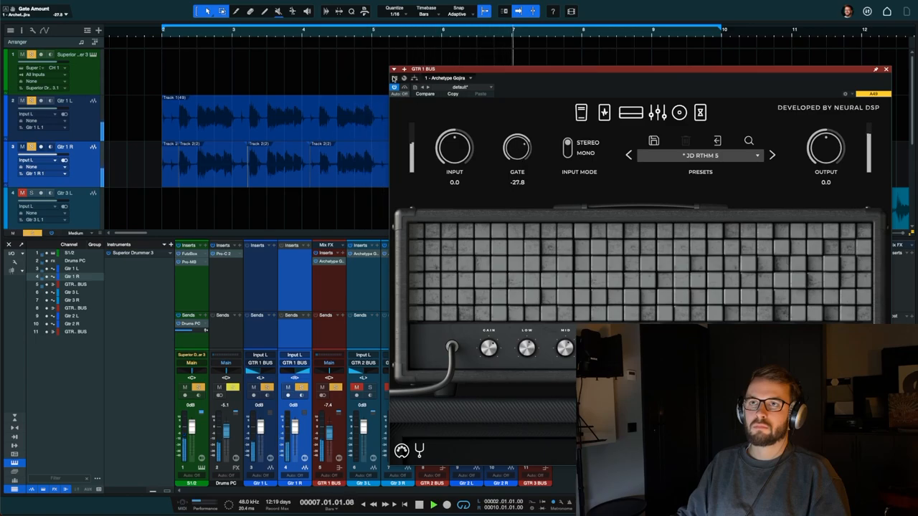
left_click_drag(517, 149, 518, 172)
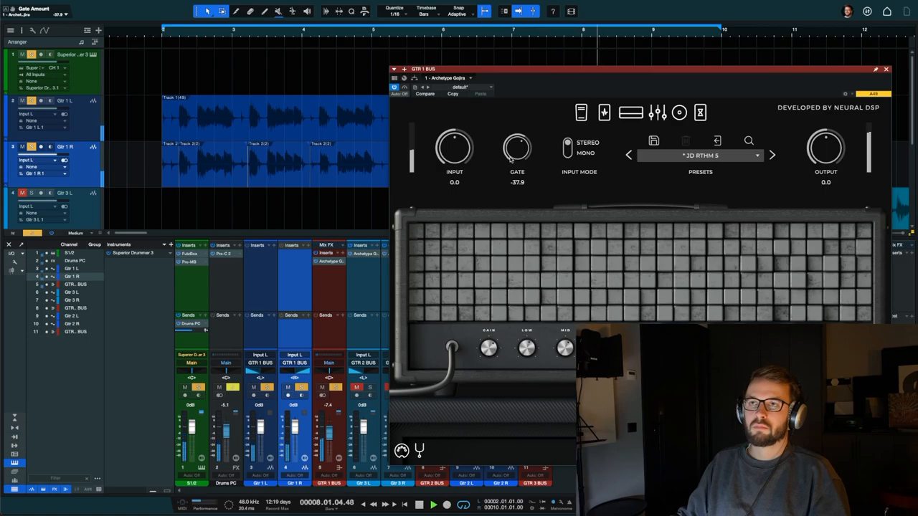
left_click_drag(518, 149, 517, 140)
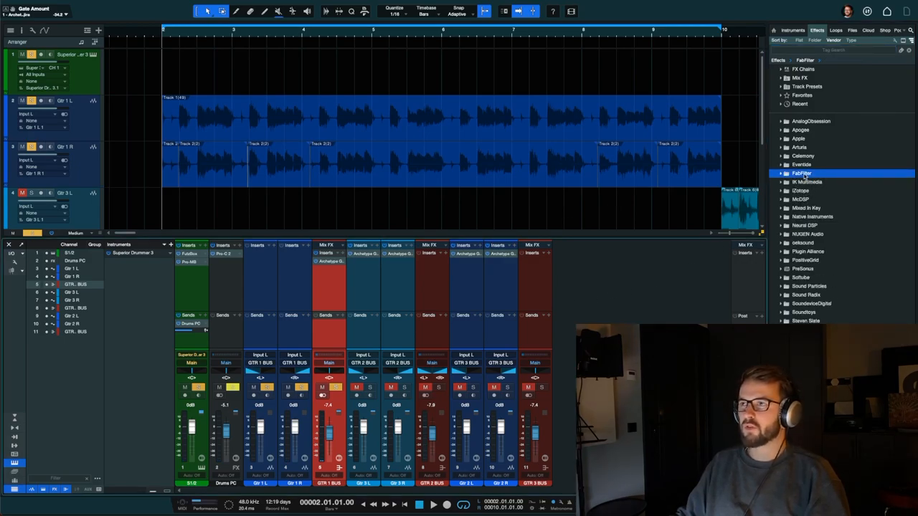
Step: Add FabFilter Pro-Q 3 after Archetype Gojira on GTR 1 BUS
left_click(801, 173)
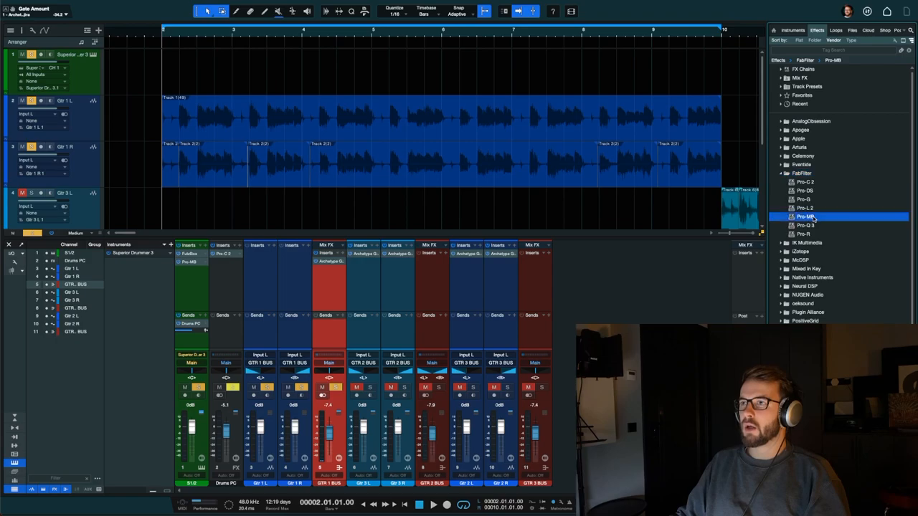
left_click(805, 226)
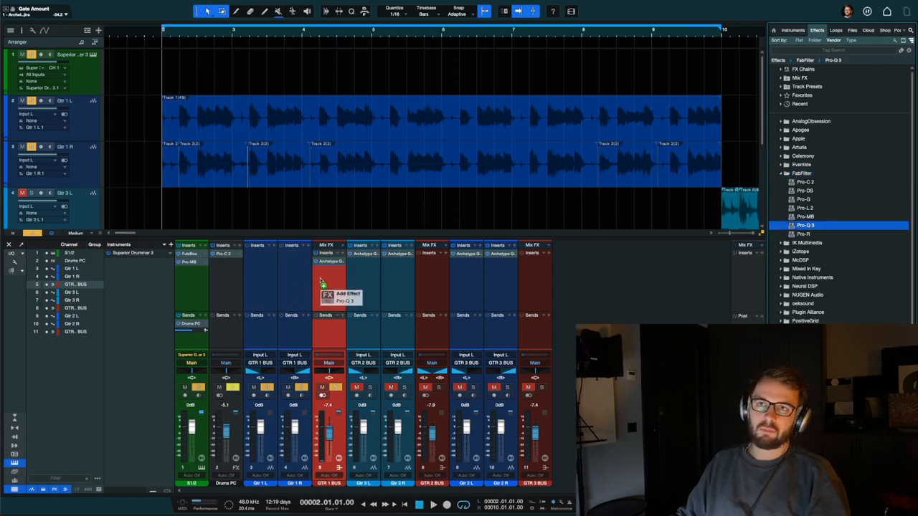
left_click(346, 298)
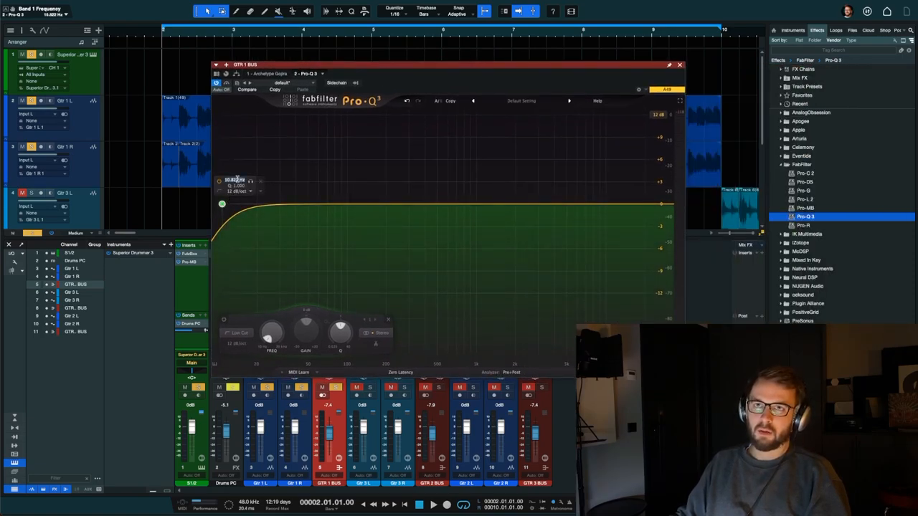
Step: Set band 1 as a steep 48 dB/oct low cut around 80 Hz
left_click_drag(223, 204, 334, 204)
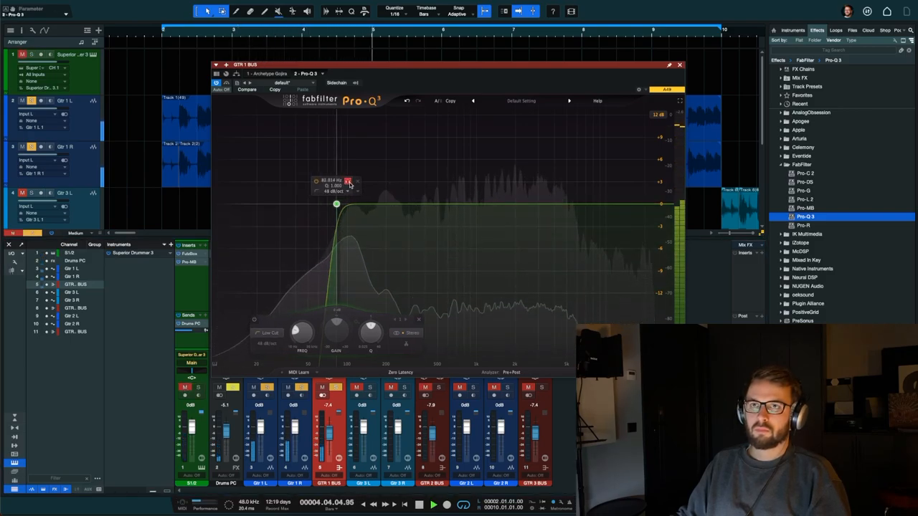
left_click_drag(336, 204, 353, 205)
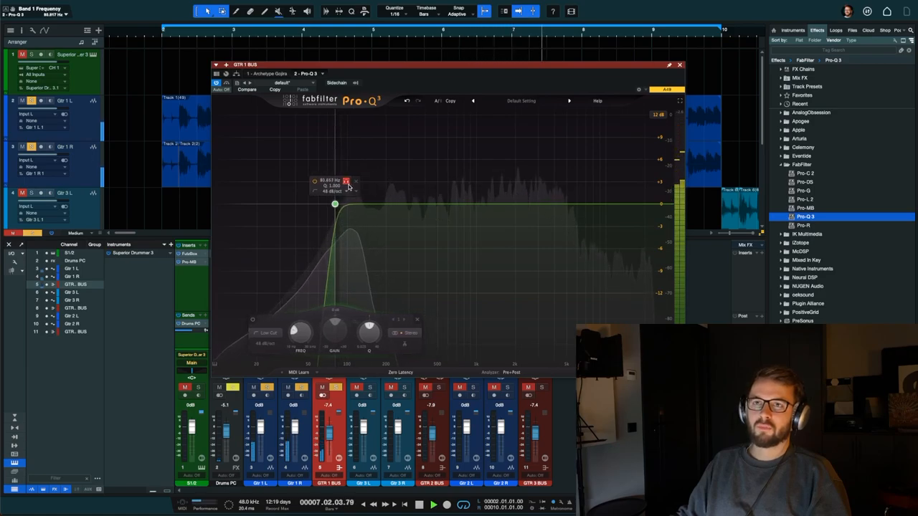
left_click_drag(335, 204, 341, 204)
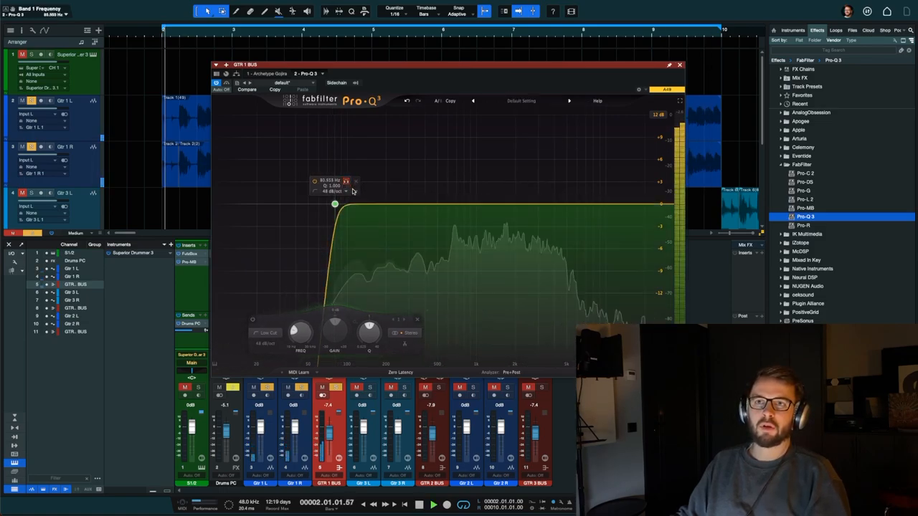
left_click(348, 180)
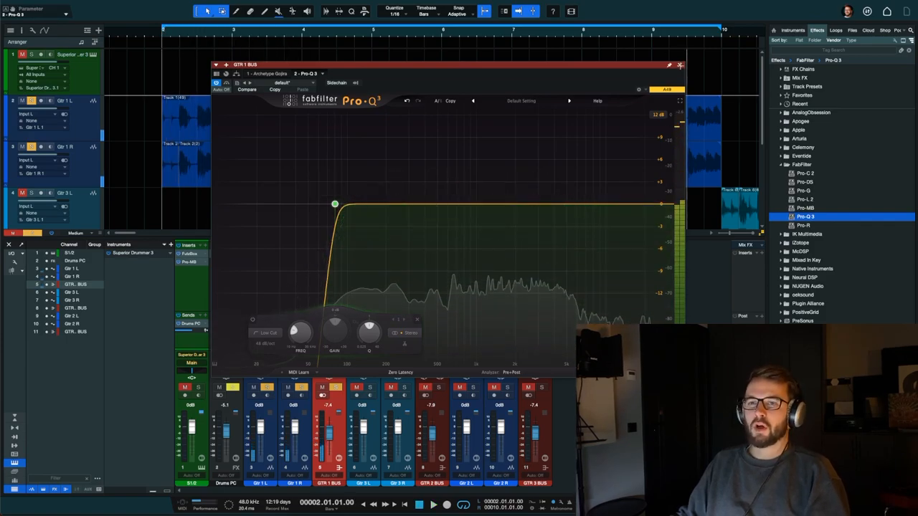
left_click(680, 64)
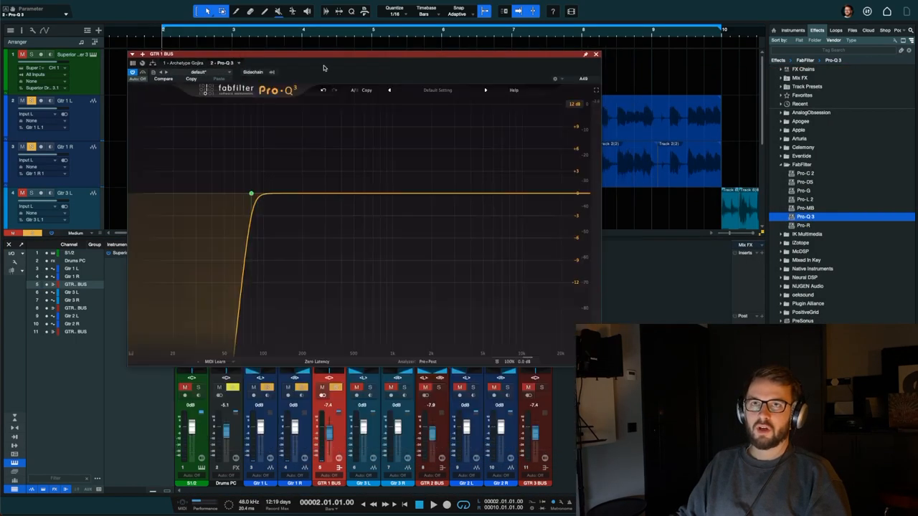
Step: Close Pro-Q 3 and expand the oeksound folder in the effects browser to show soothe2
left_click(596, 54)
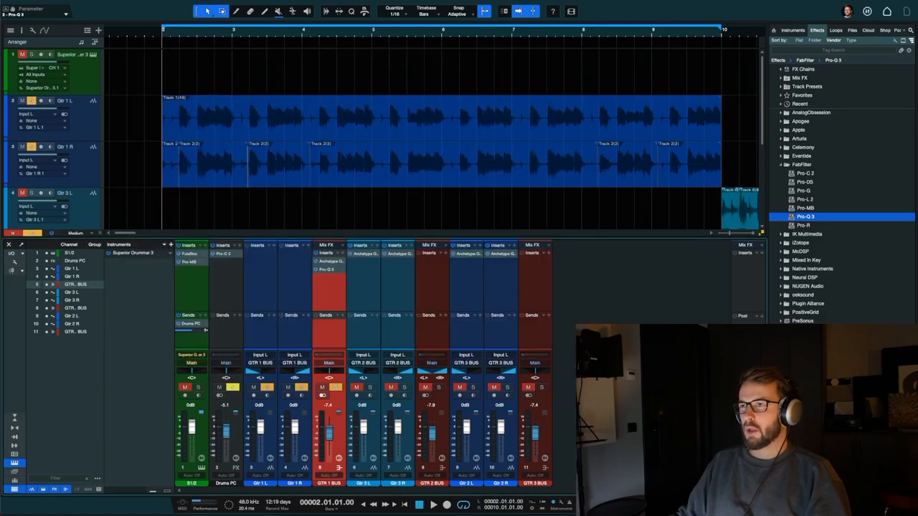
left_click(788, 164)
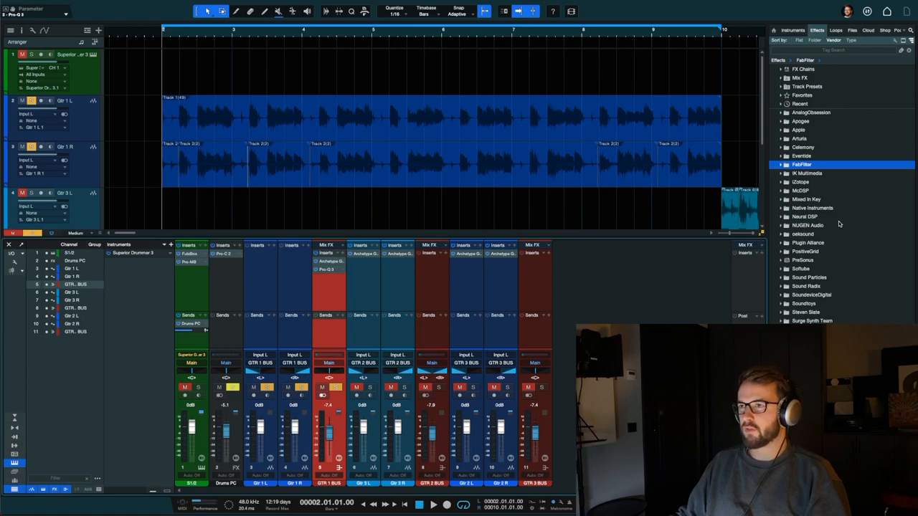
mouse_move(839, 223)
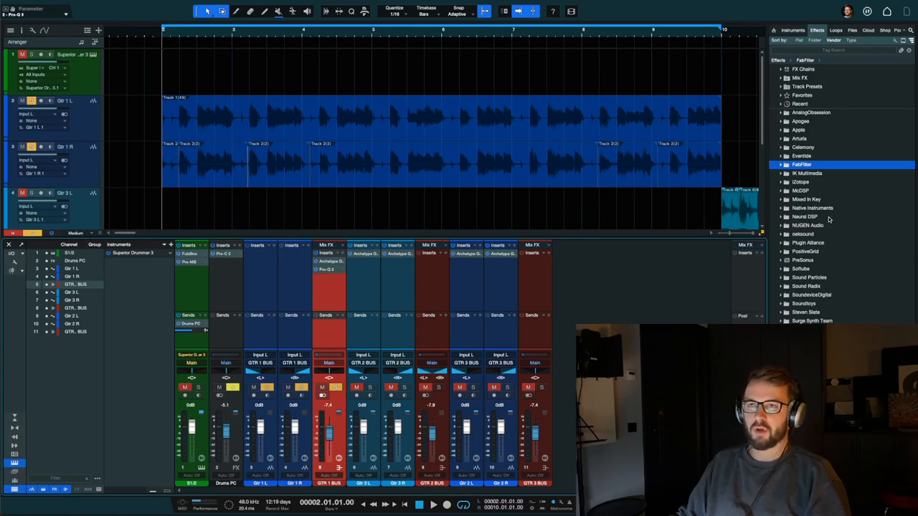
left_click(805, 217)
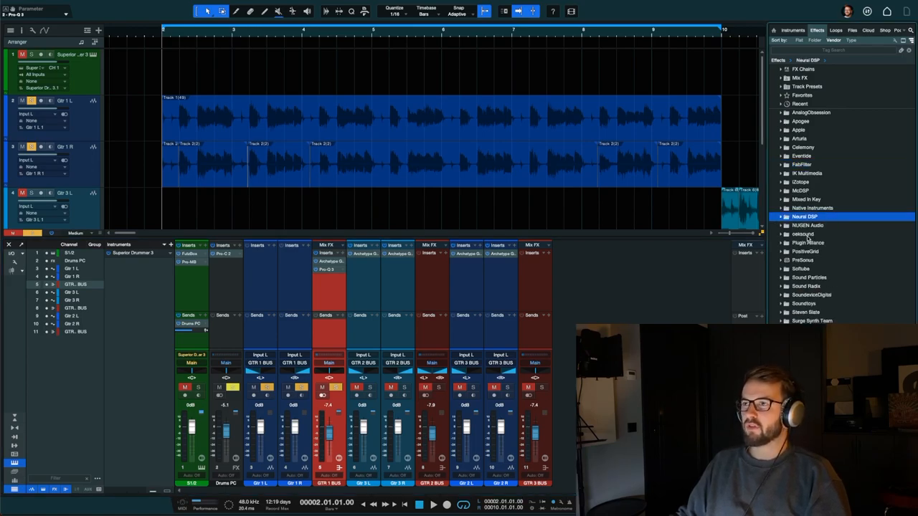
left_click(803, 234)
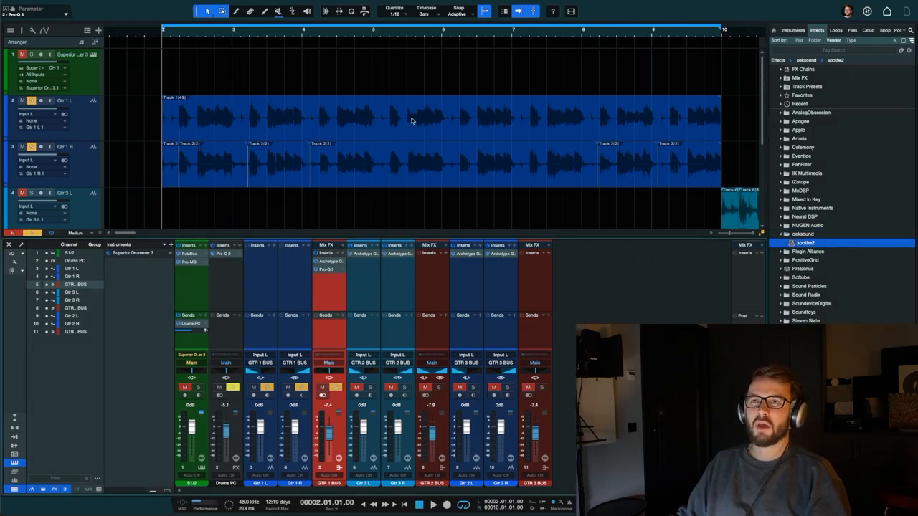
Step: Add soothe2 to GTR 1 BUS and audition the Elec gtr de-harsh and Egtr harsh presets
left_click(348, 89)
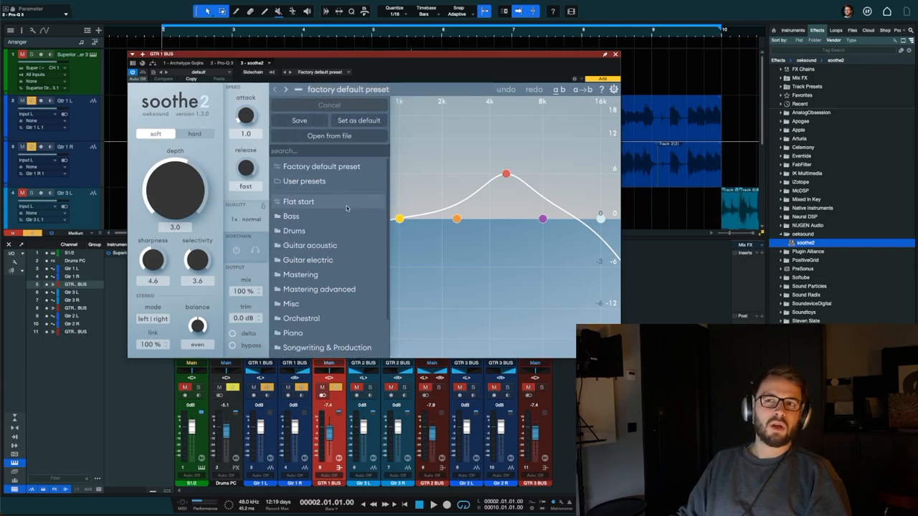
left_click(307, 260)
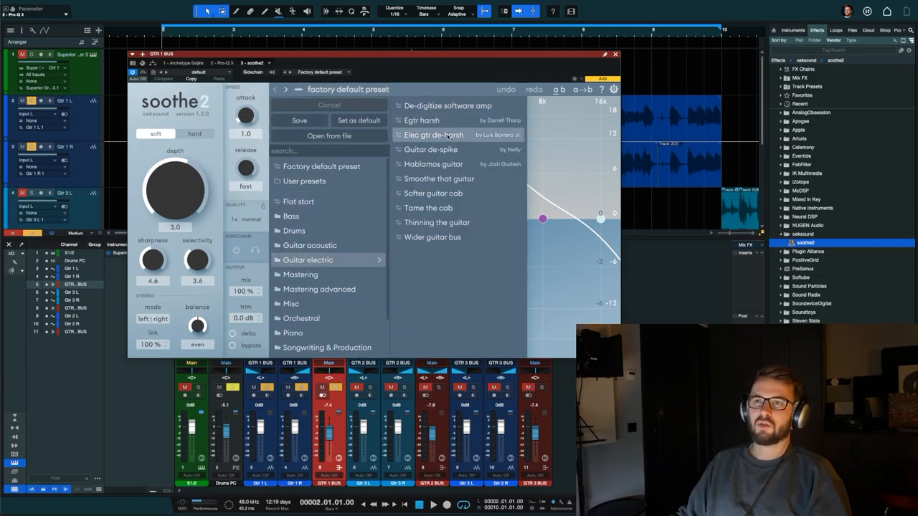
left_click(433, 135)
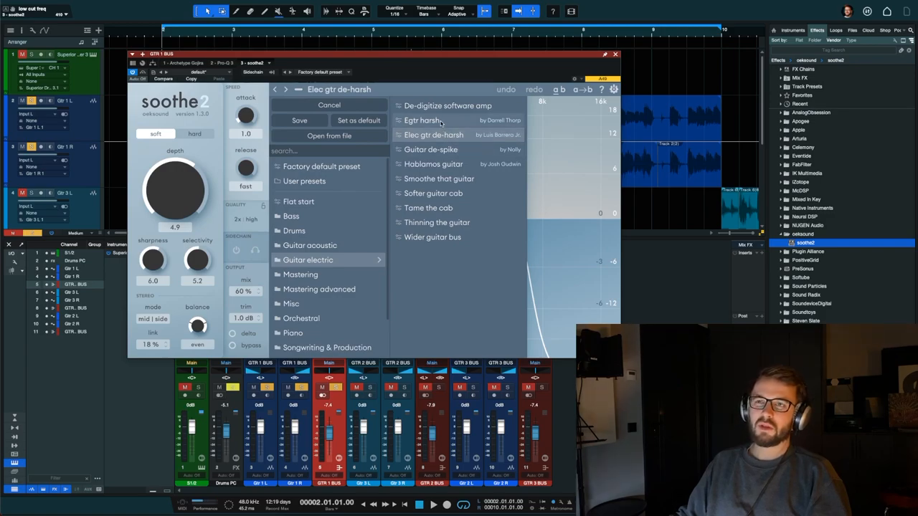
left_click(424, 119)
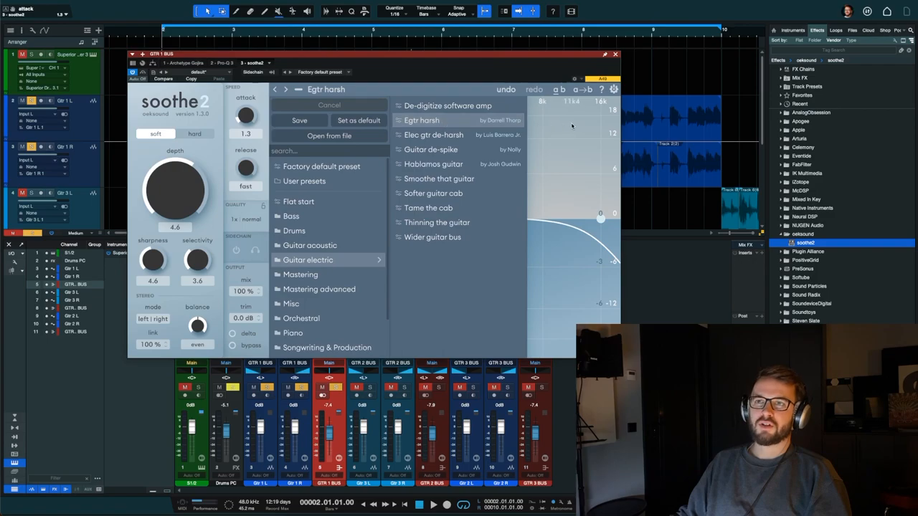
left_click(422, 120)
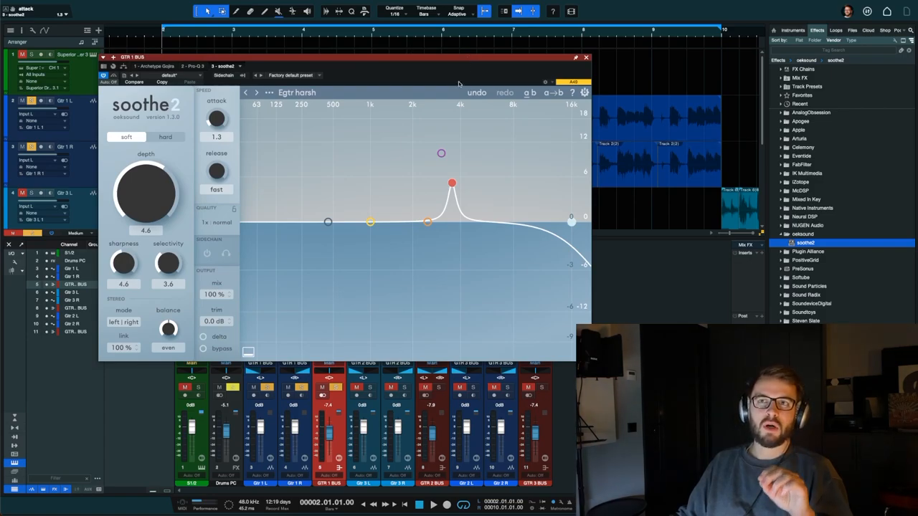
mouse_move(320, 106)
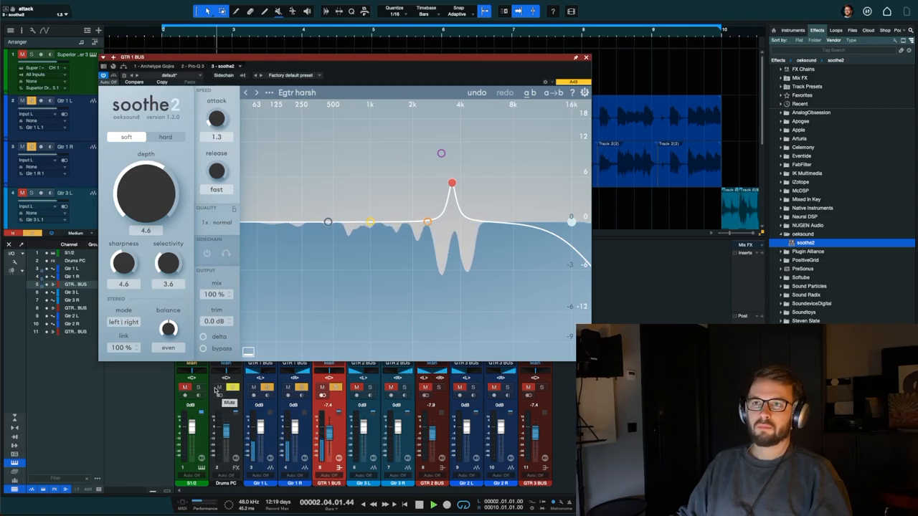
left_click(586, 57)
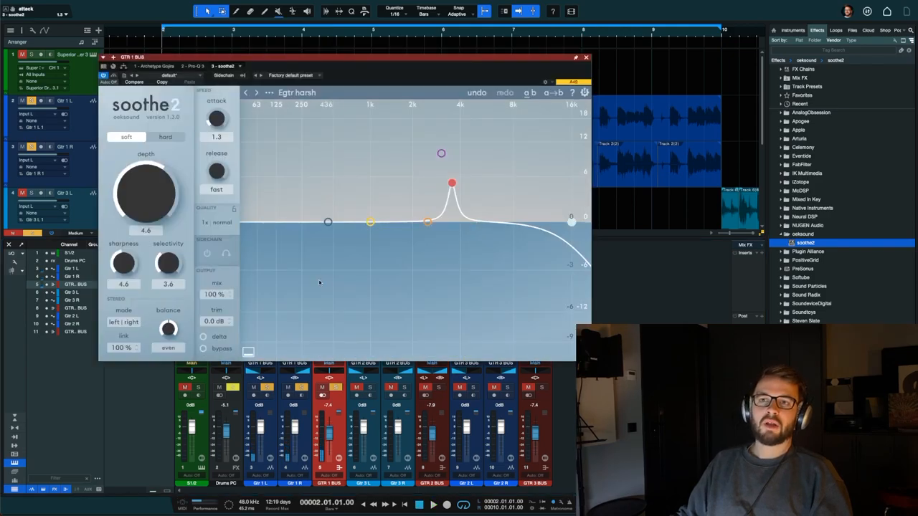
mouse_move(205, 349)
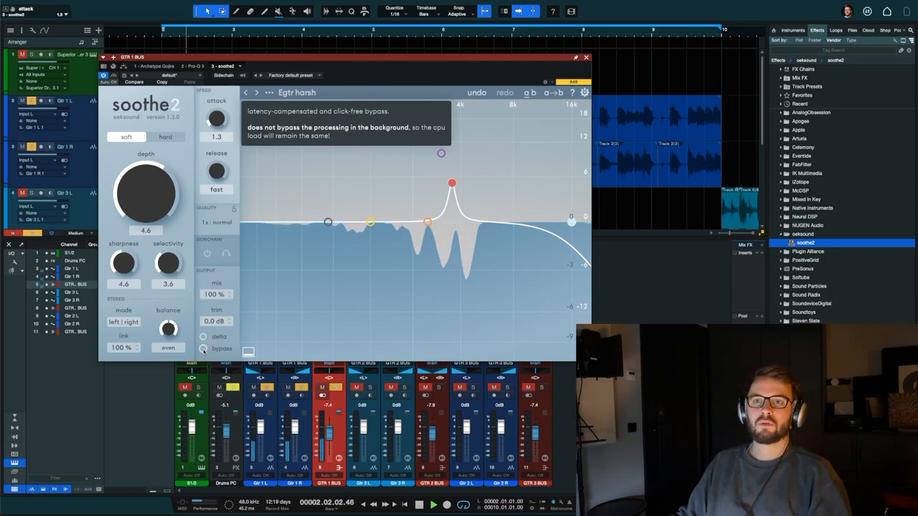
Step: Compare with bypass and keep the Elec gtr de-harsh preset at 60% mix
left_click(203, 348)
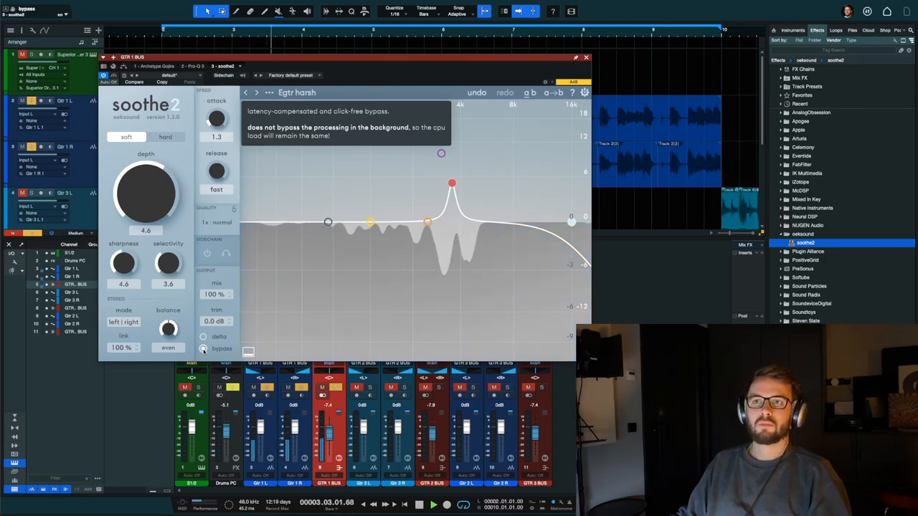
left_click(297, 92)
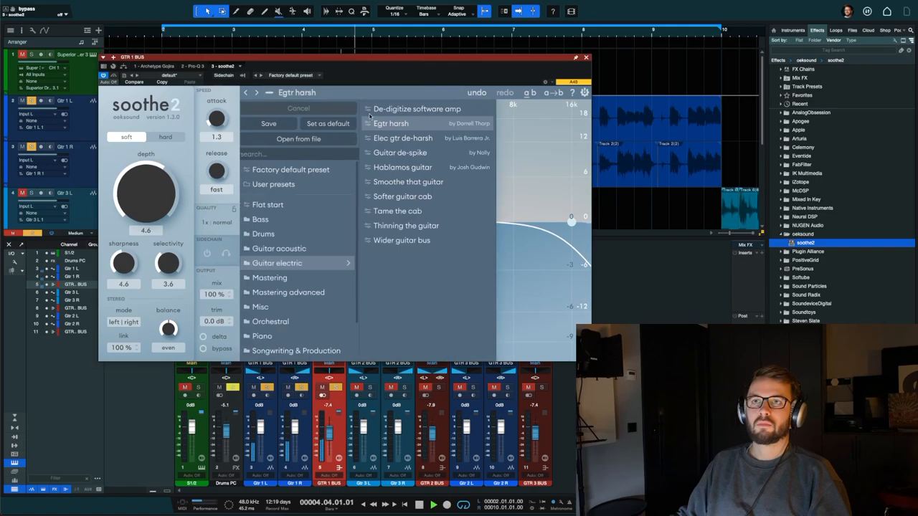
left_click(403, 138)
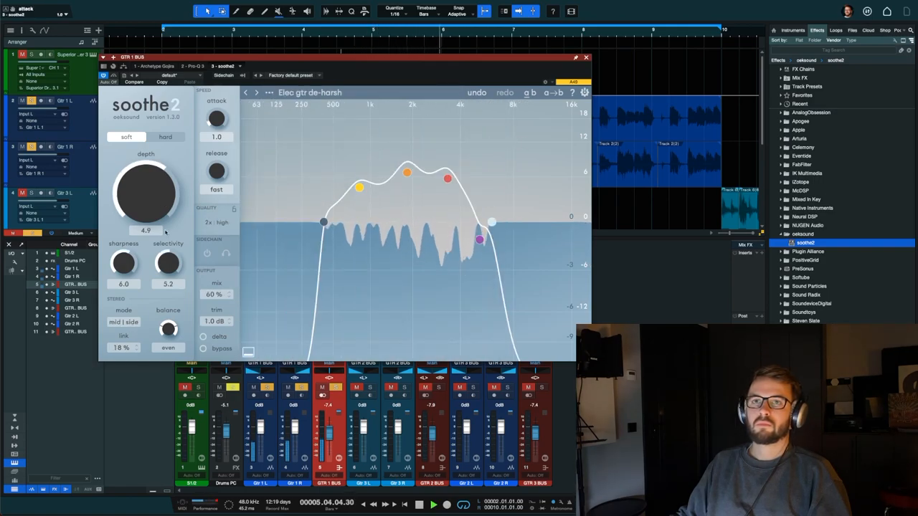
left_click(203, 349)
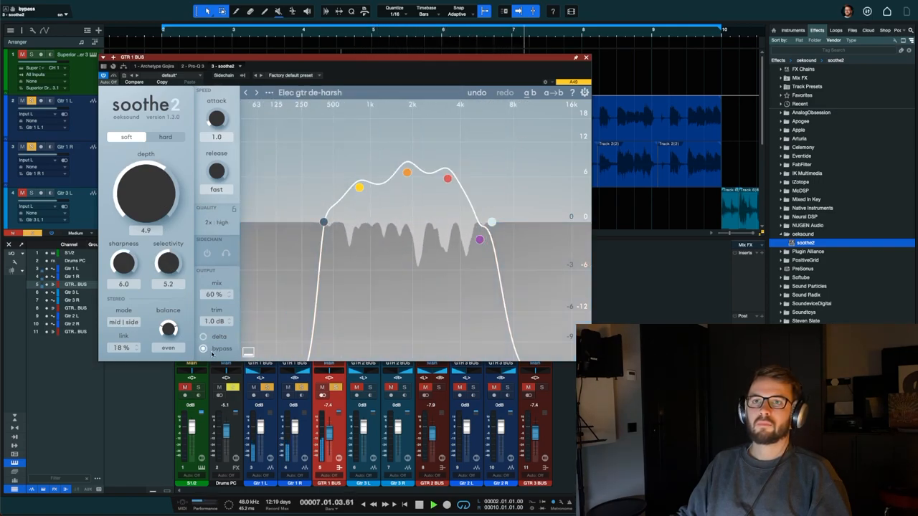
left_click(310, 92)
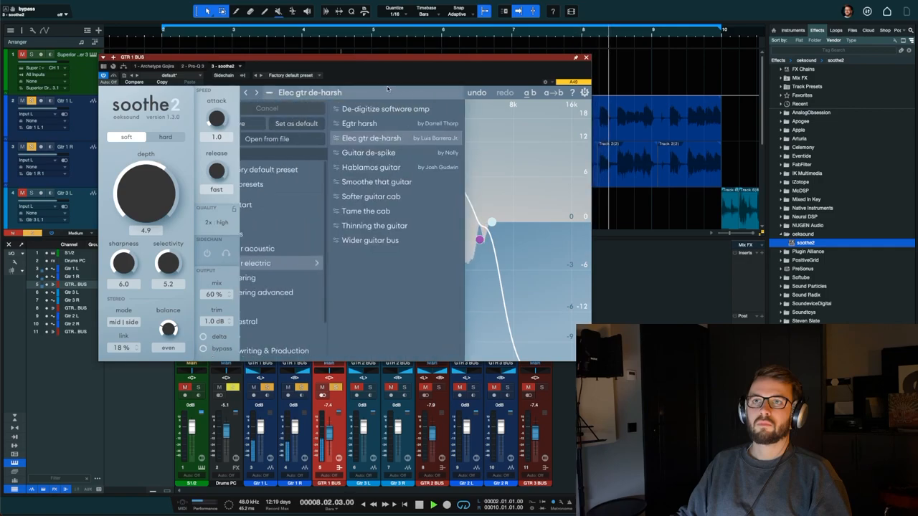
left_click(359, 123)
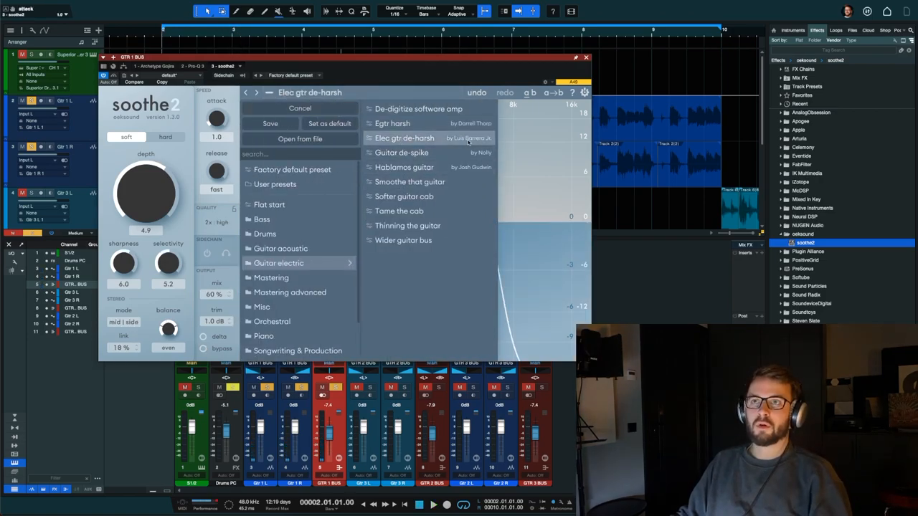
left_click(404, 138)
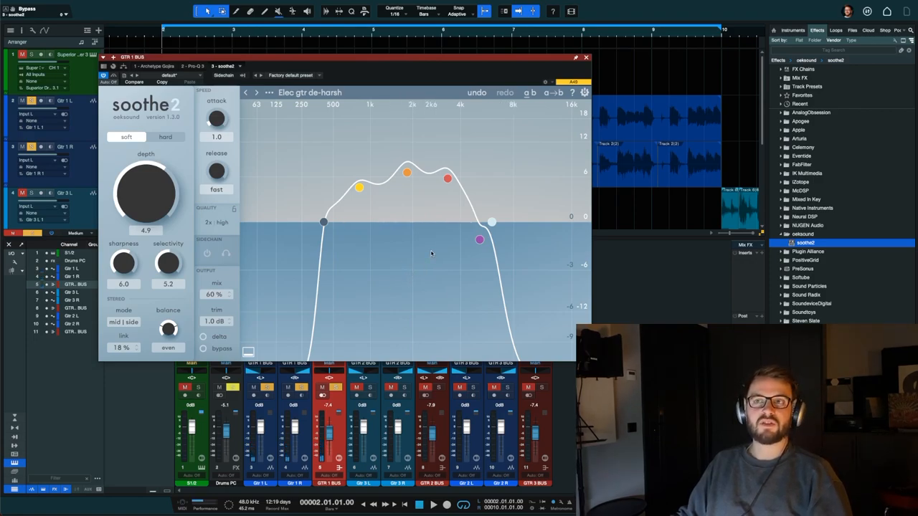
mouse_move(409, 223)
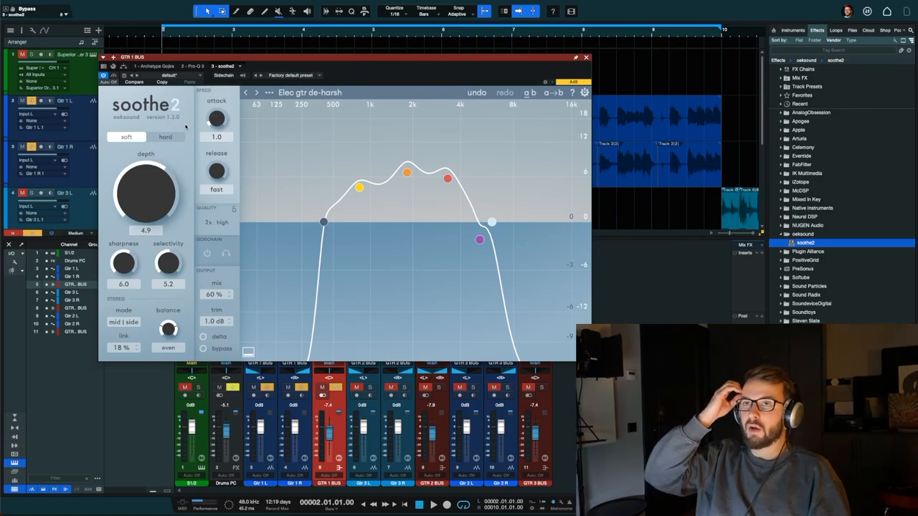
mouse_move(220, 253)
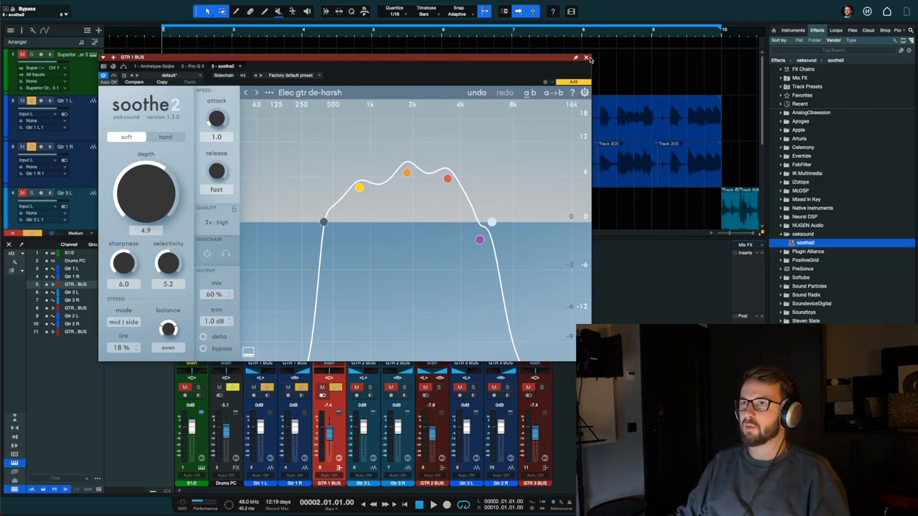
Step: Close soothe2, collapse the oeksound folder and expand Soundtoys to reach Decapitator
left_click(588, 58)
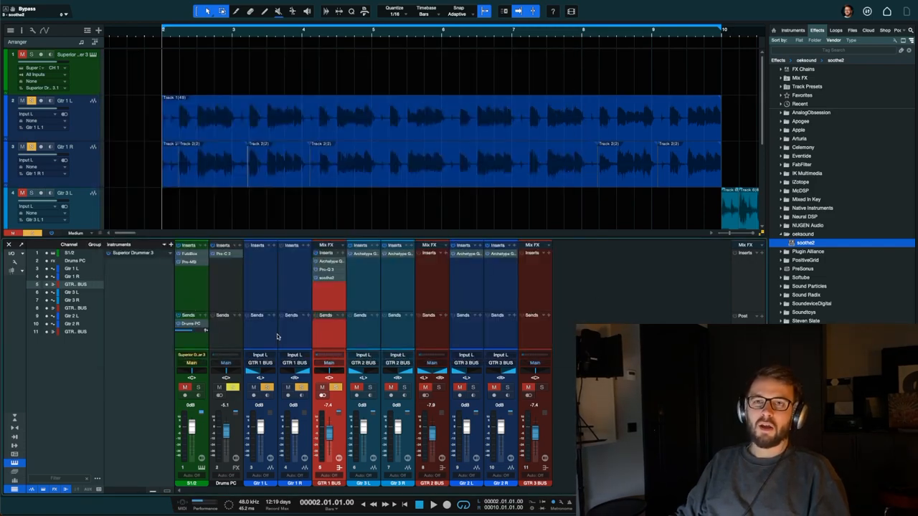
left_click(199, 387)
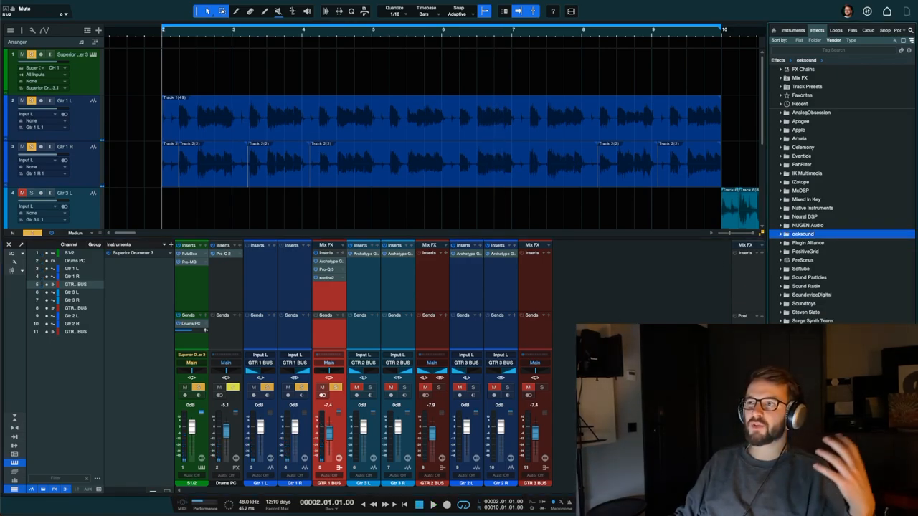
left_click(804, 303)
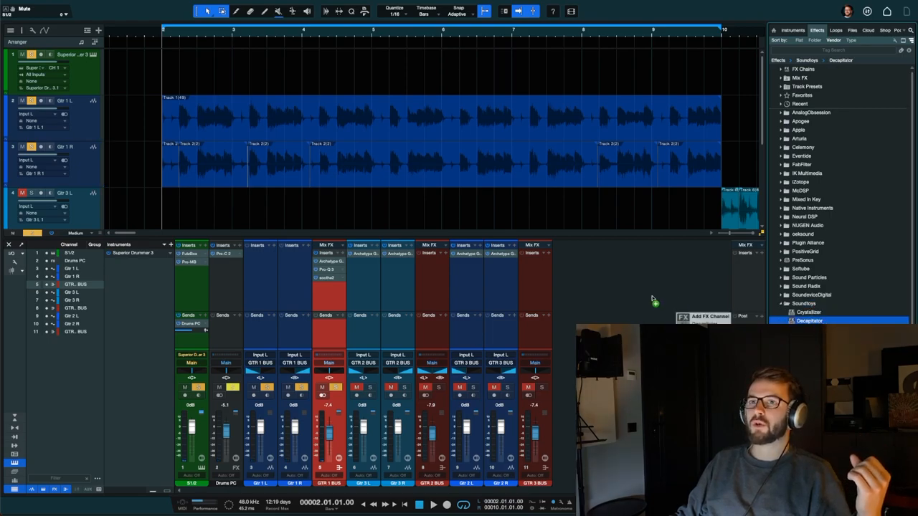
mouse_move(328, 297)
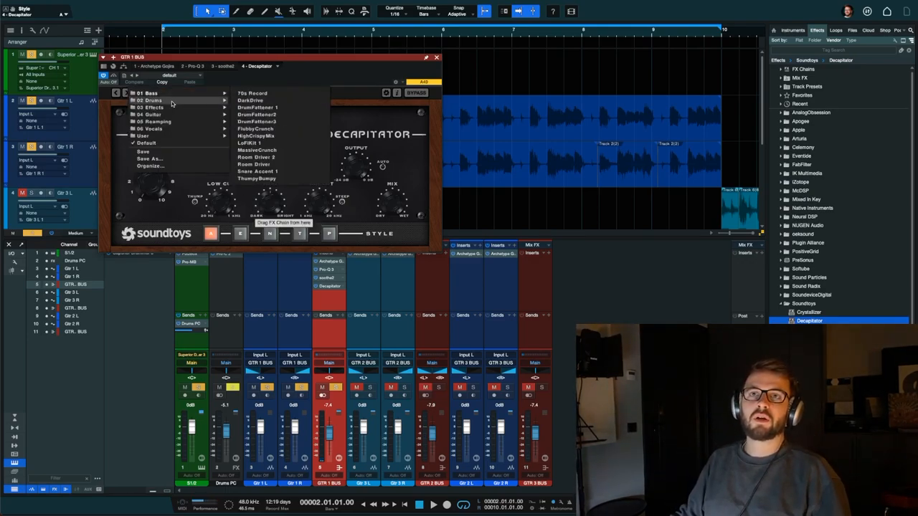
mouse_move(150, 115)
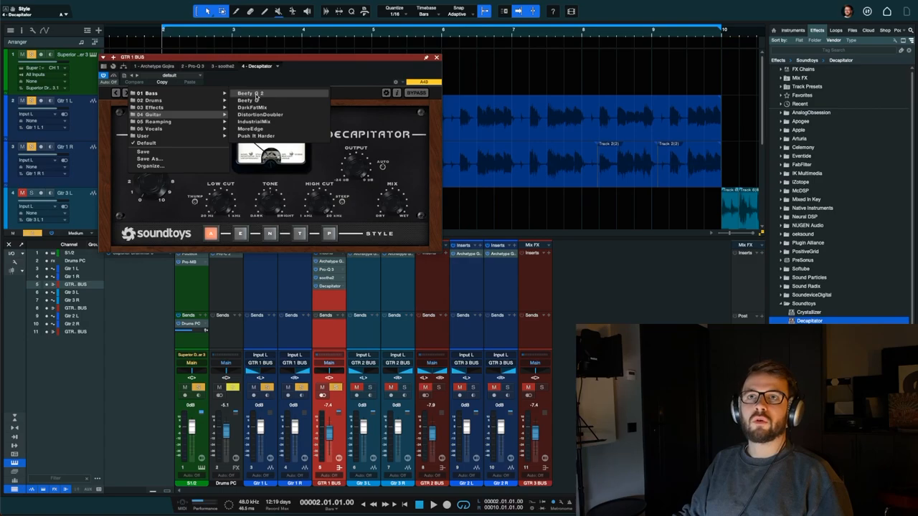
Step: Load the 04 Guitar > Beefy Q 2 preset, lower the Mix and darken the Tone, then close Decapitator
left_click(249, 94)
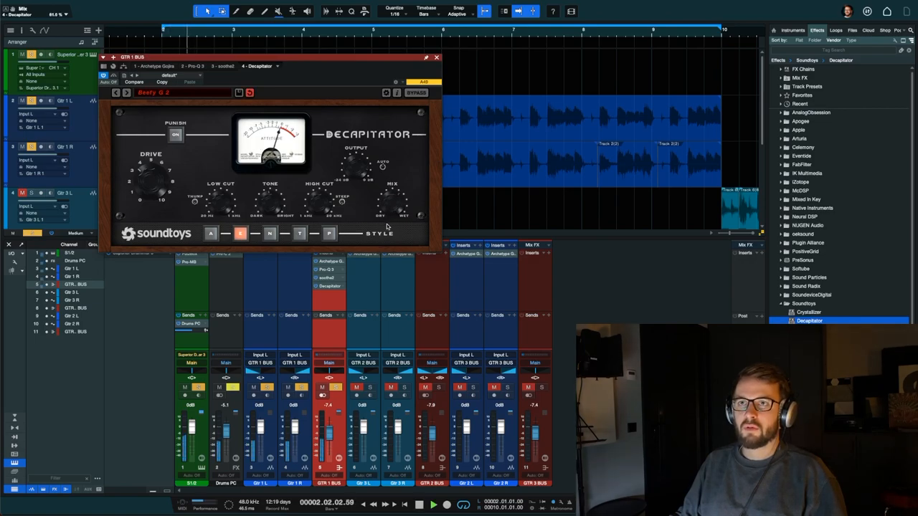
left_click(116, 92)
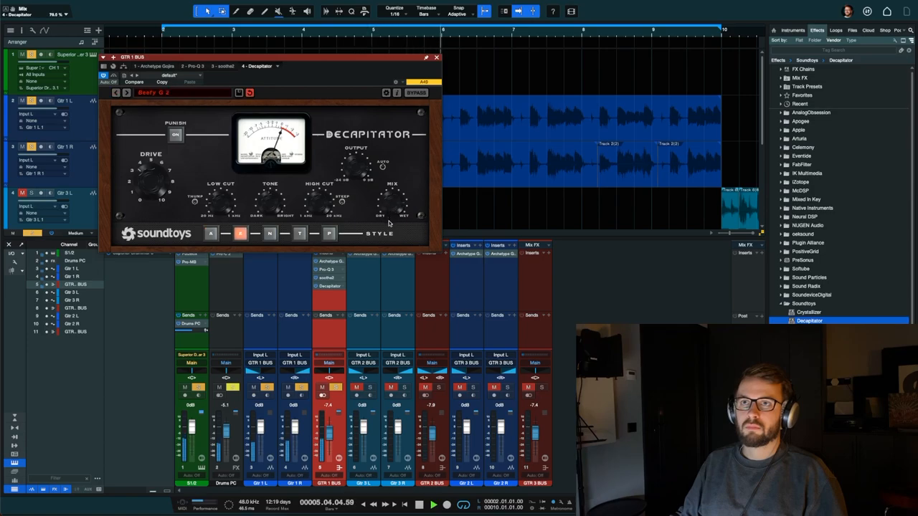
left_click(241, 233)
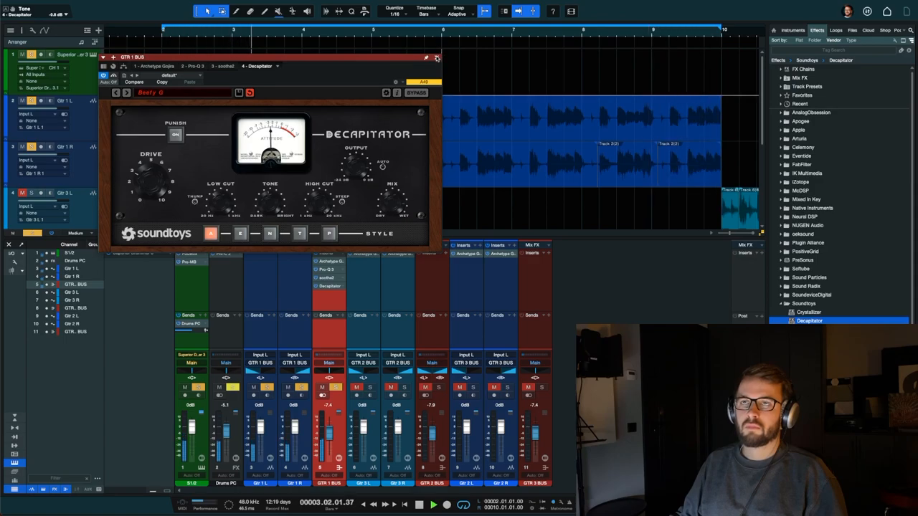
left_click(436, 58)
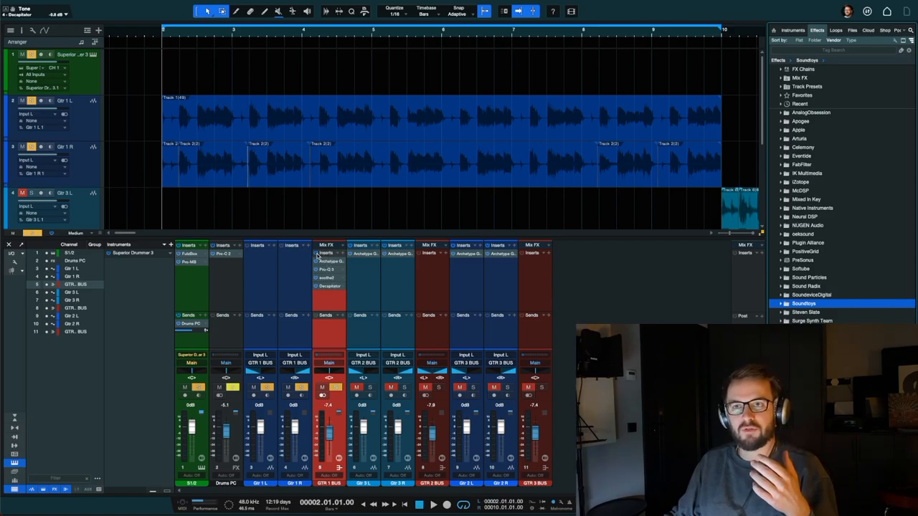
mouse_move(327, 284)
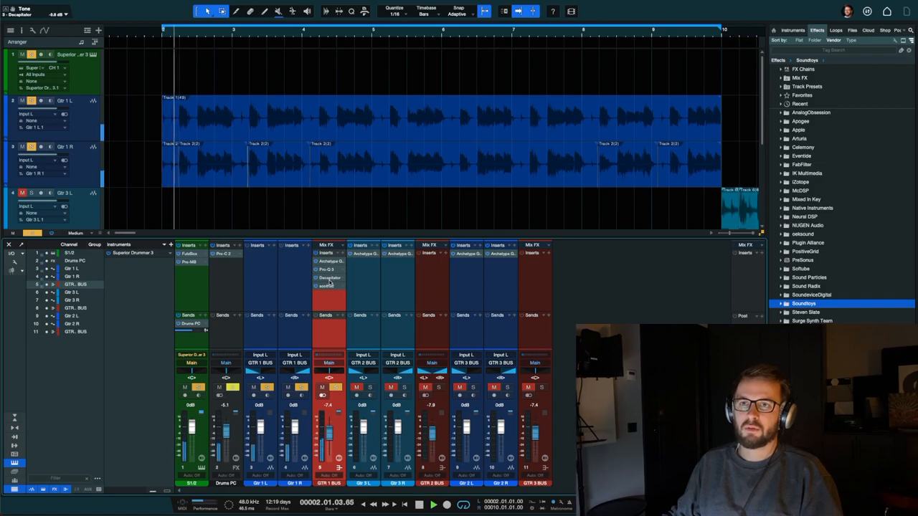
Step: Reopen Decapitator on GTR 1 BUS, adjust its mix setting, and close the window again
double_click(330, 278)
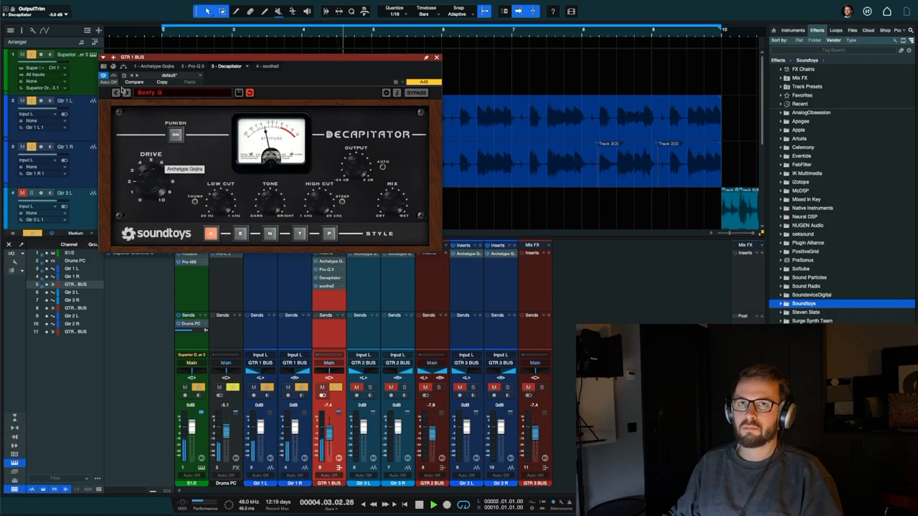
left_click(116, 92)
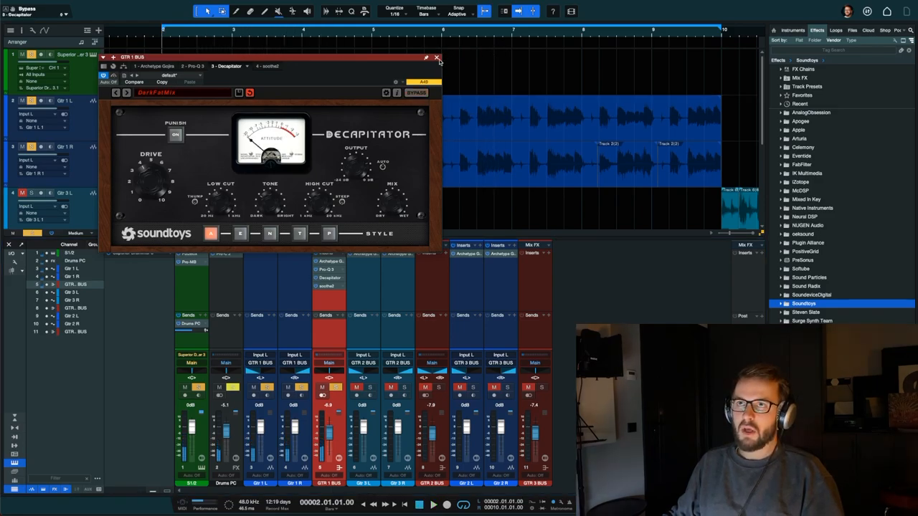
left_click(436, 56)
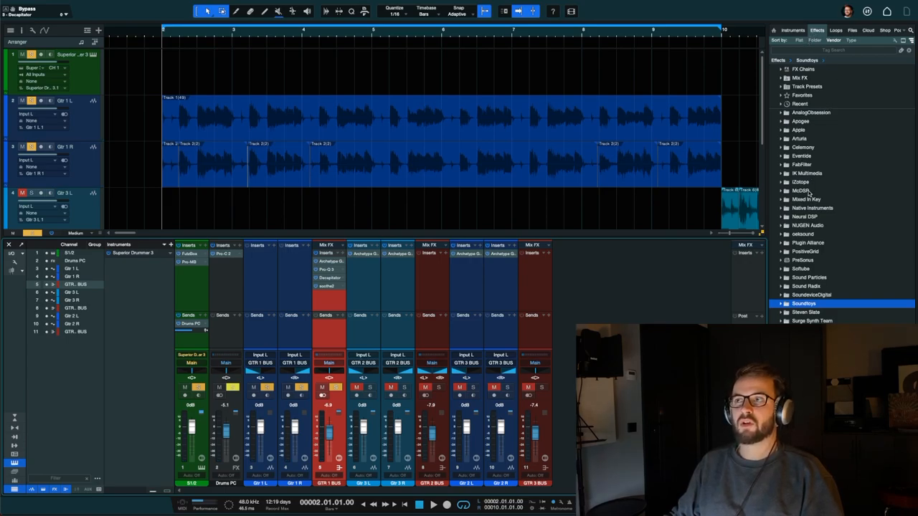
Step: Add a FutzBox channel from McDSP > FutzBox > Artist Presets > Churko, loading The Wrong Side of Drummin
left_click(802, 190)
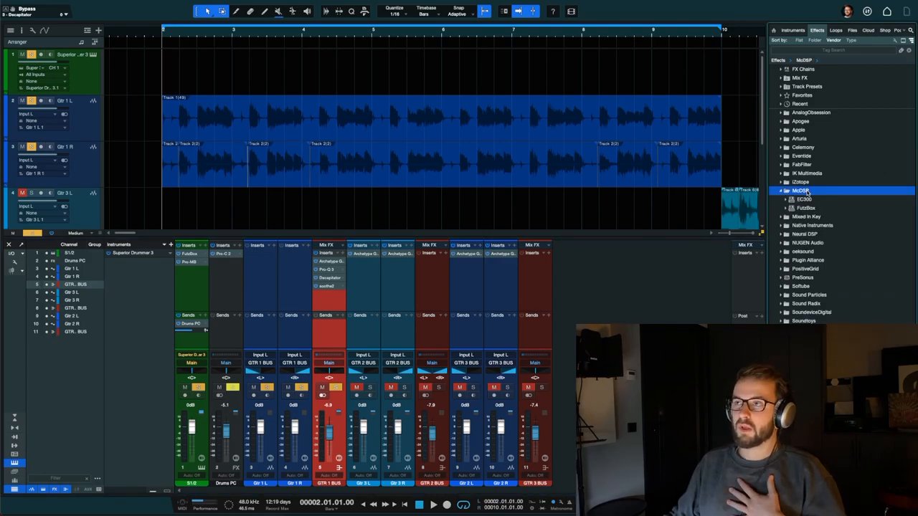
left_click(806, 208)
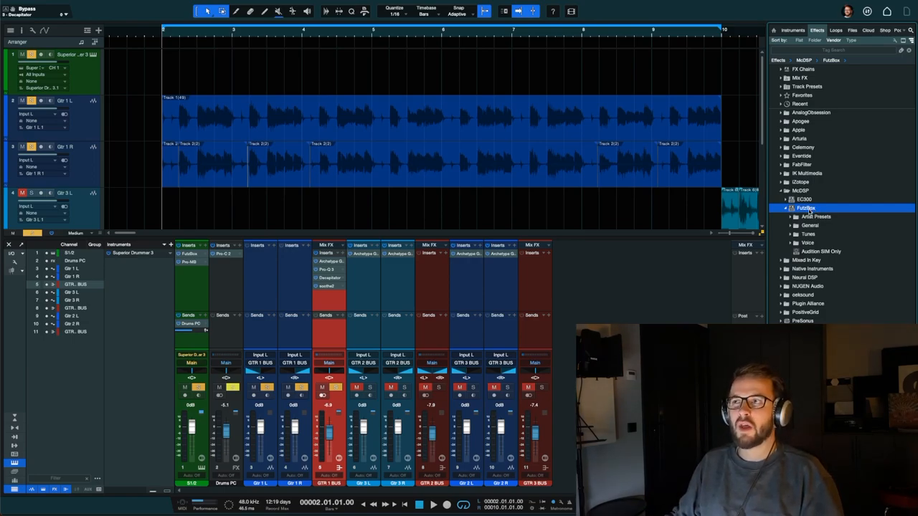
left_click(816, 216)
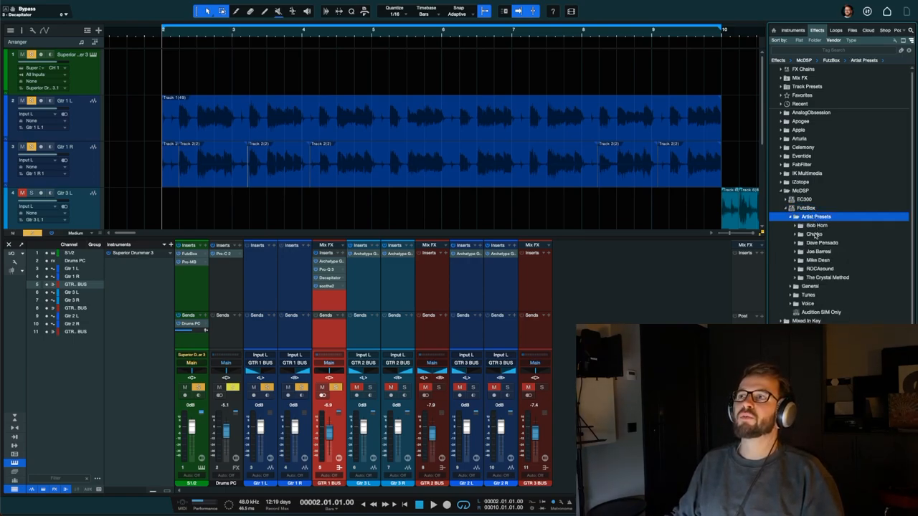
left_click(814, 234)
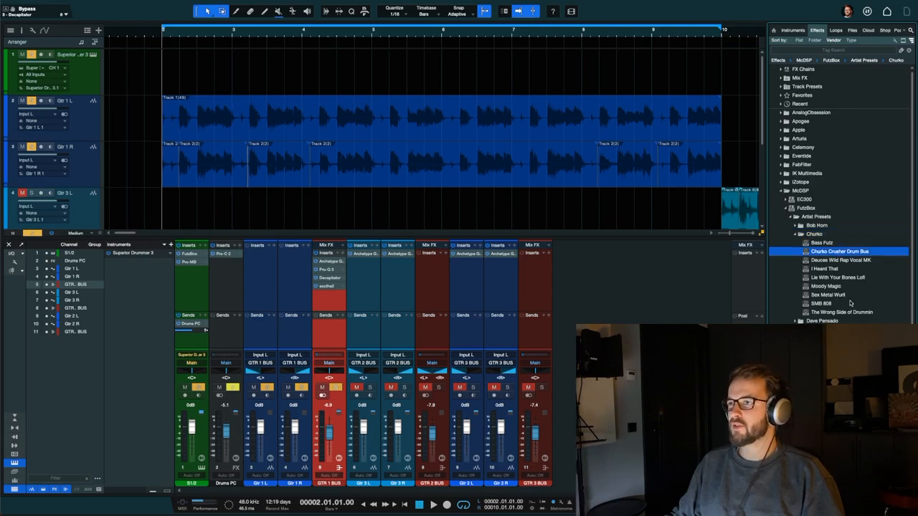
left_click(840, 312)
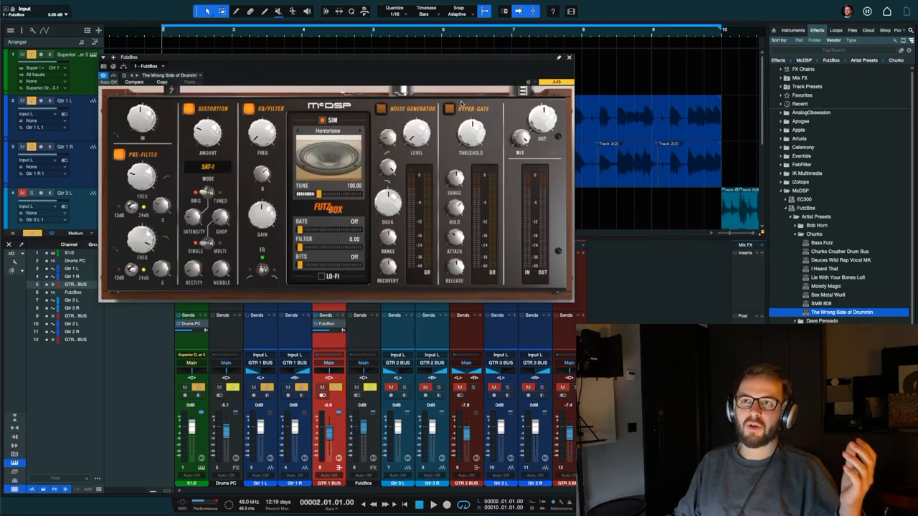
Step: Close FutzBox, bring the FutzBox channel fader to -6.9 dB, and reopen the FutzBox insert
left_click(569, 57)
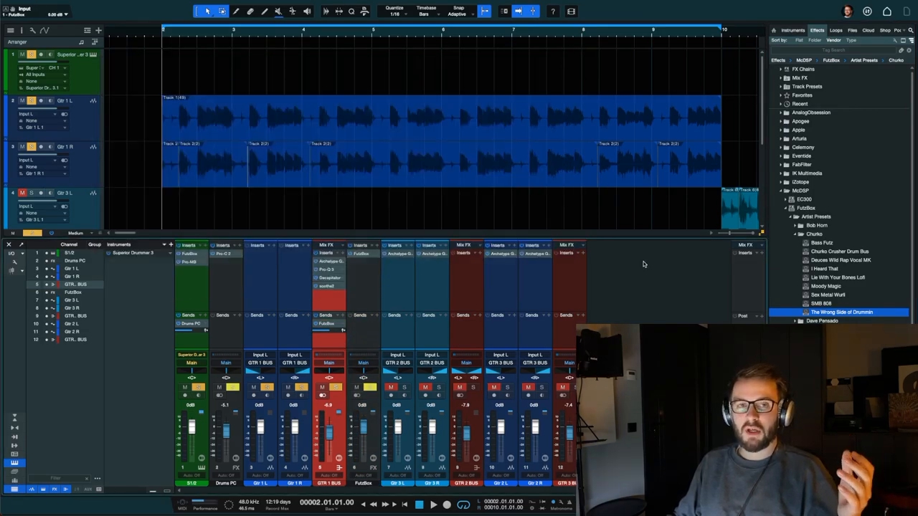
mouse_move(634, 281)
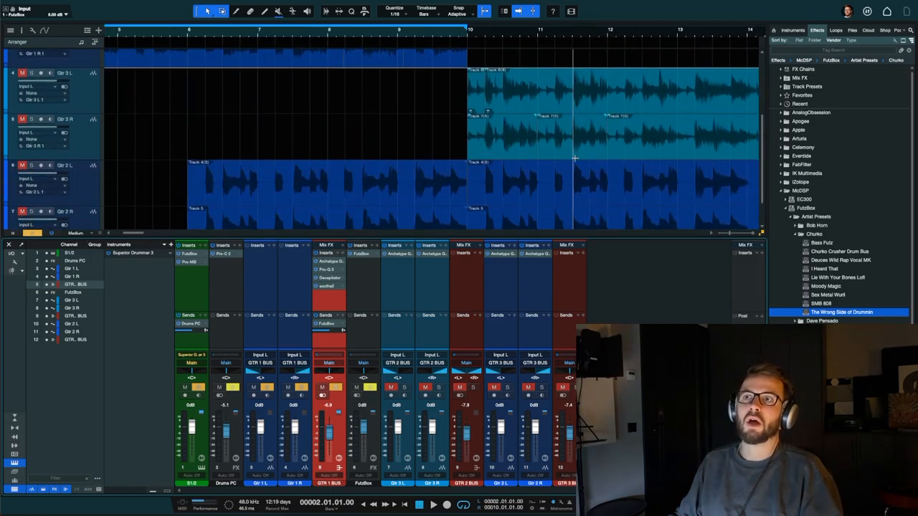
scroll("down", 3)
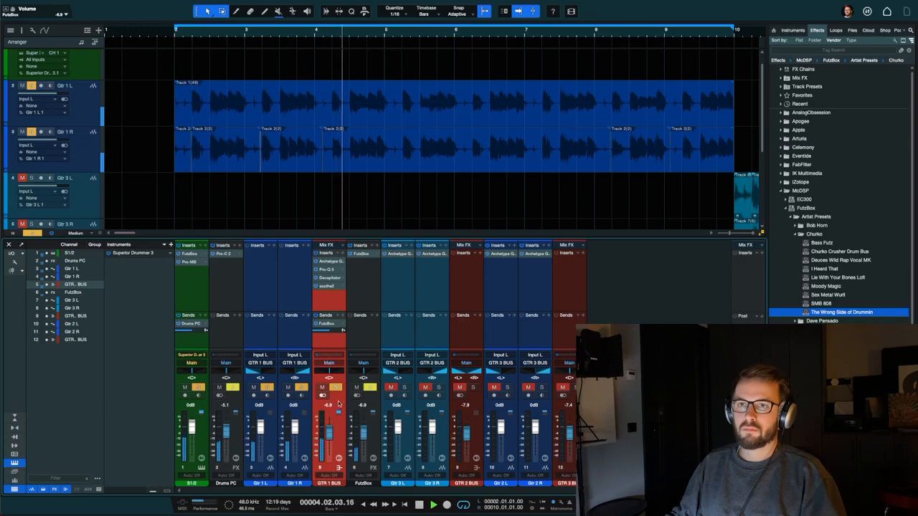
left_click(325, 324)
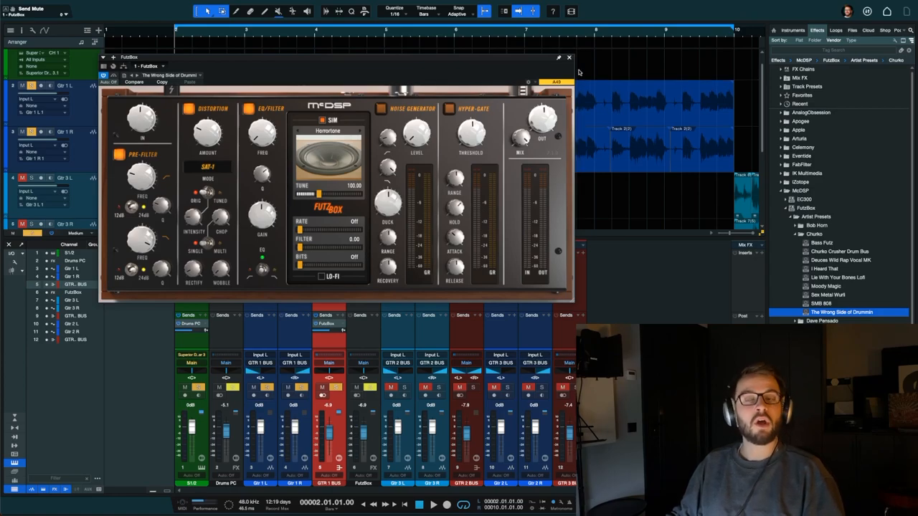
mouse_move(607, 308)
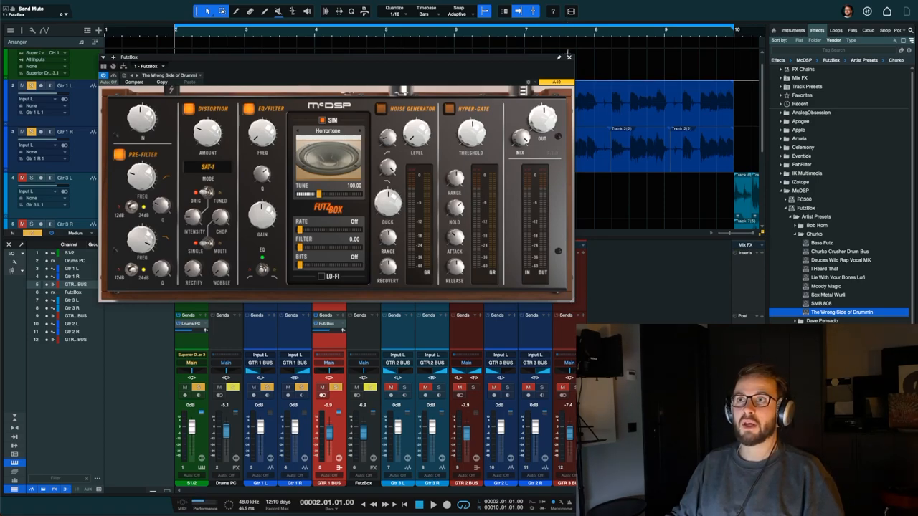
Step: Close FutzBox, reopen it from the GTR 1 BUS send for a check, then close it again
left_click(567, 56)
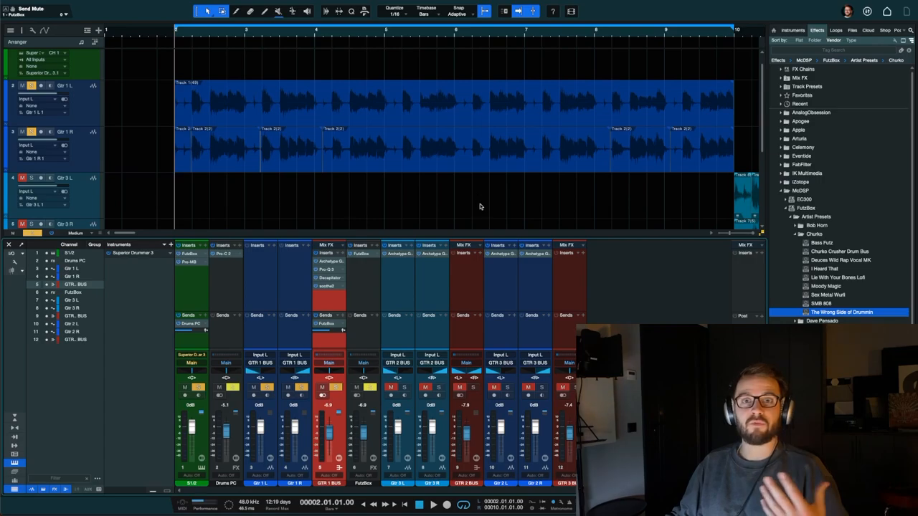
mouse_move(357, 259)
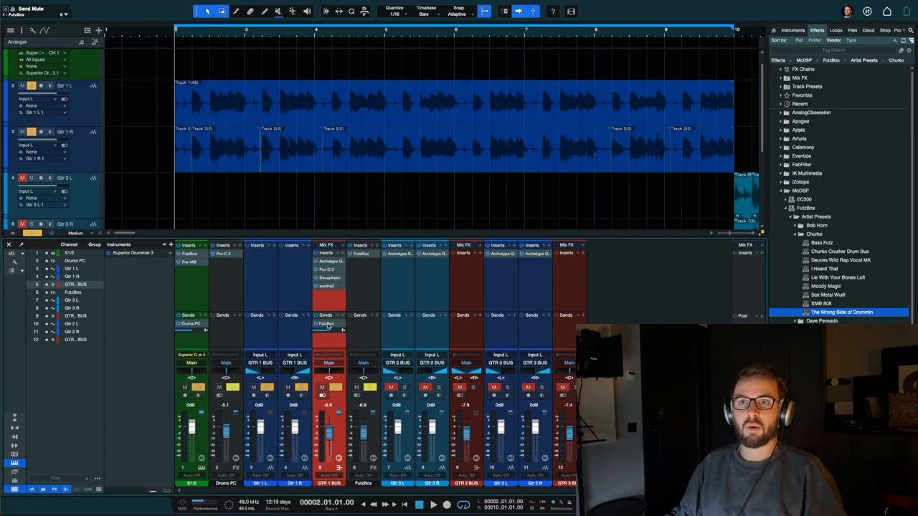
double_click(327, 324)
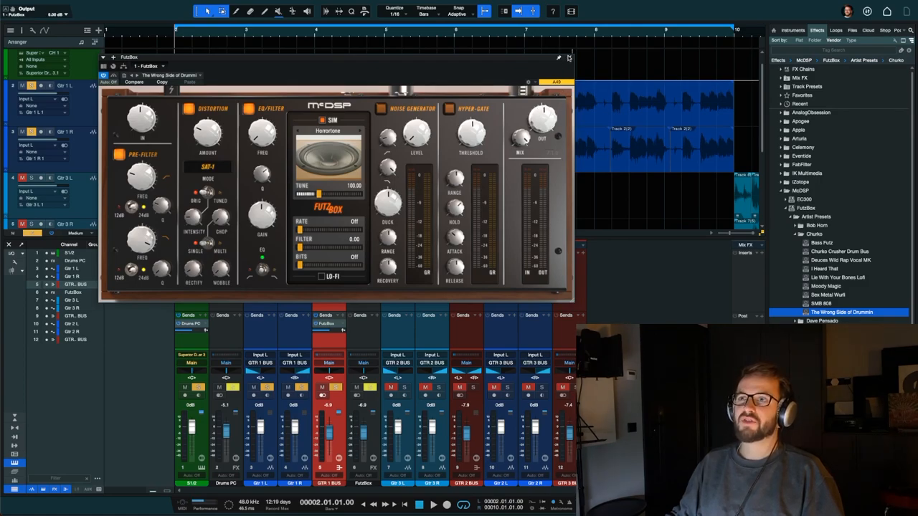
left_click(568, 57)
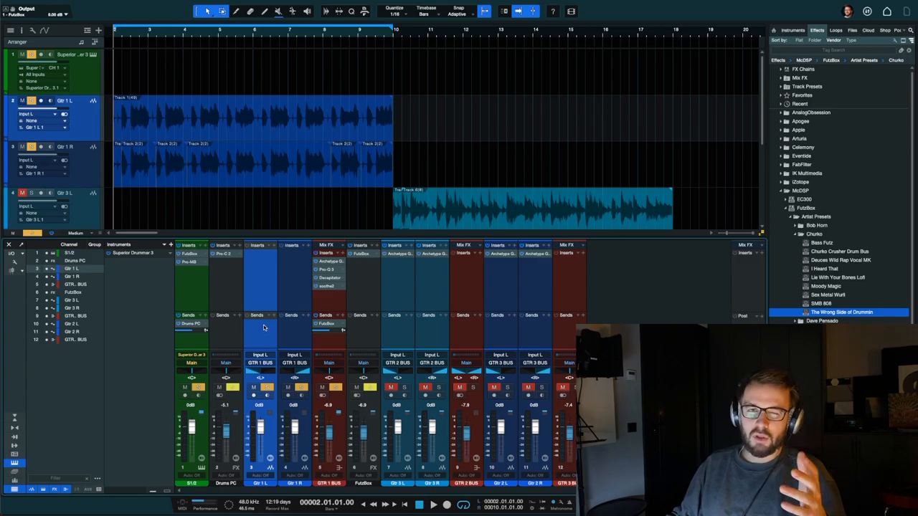
mouse_move(293, 333)
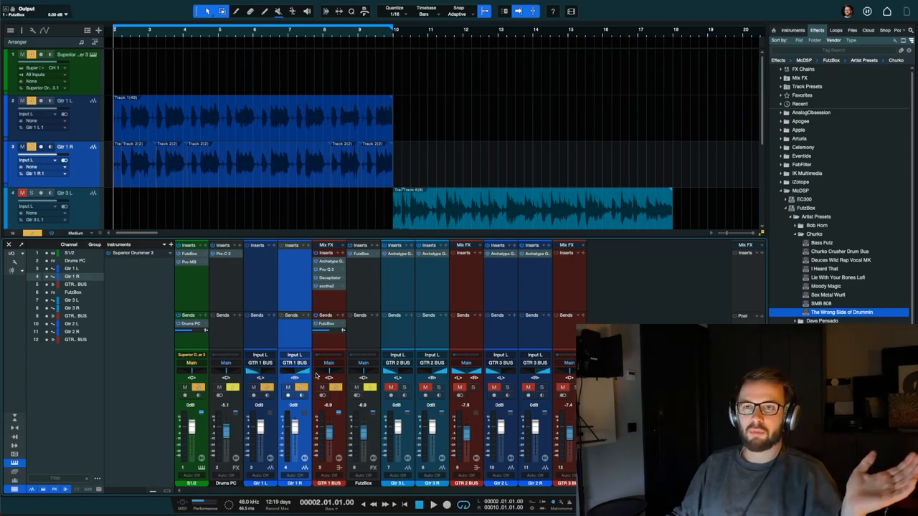
mouse_move(330, 342)
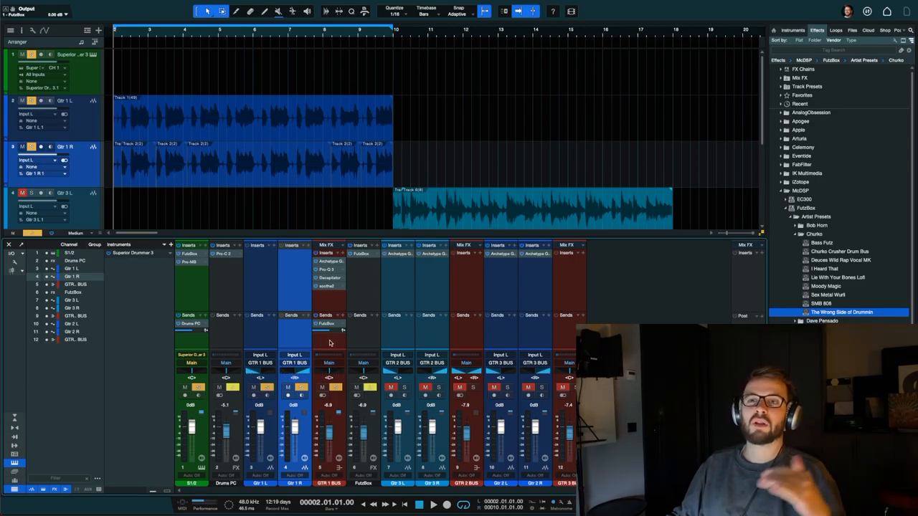
Step: Select GTR 1 BUS and switch its pan mode from Balance to Dual
left_click(329, 362)
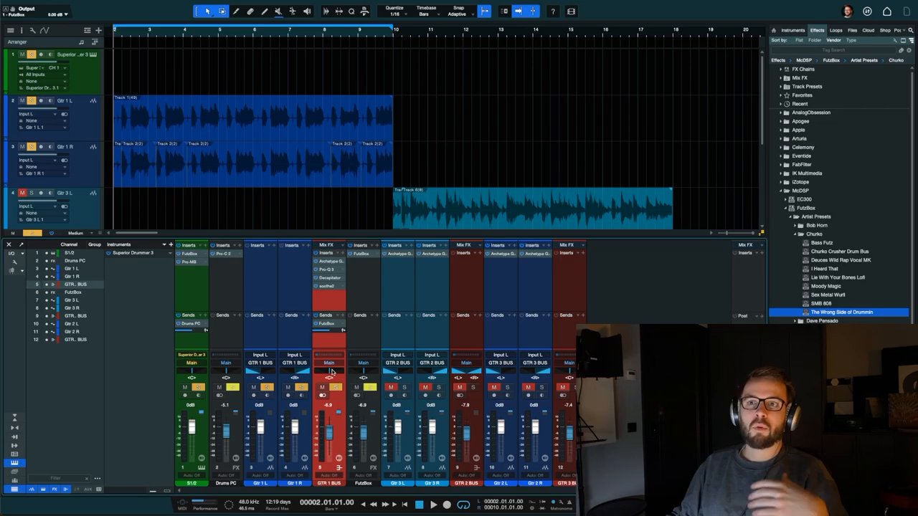
right_click(332, 378)
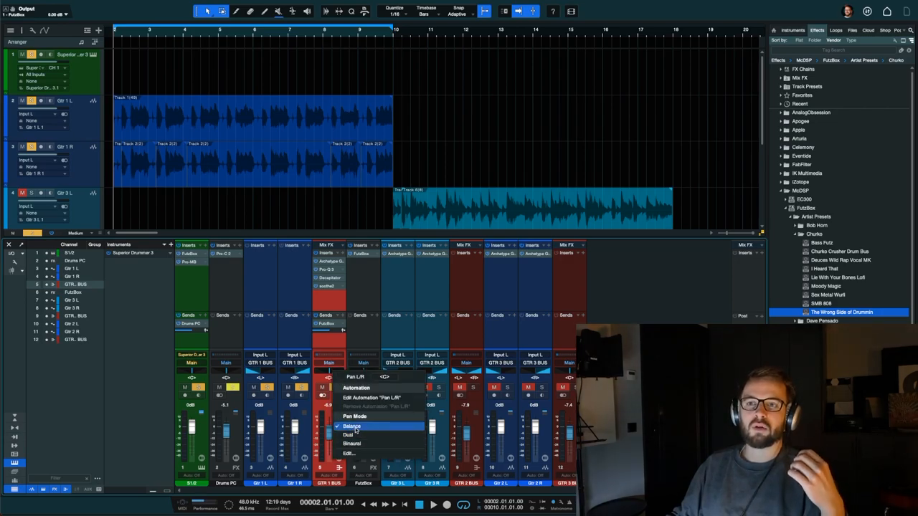
left_click(351, 426)
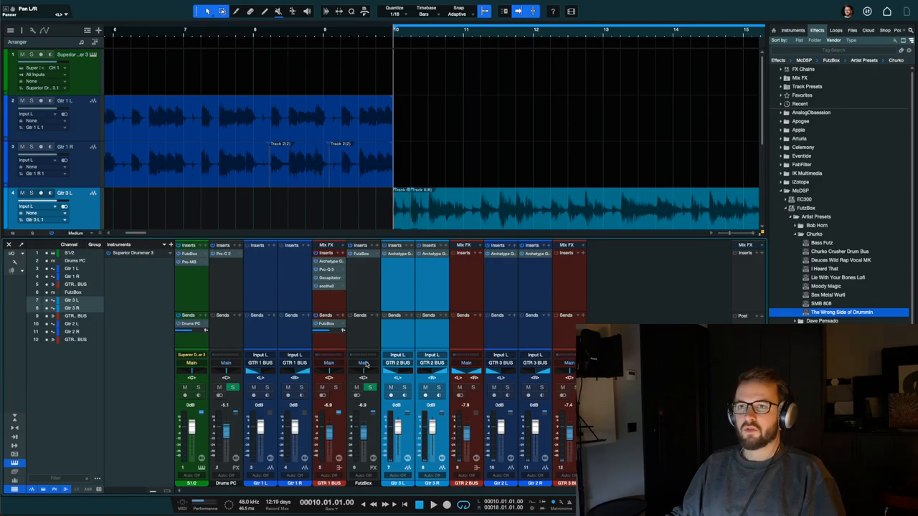
Step: Scroll to the Gtr 3 layers and open Gtr 3 L's Archetype Gojira amp
scroll("down", 3)
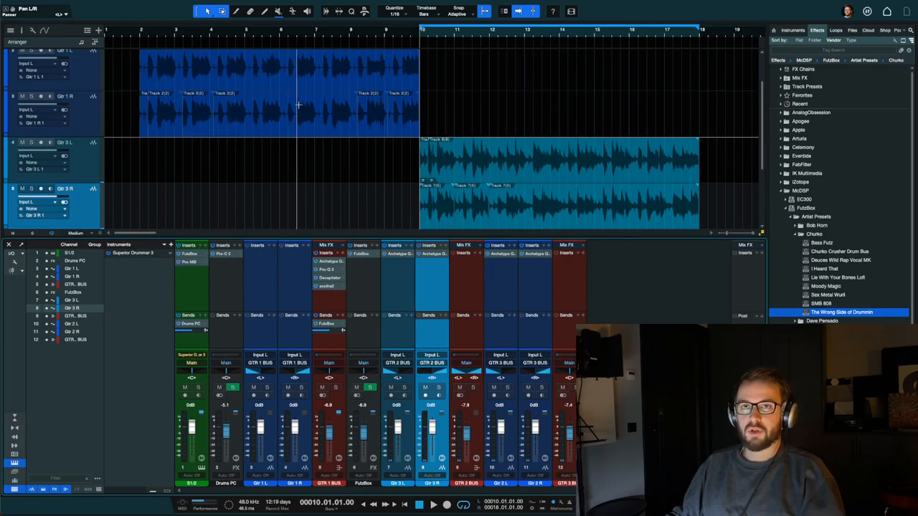
scroll("down", 3)
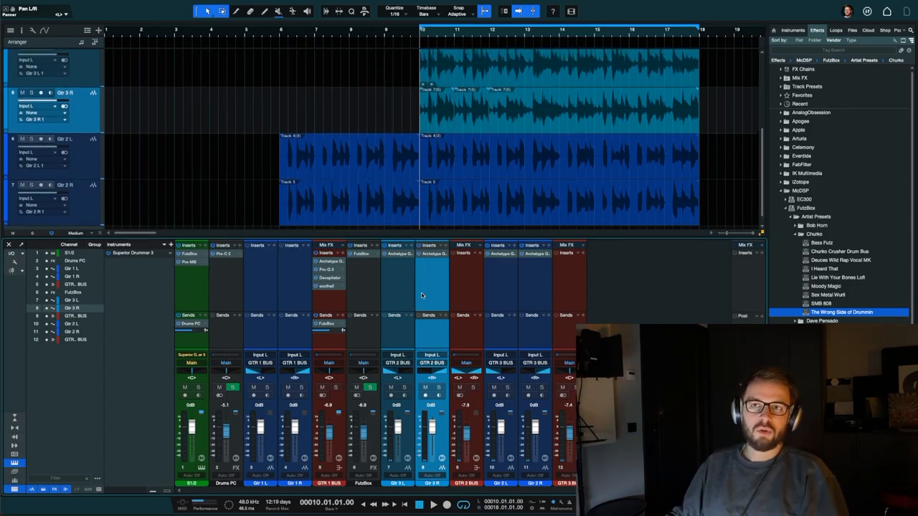
mouse_move(504, 332)
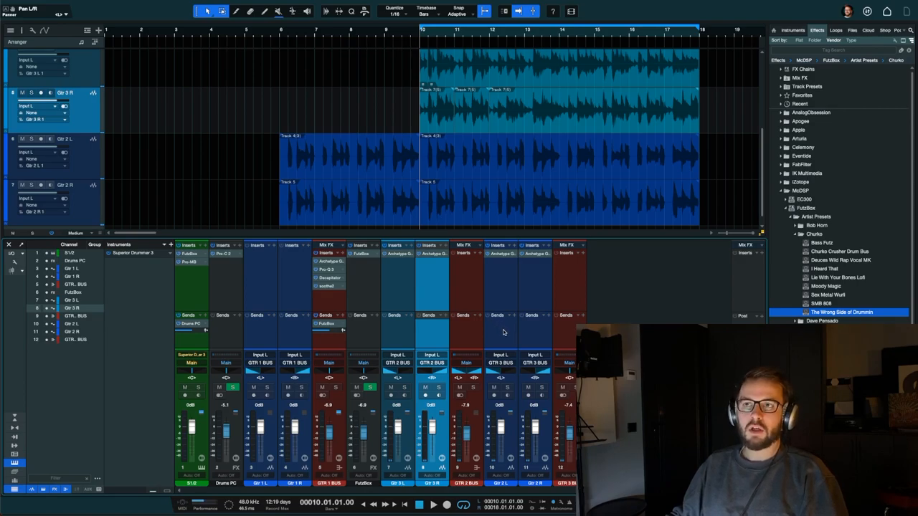
left_click(467, 335)
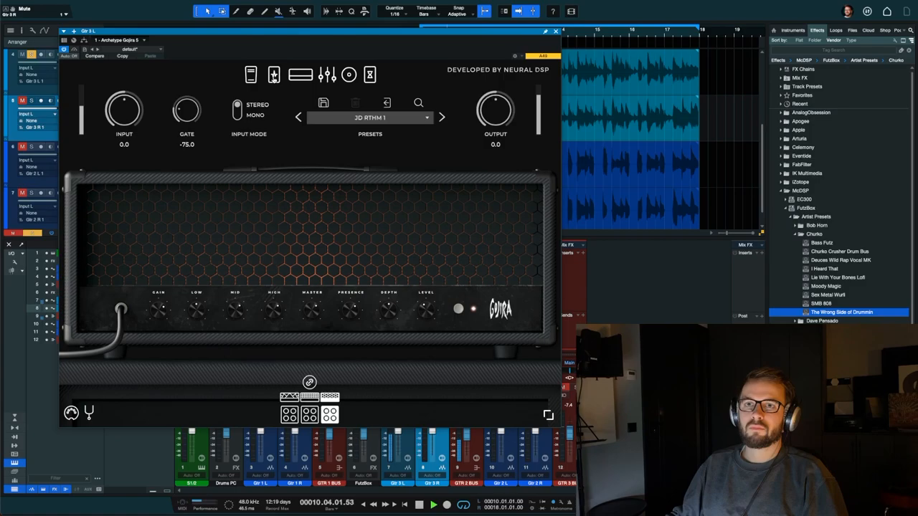
Step: Raise the Gojira noise gate on Gtr 3 L to about -46 dB and close the amp window
left_click(273, 75)
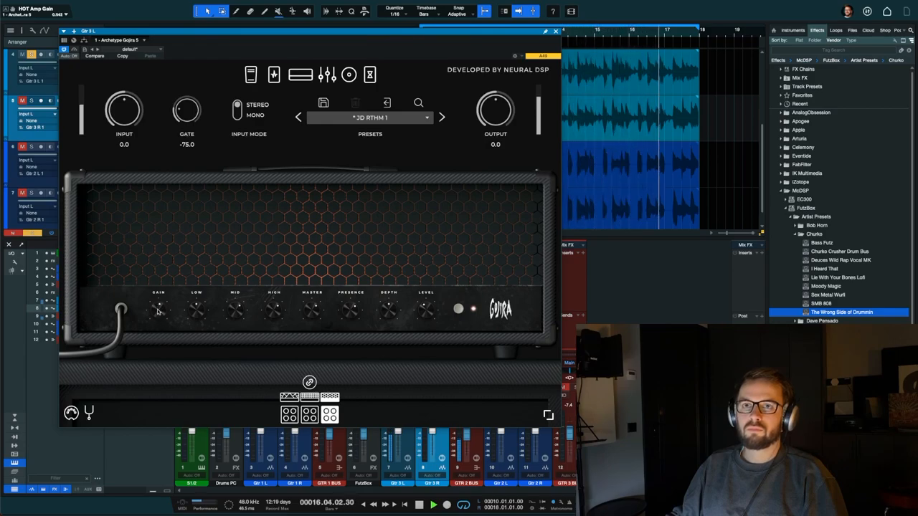
left_click(274, 74)
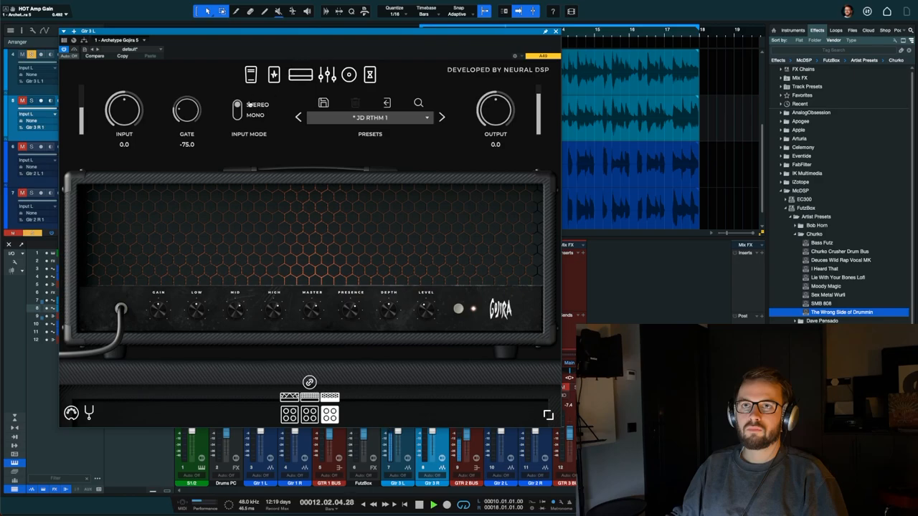
left_click_drag(187, 109, 186, 100)
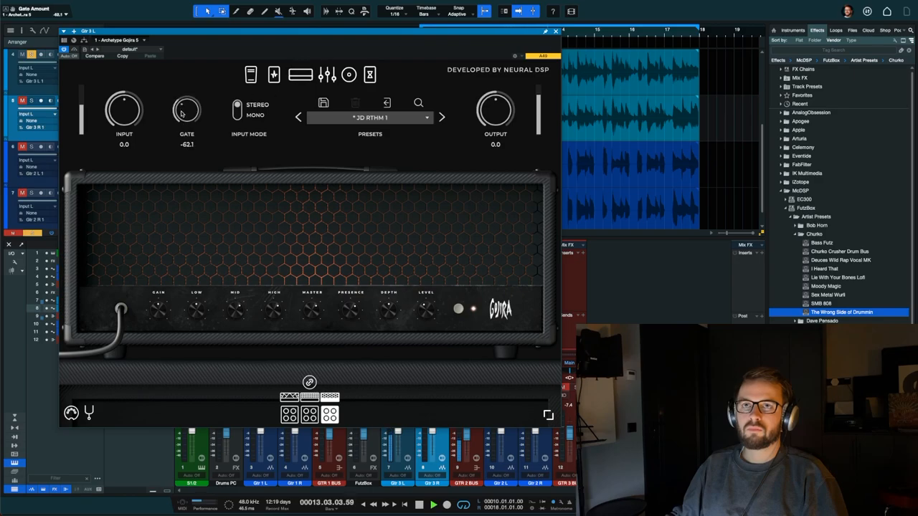
left_click_drag(187, 108, 188, 100)
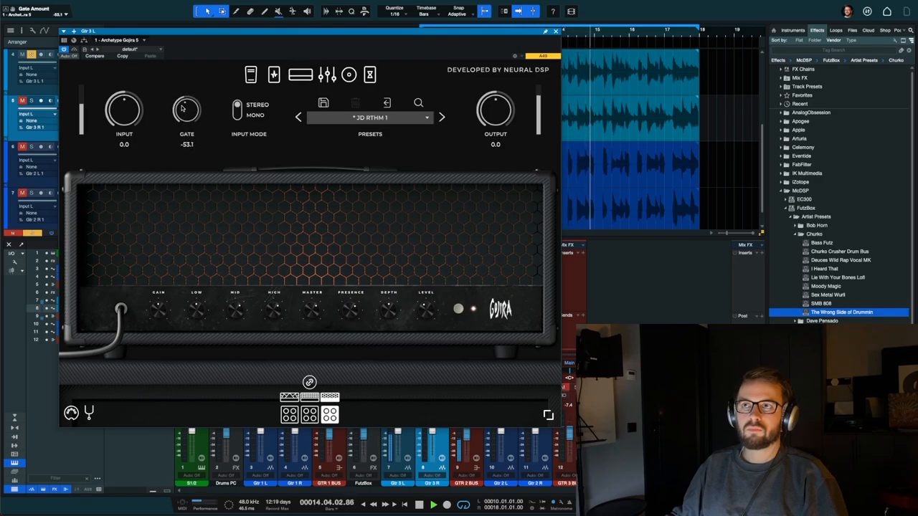
left_click_drag(186, 107, 190, 100)
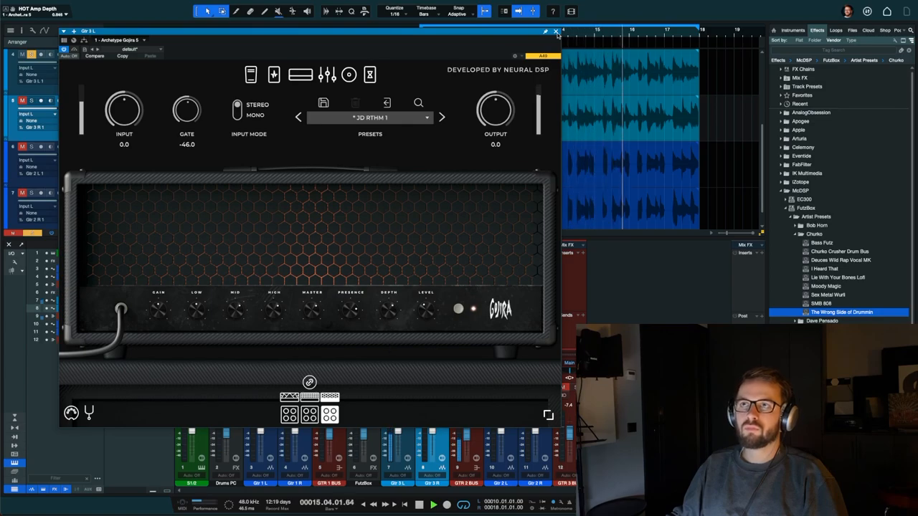
left_click(556, 33)
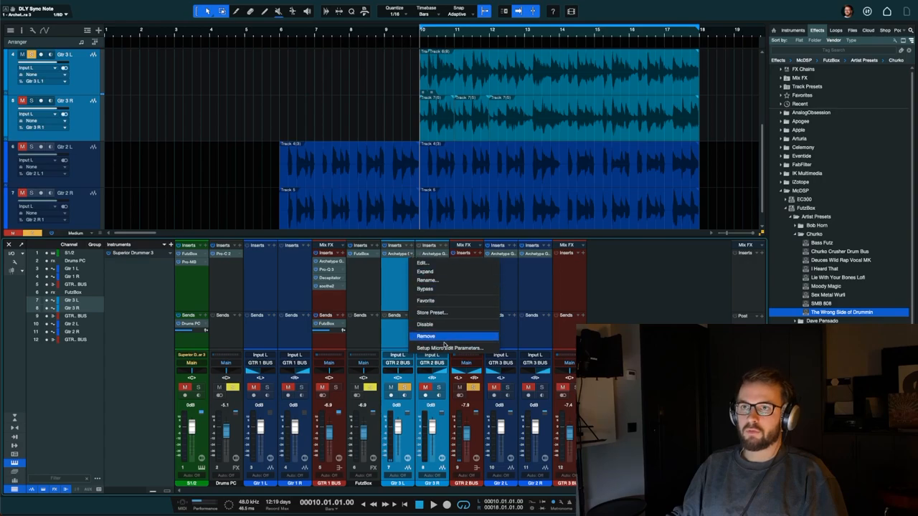
Step: Remove the Archetype Gojira insert from the Gtr 3 channels and open Gtr 2 L's Gojira amp
left_click(425, 335)
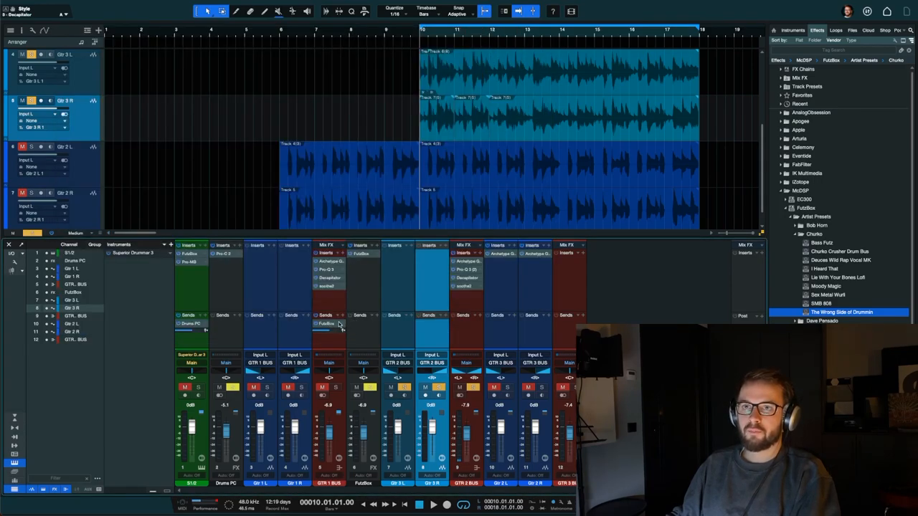
double_click(326, 323)
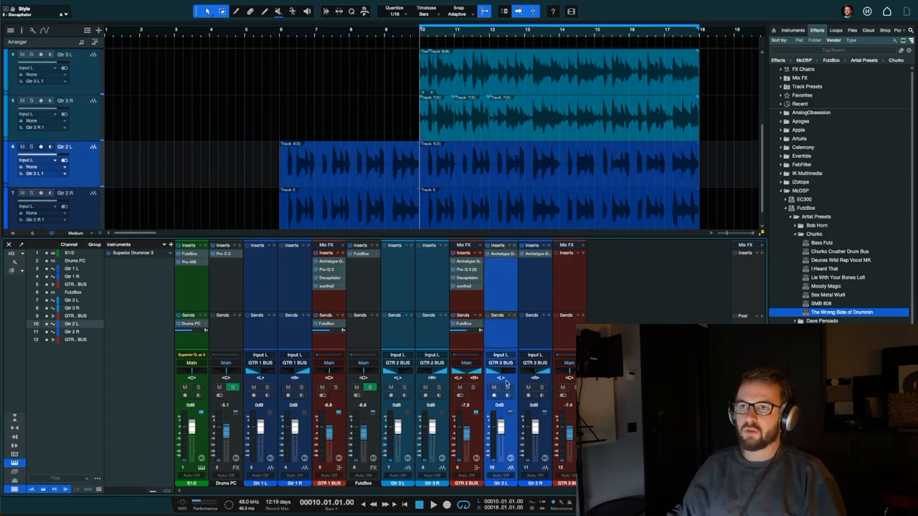
left_click(459, 388)
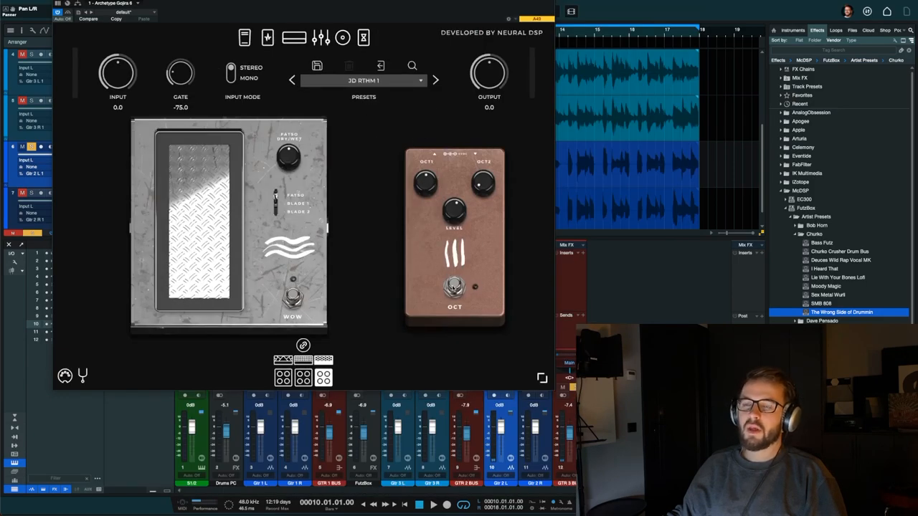
Step: Switch on the Gojira octave pedal and settle the gate threshold near -35 dB
left_click(454, 287)
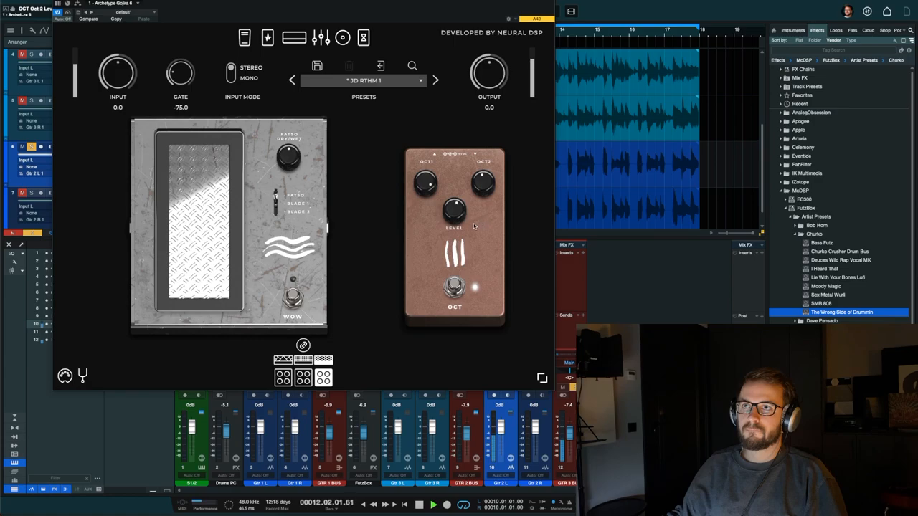
left_click(454, 287)
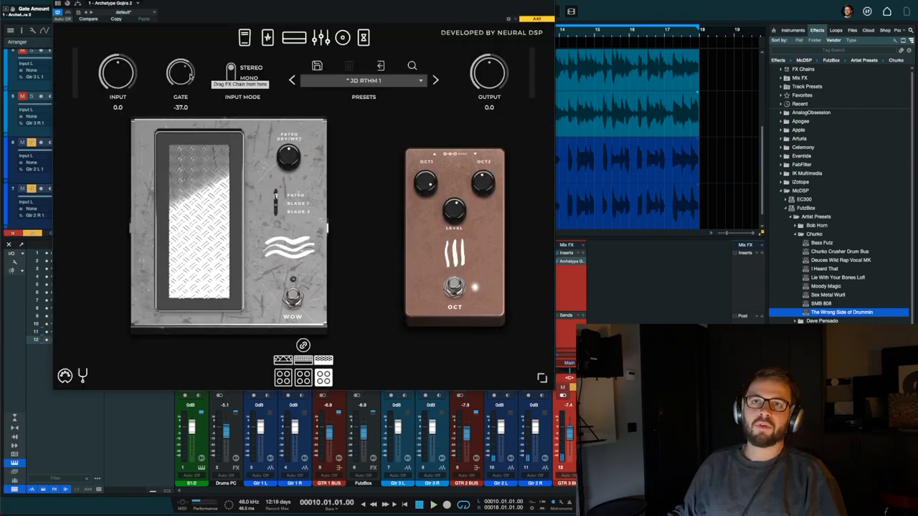
left_click_drag(180, 72, 180, 65)
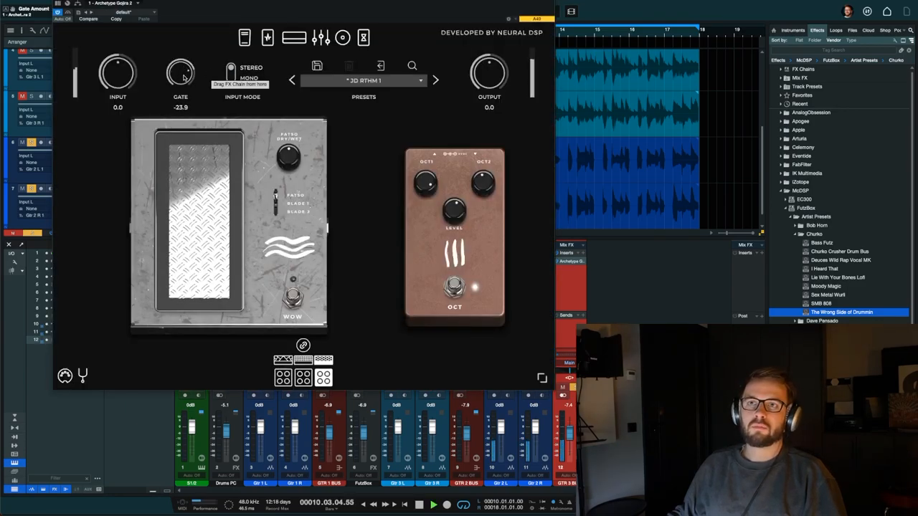
left_click_drag(180, 72, 180, 76)
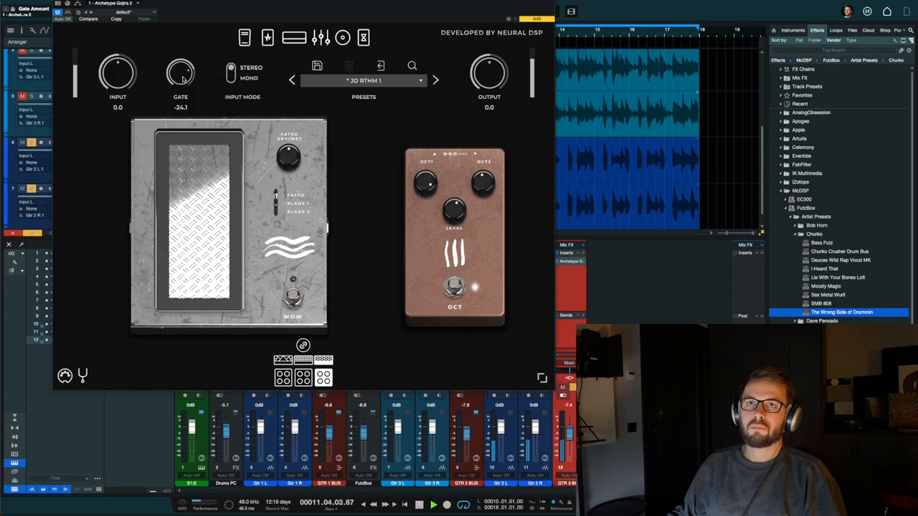
left_click_drag(180, 72, 180, 93)
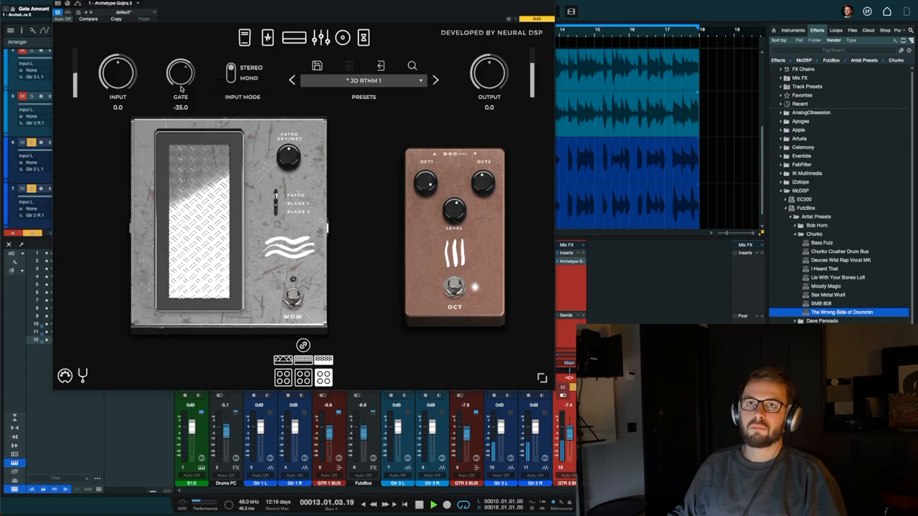
left_click_drag(180, 71, 180, 82)
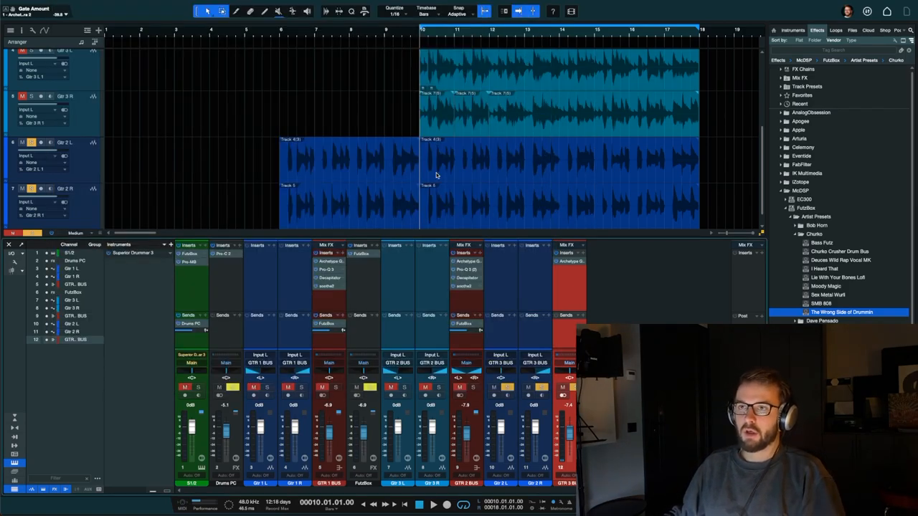
Step: Select Gtr 3 L and pan the GTR 3 BUS toward L60
left_click(459, 387)
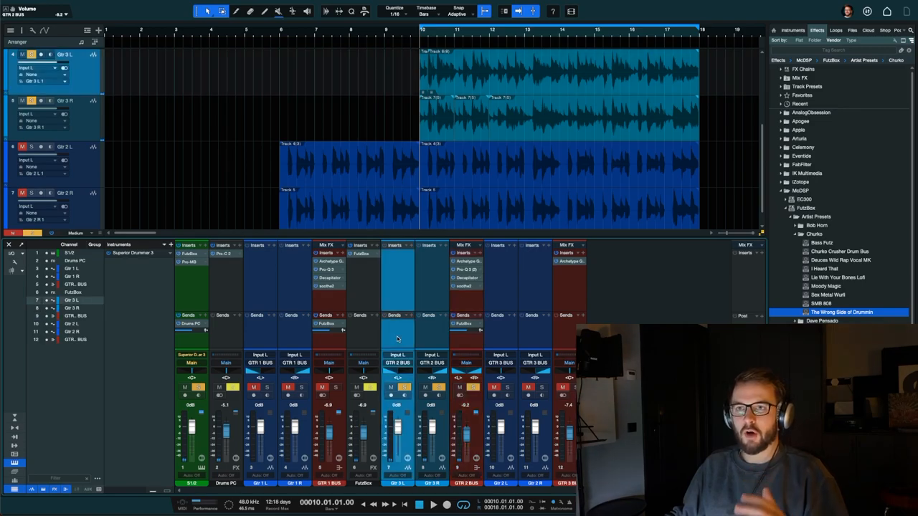
mouse_move(437, 341)
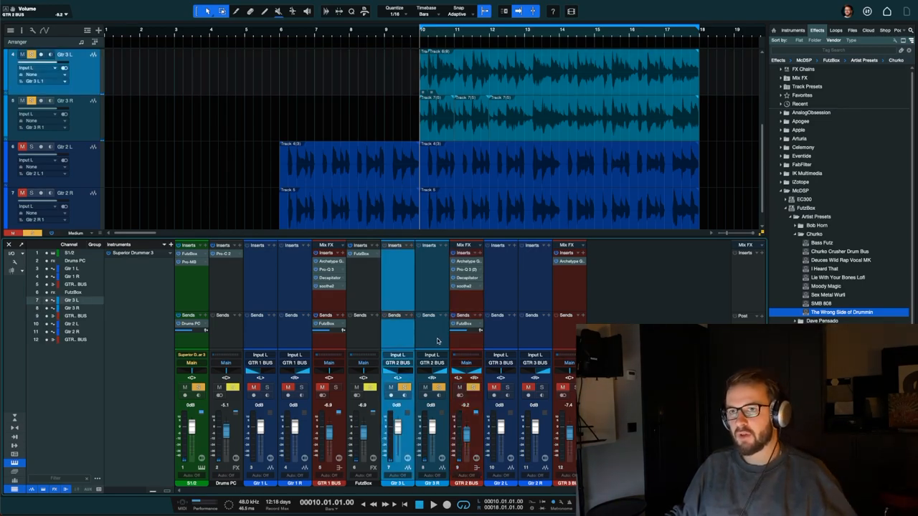
mouse_move(486, 343)
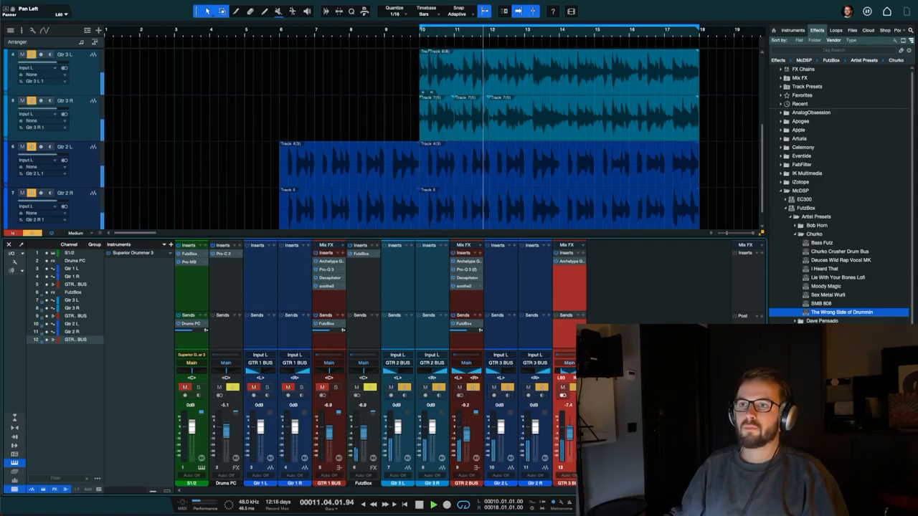
left_click_drag(567, 431, 568, 427)
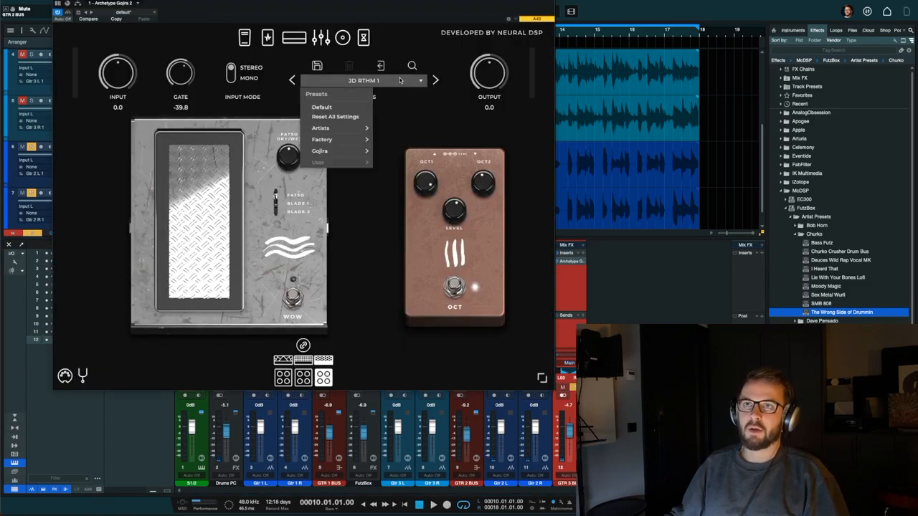
mouse_move(310, 45)
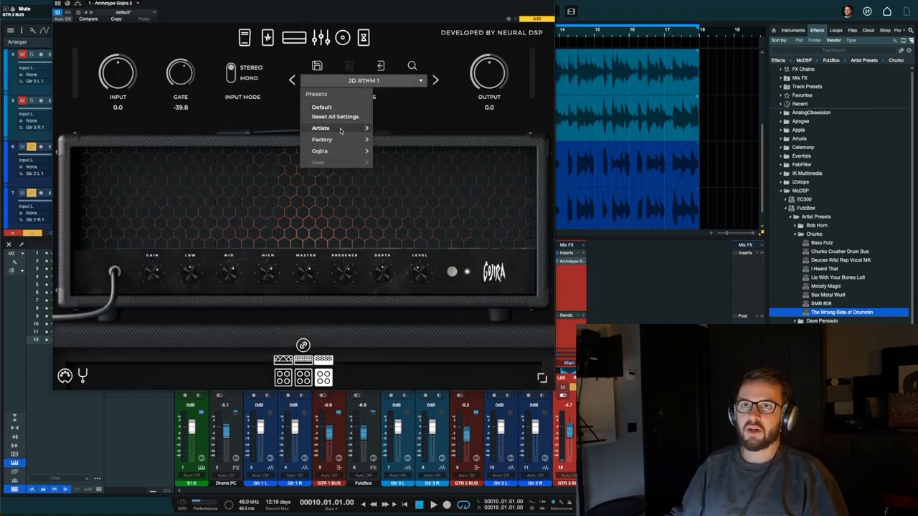
Step: Load the Default Gojira preset, then audition the next four presets including a heavy bridge tone
left_click(321, 107)
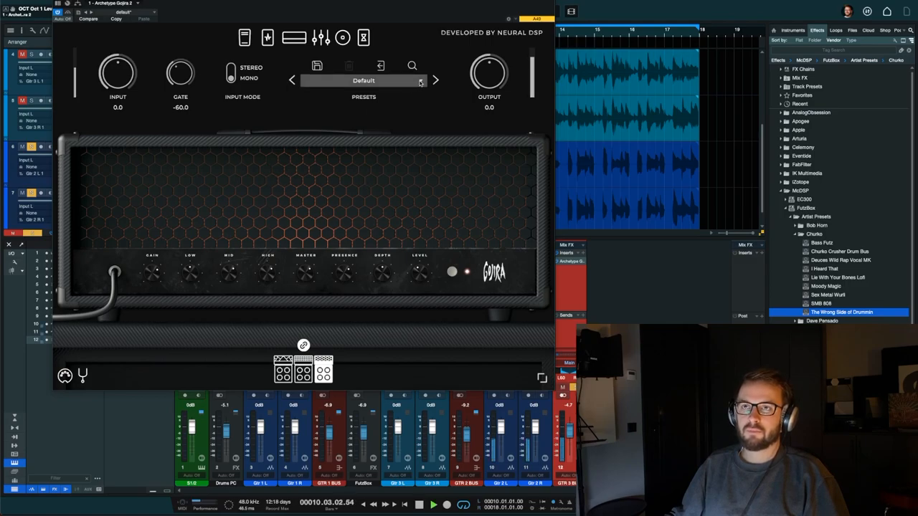
left_click(435, 79)
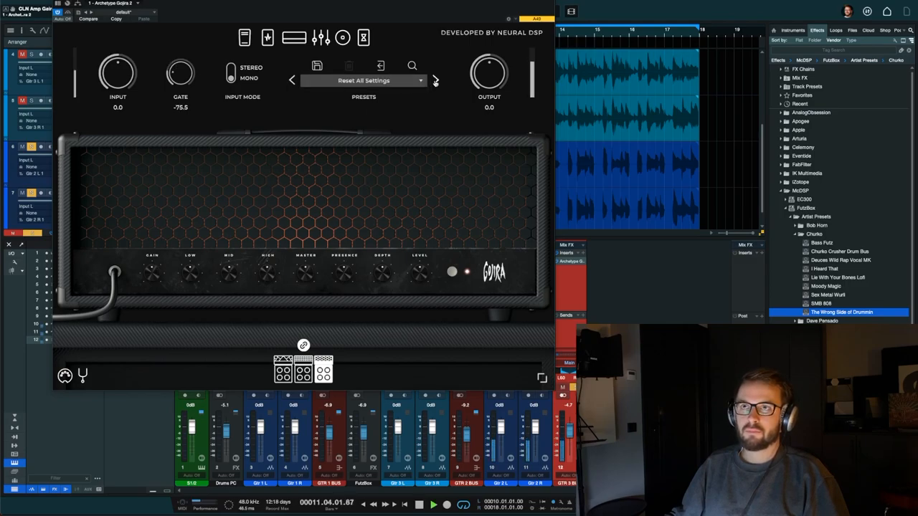
left_click(435, 79)
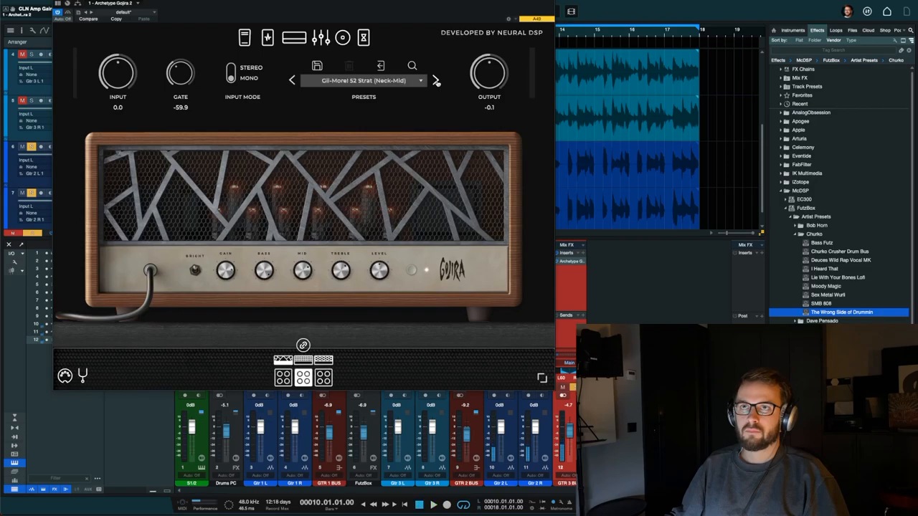
left_click(435, 80)
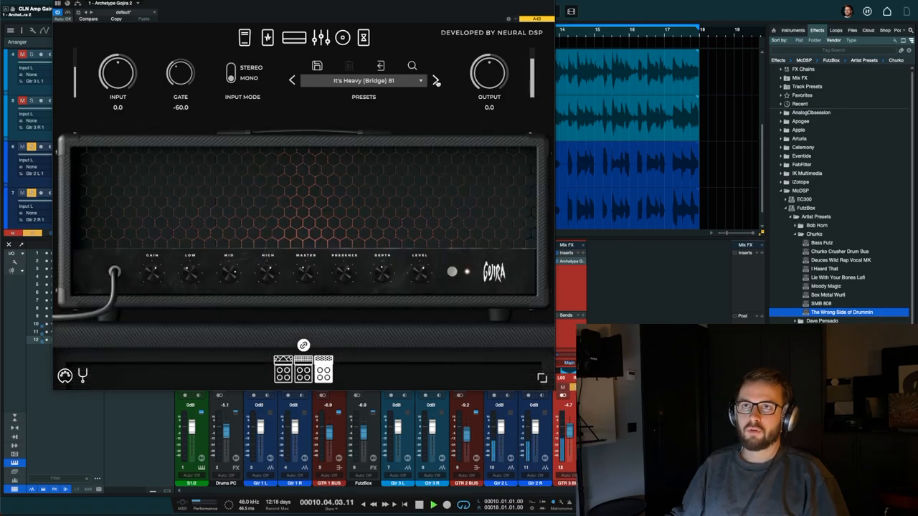
left_click(436, 80)
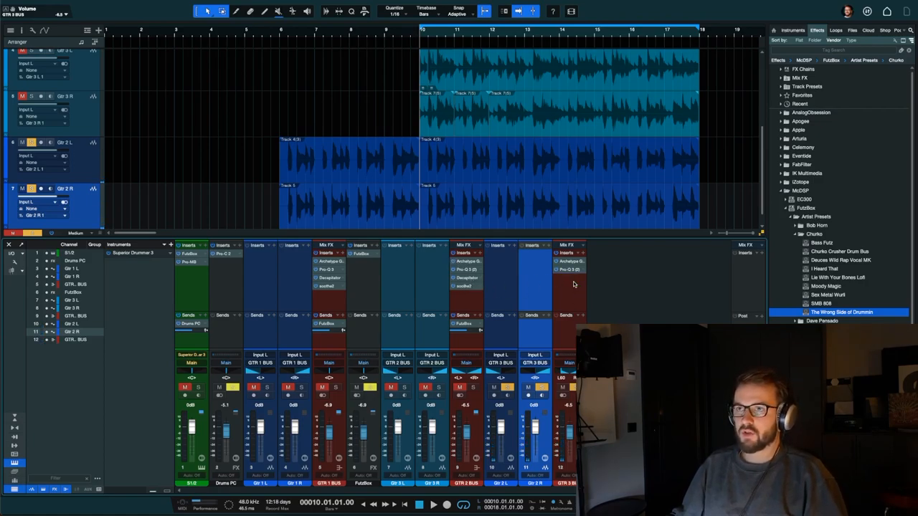
left_click(568, 277)
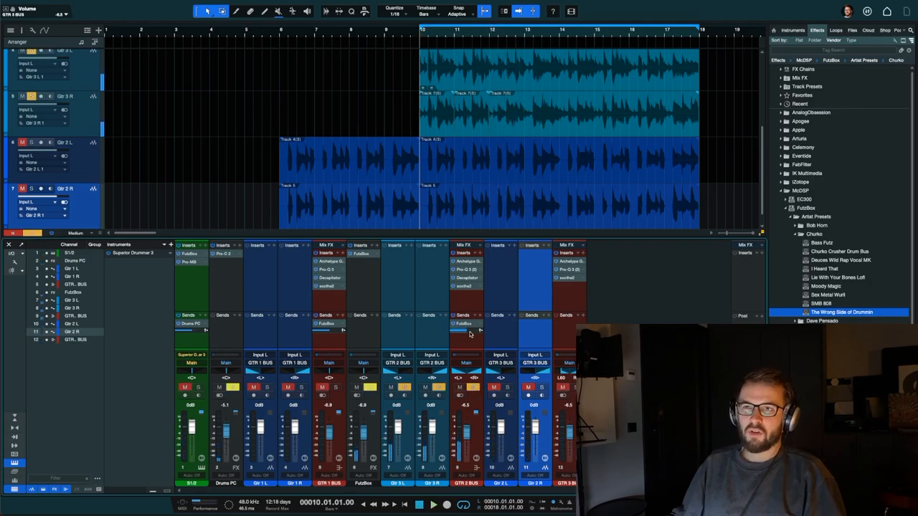
mouse_move(467, 342)
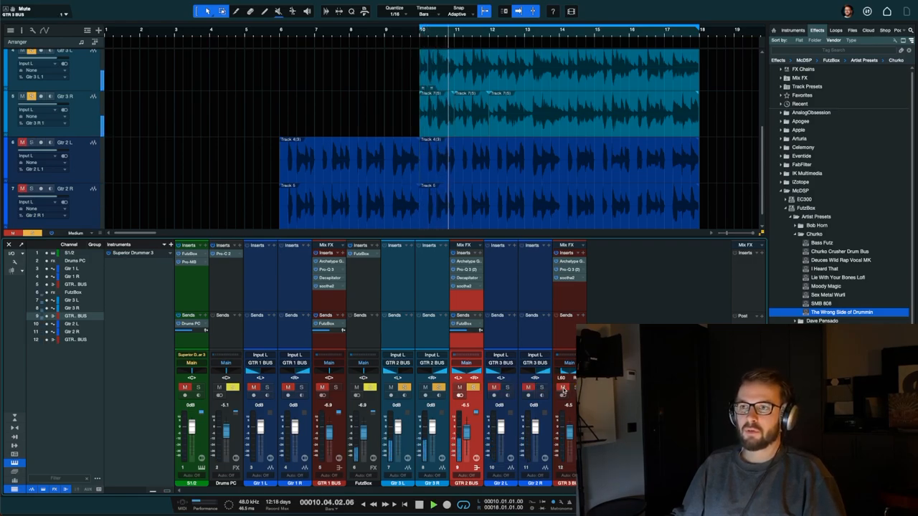
left_click(433, 506)
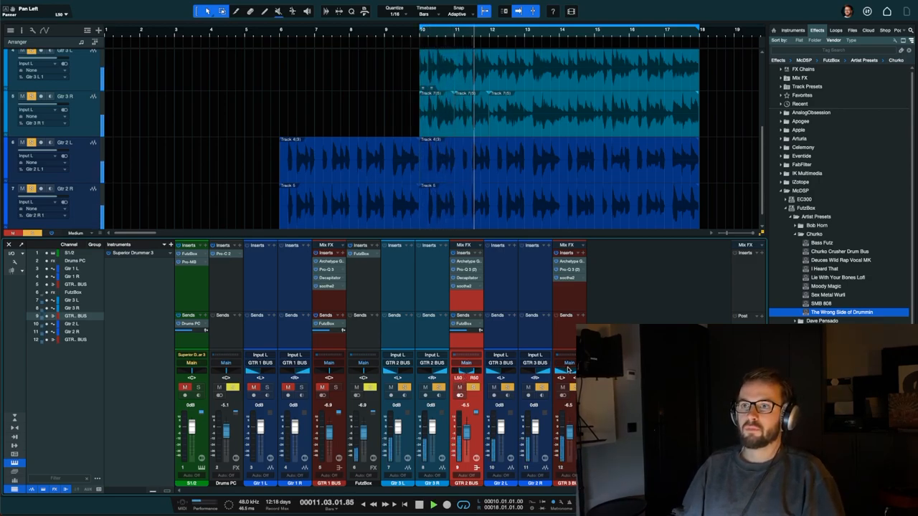
left_click_drag(466, 431, 467, 401)
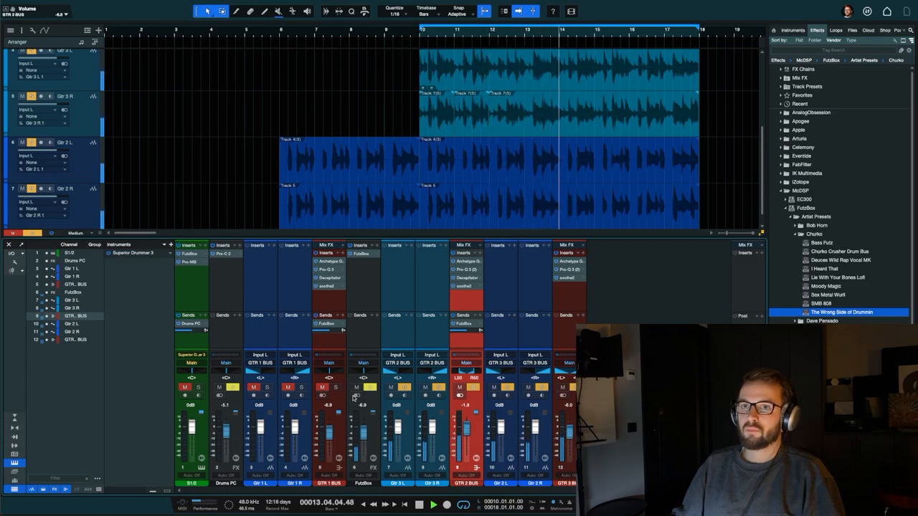
left_click(233, 388)
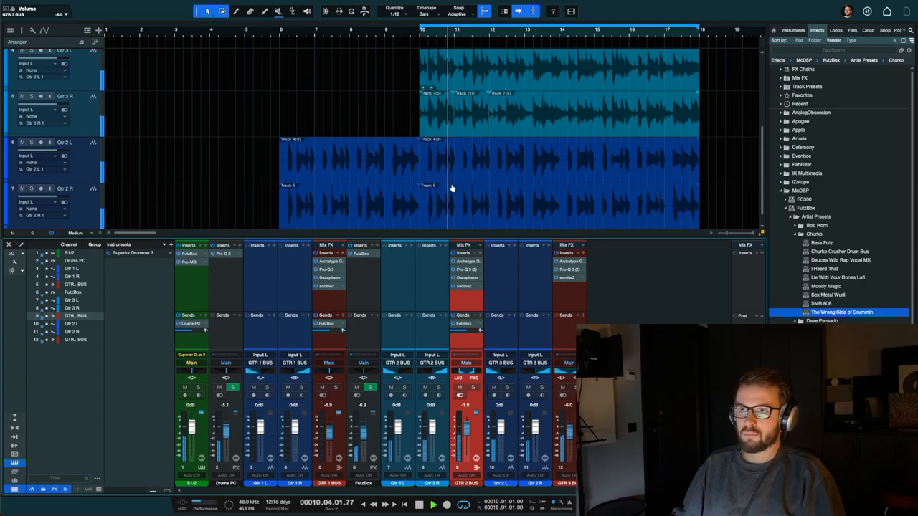
left_click(433, 505)
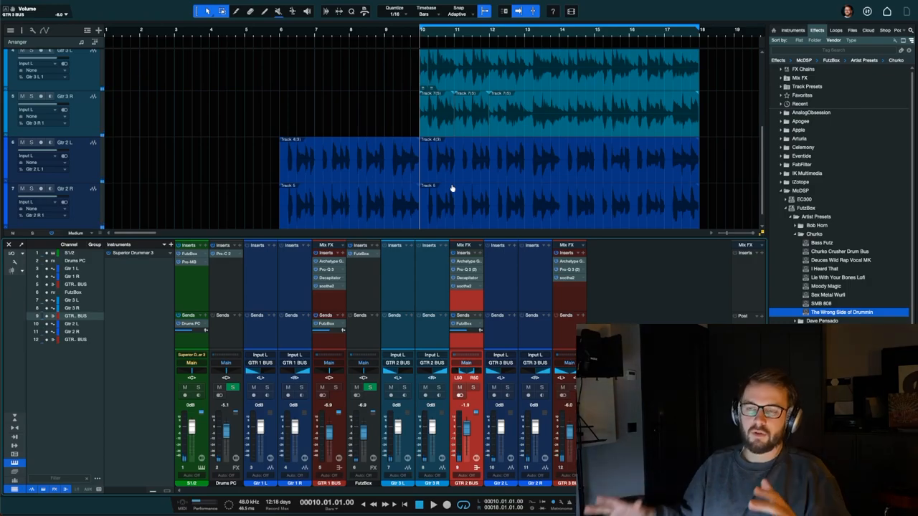
mouse_move(638, 284)
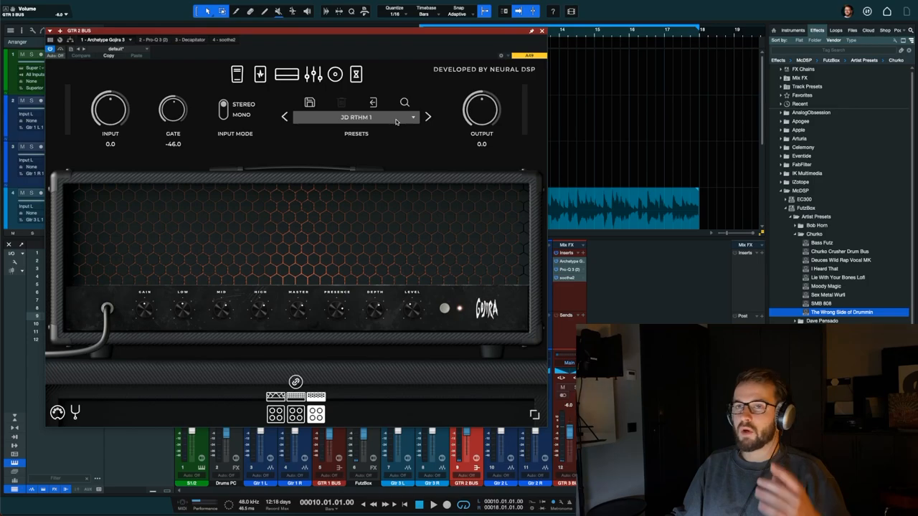
left_click(237, 74)
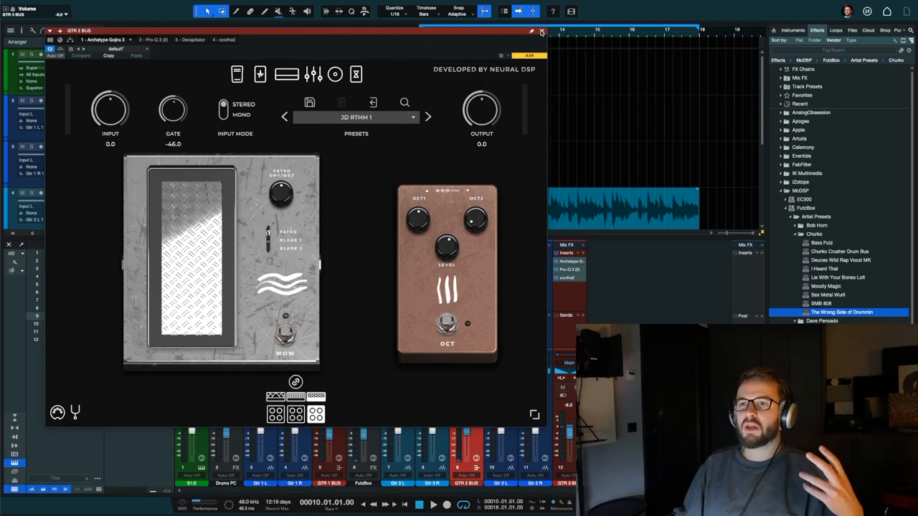
left_click(541, 33)
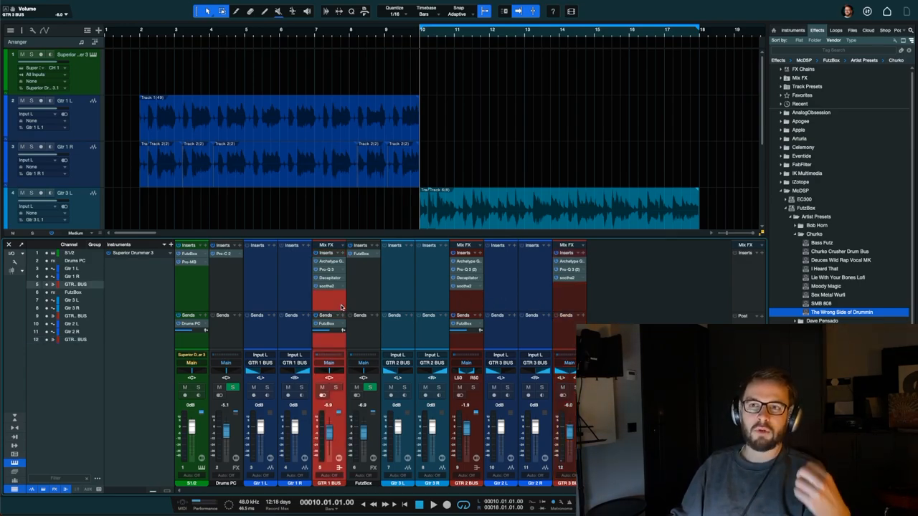
mouse_move(358, 292)
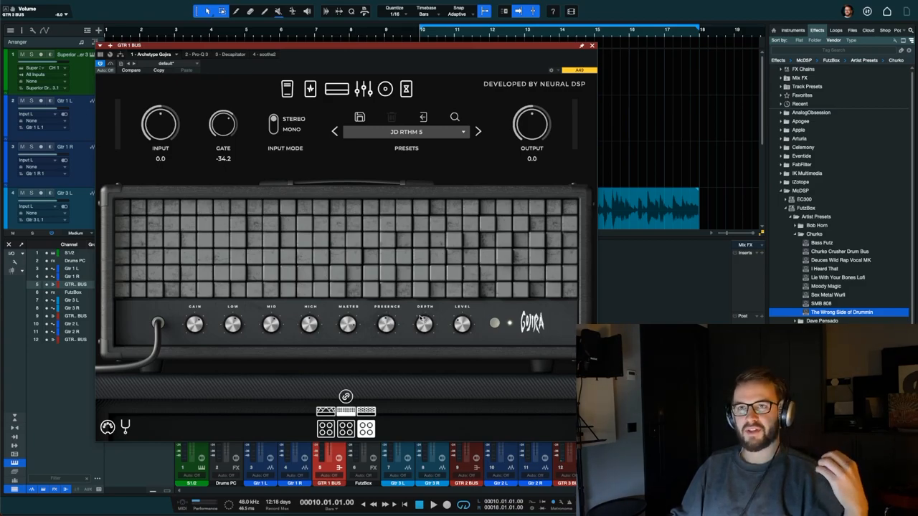
mouse_move(592, 45)
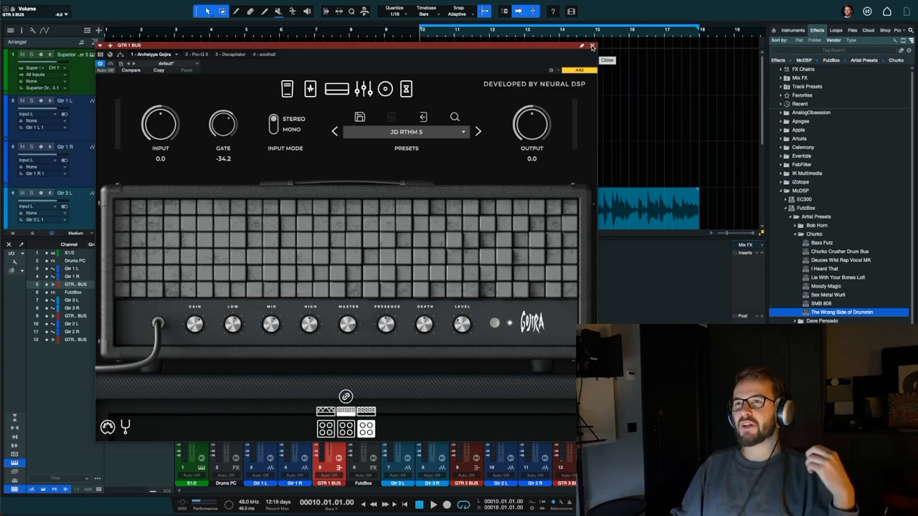
left_click(592, 46)
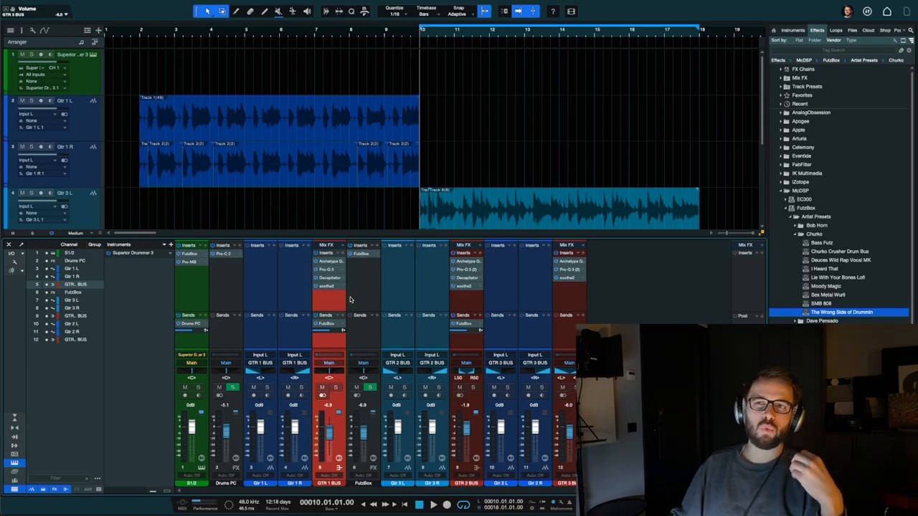
mouse_move(362, 294)
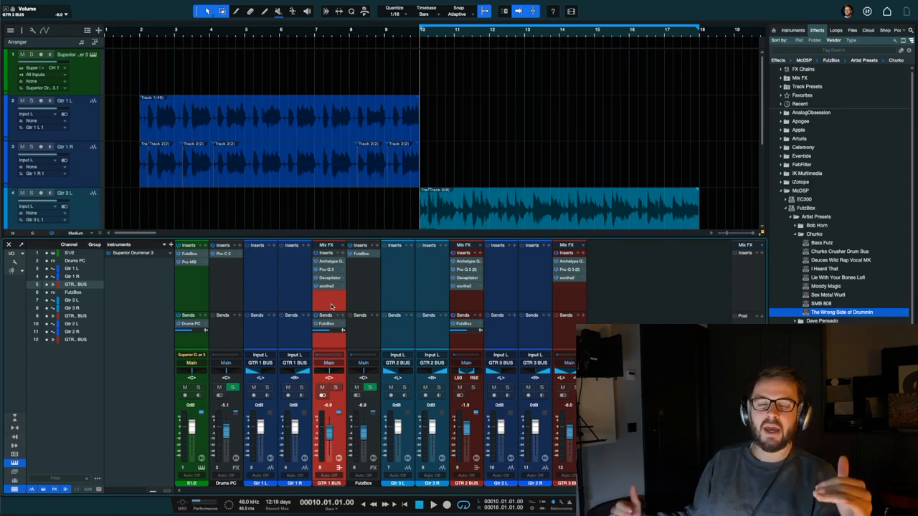
mouse_move(367, 306)
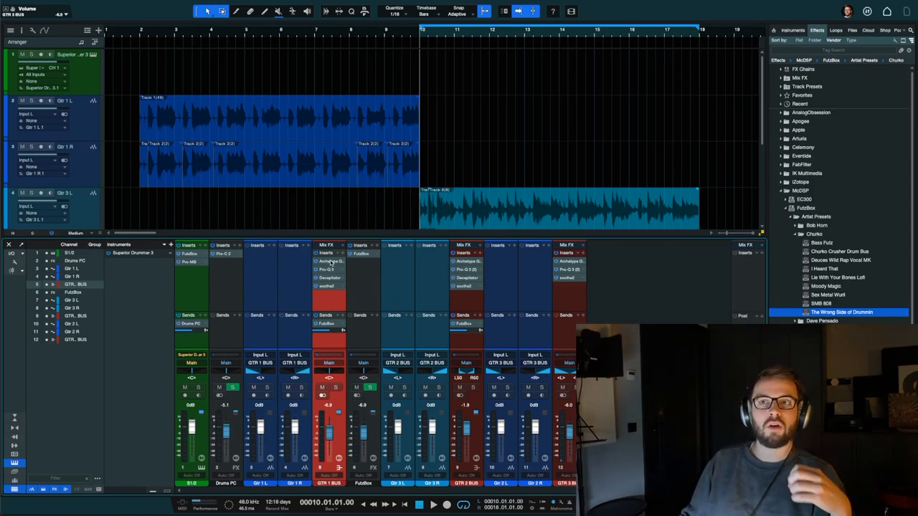
mouse_move(329, 277)
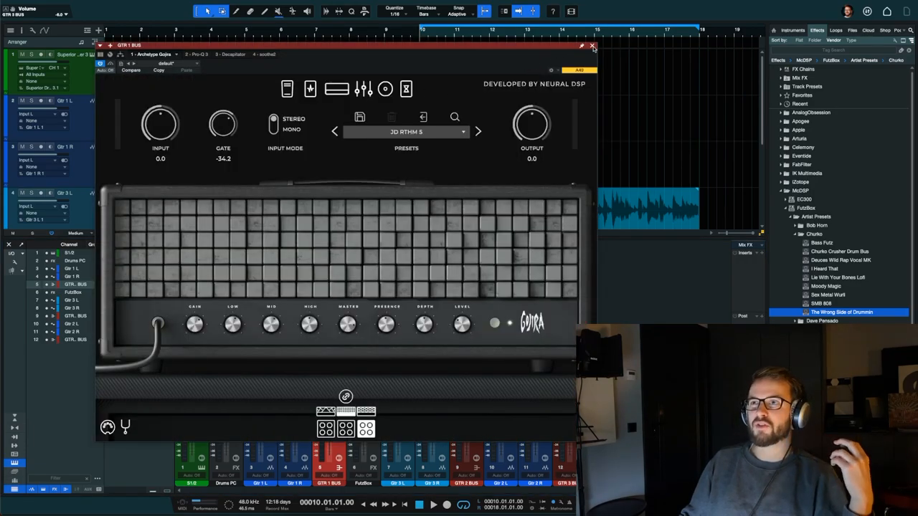
left_click(592, 46)
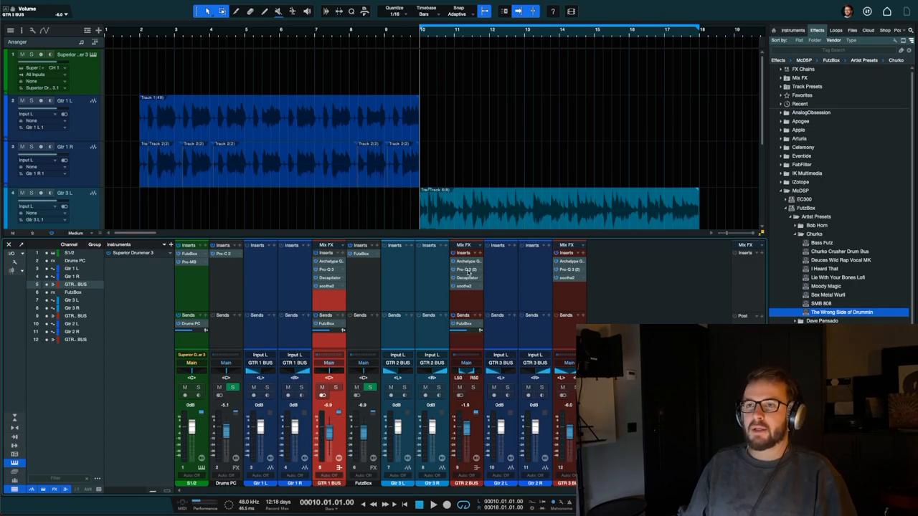
Step: Add a bell cut near 430 Hz on the GTR 2 BUS Pro-Q 3 and settle its depth
double_click(467, 270)
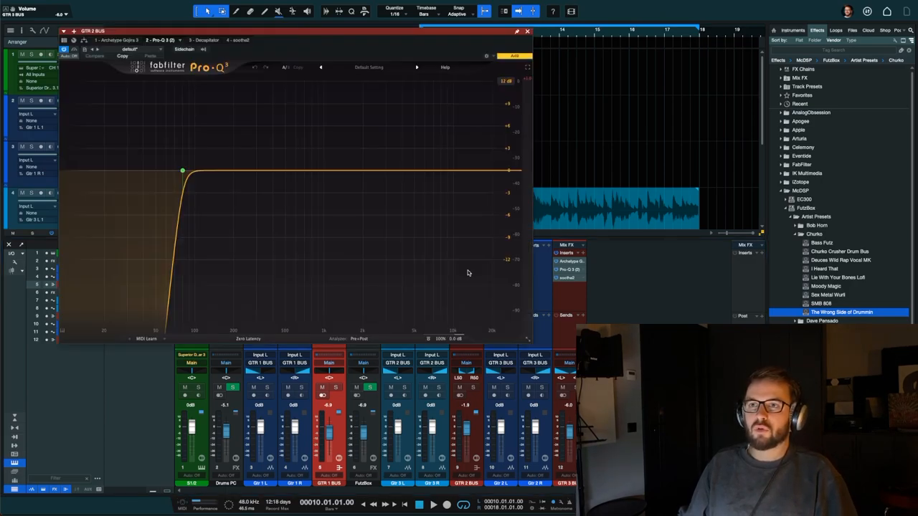
left_click(277, 179)
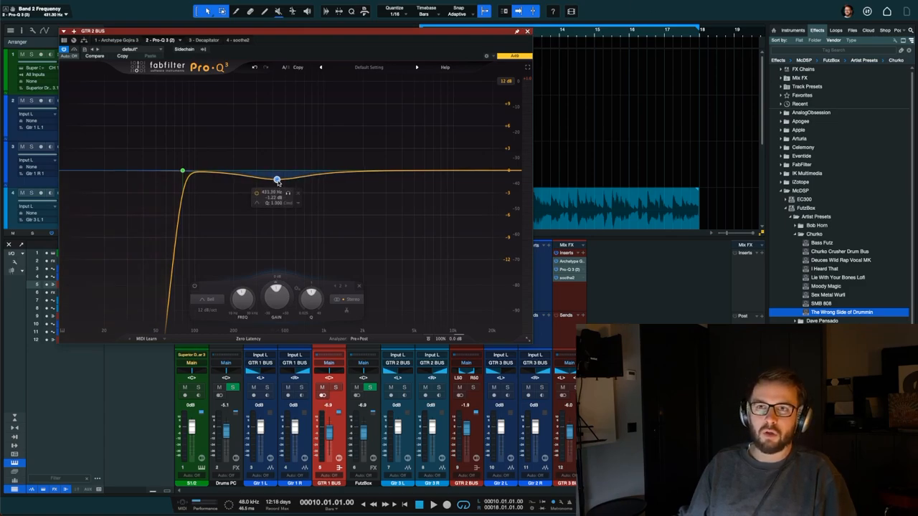
left_click_drag(278, 180, 278, 215)
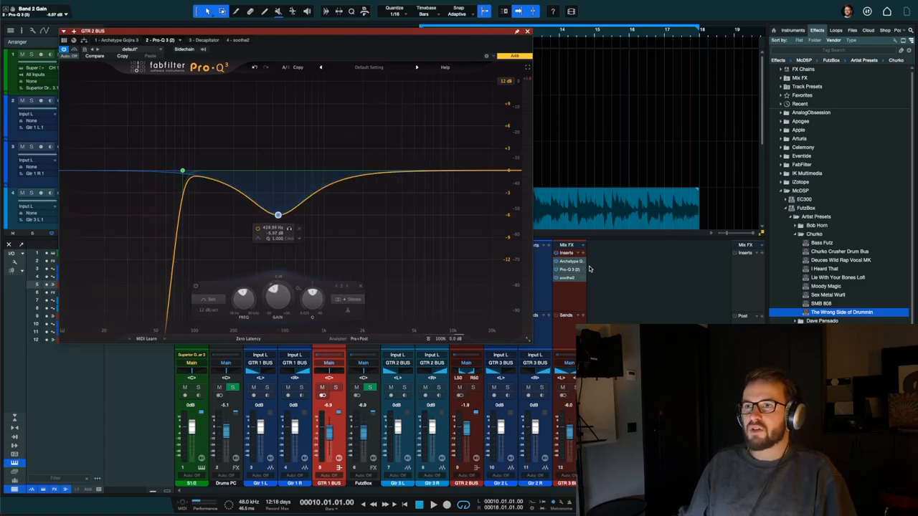
left_click_drag(279, 213, 276, 145)
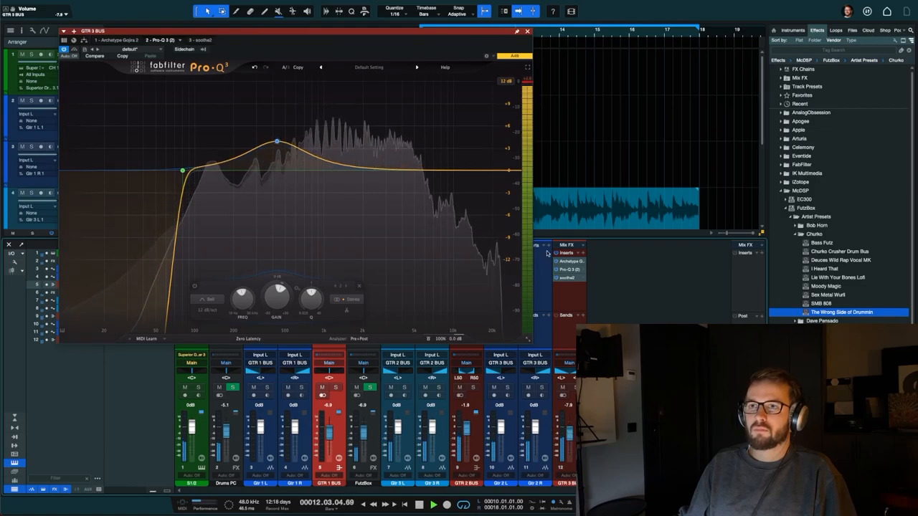
left_click(528, 30)
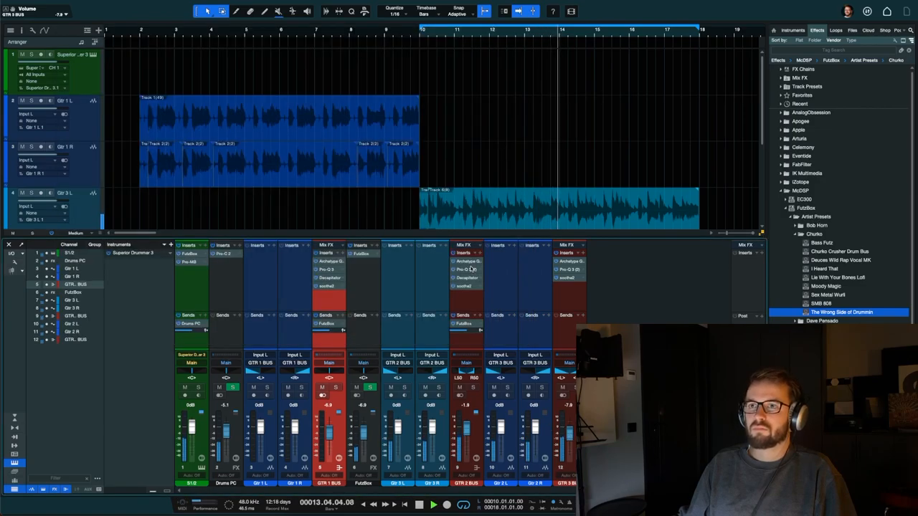
left_click(467, 269)
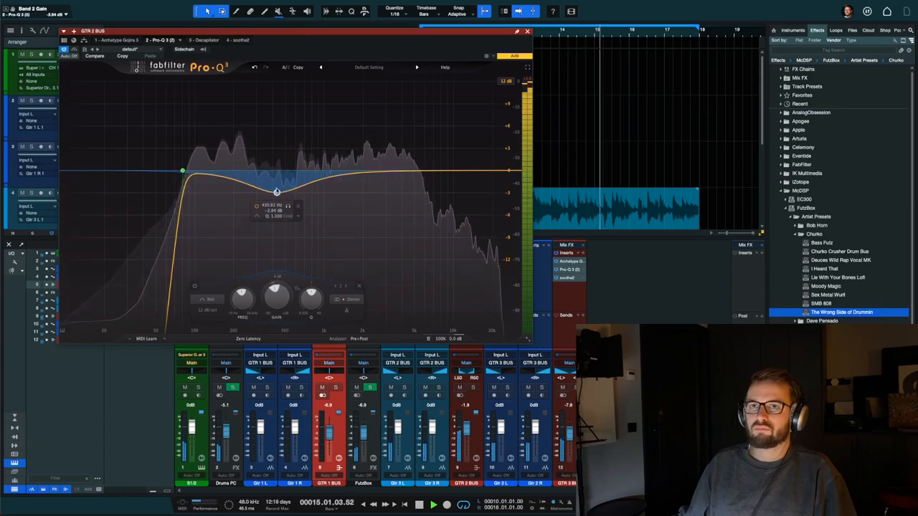
left_click_drag(276, 190, 276, 142)
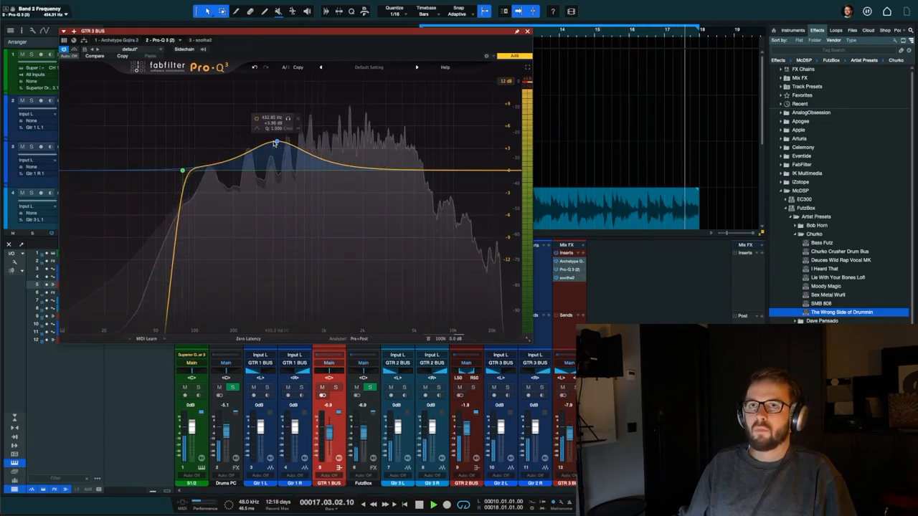
Step: Reshape the GTR 3 BUS bell boost into a gentle lift near 229 Hz
left_click_drag(275, 143, 312, 109)
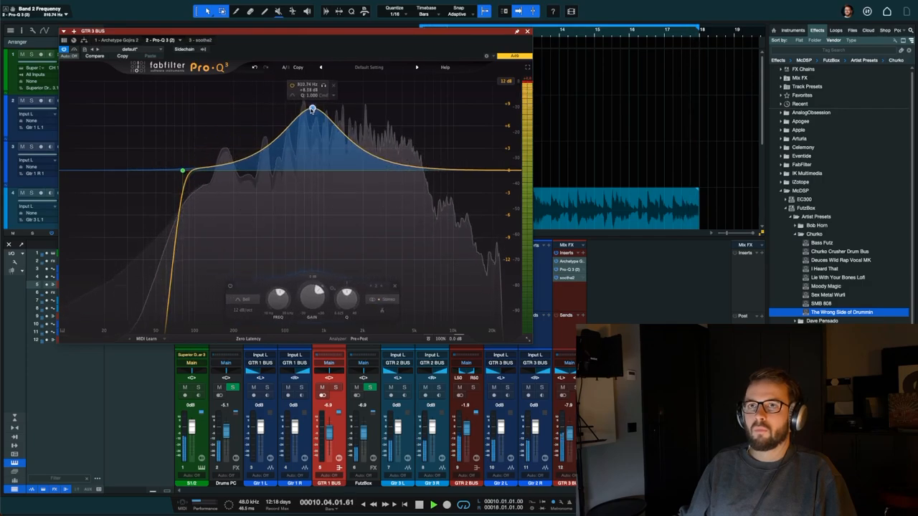
left_click_drag(312, 109, 310, 157)
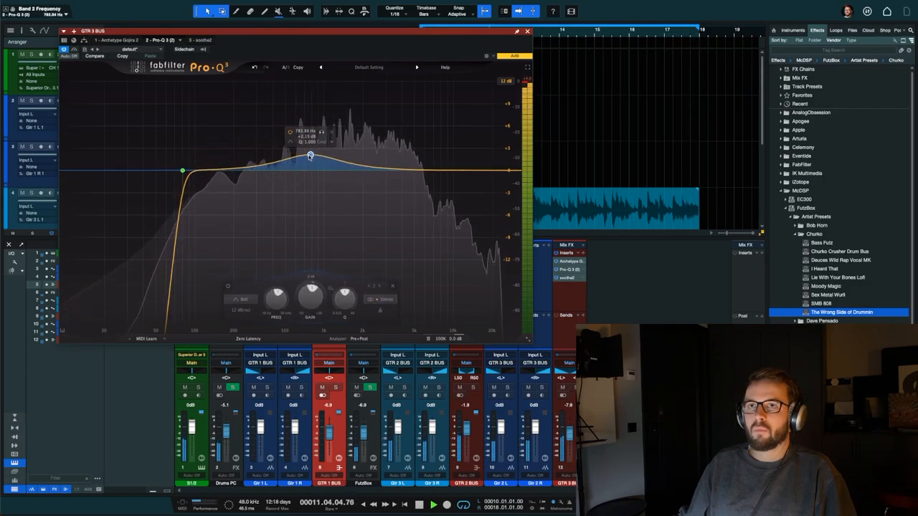
left_click_drag(310, 155, 241, 149)
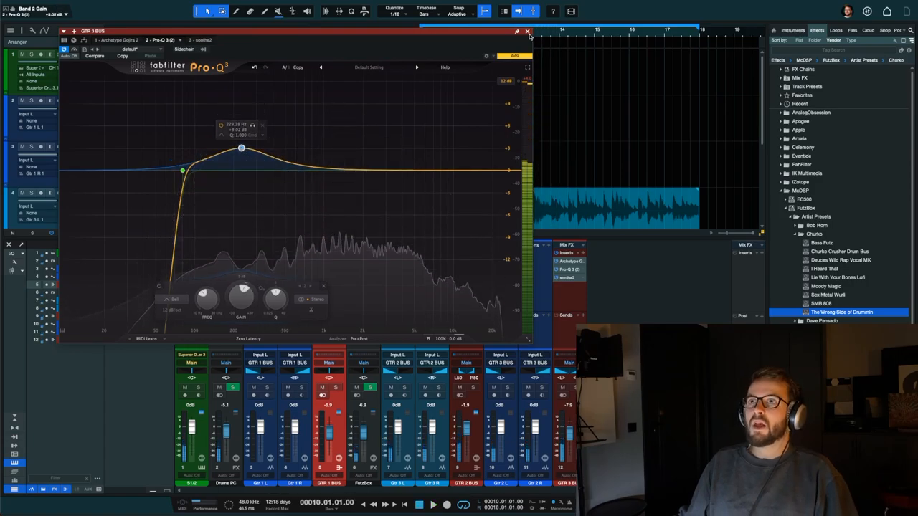
left_click(528, 33)
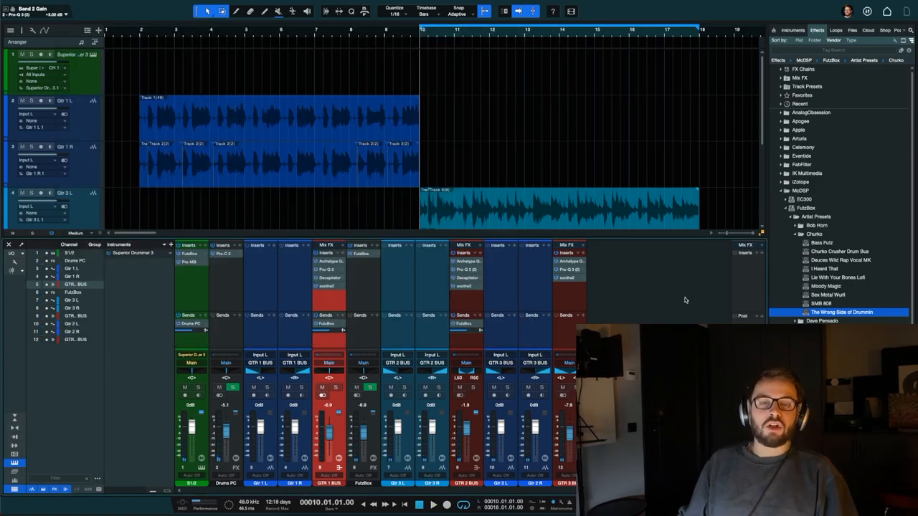